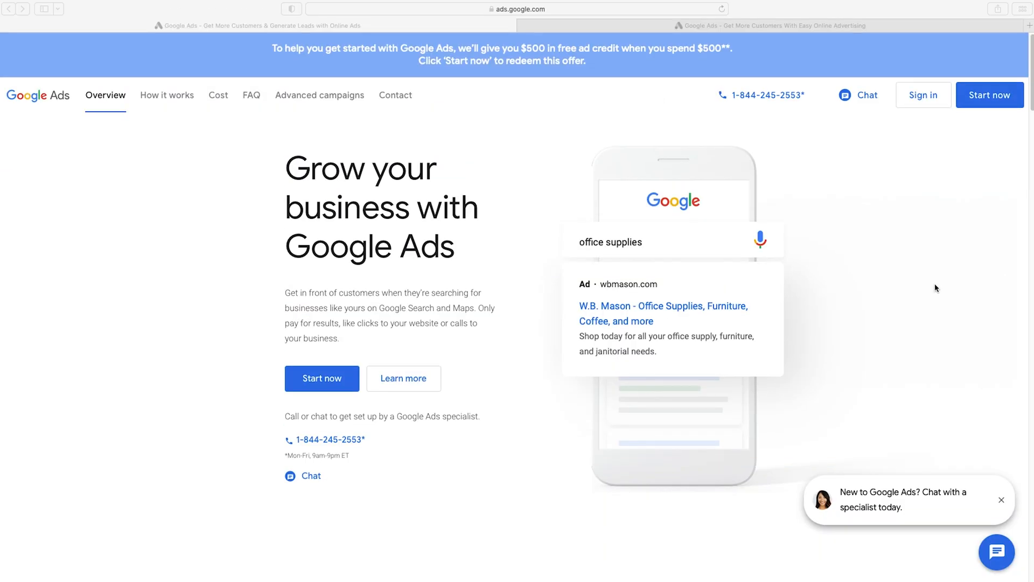
mouse_move(928, 102)
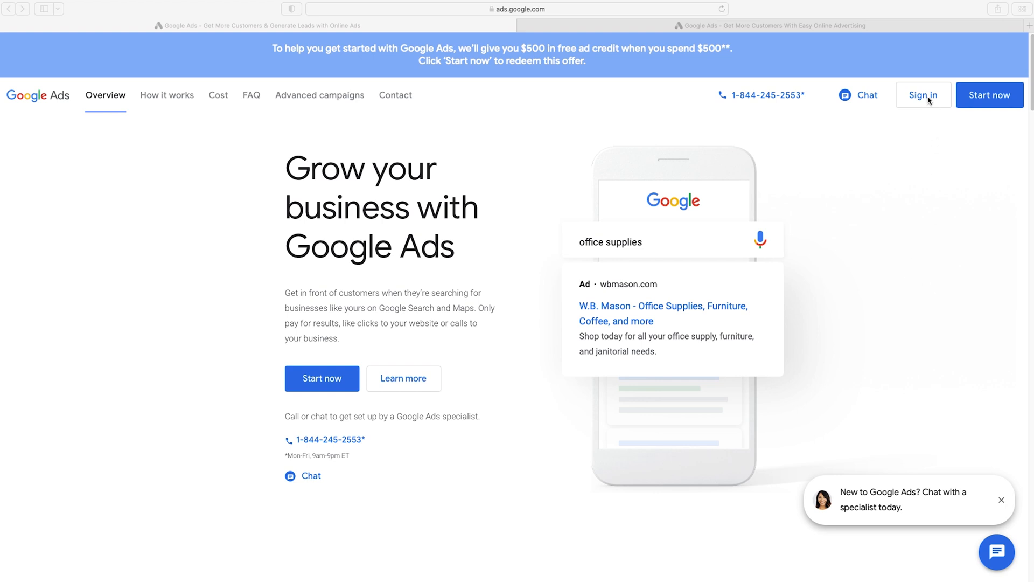
mouse_move(986, 102)
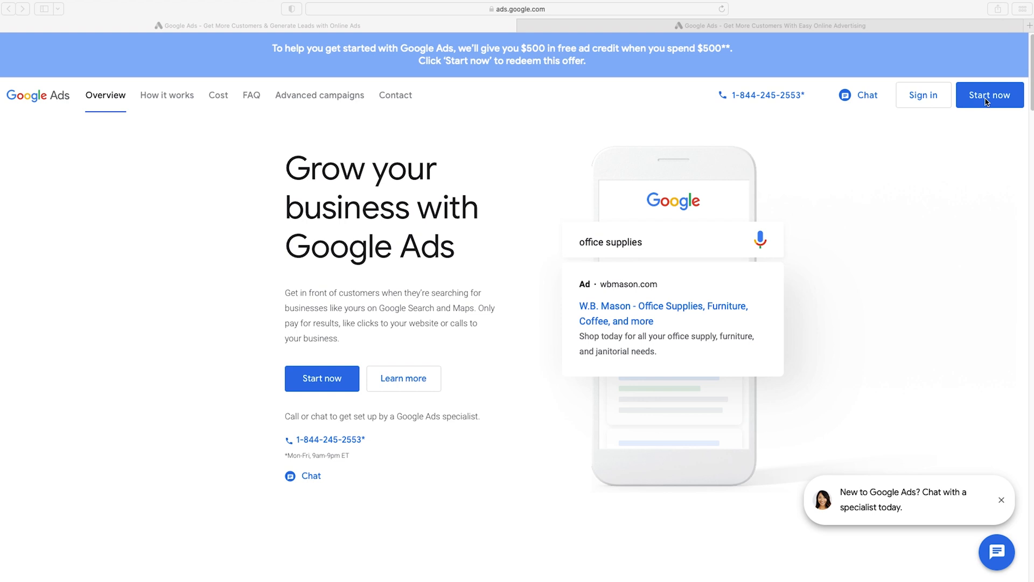
mouse_move(911, 147)
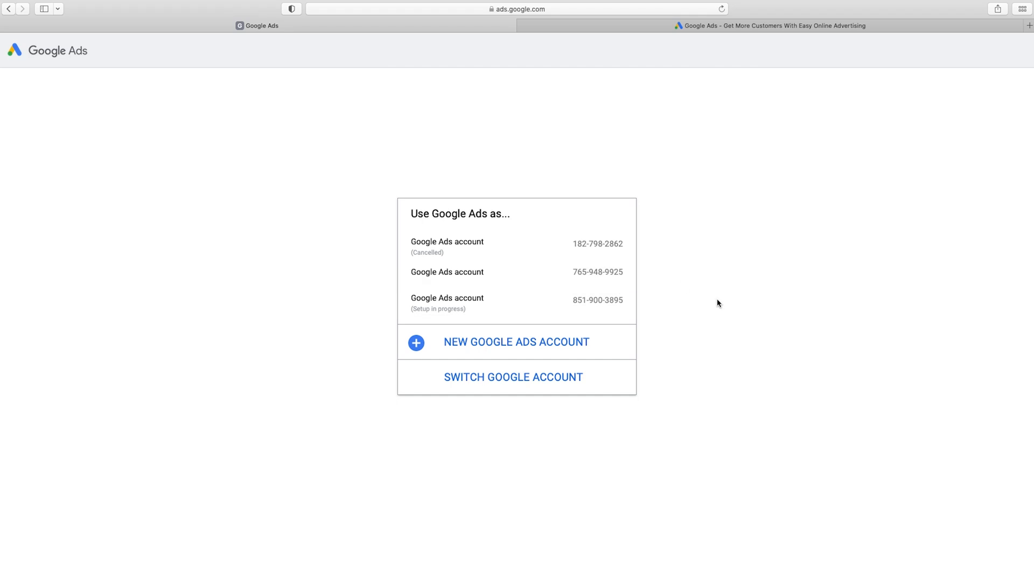
mouse_move(441, 357)
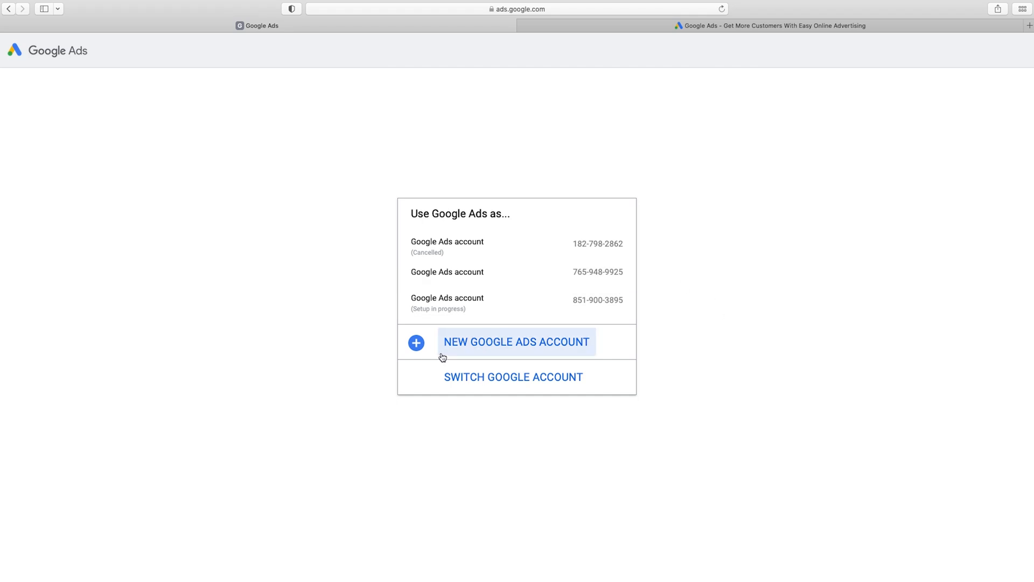
- Create a new Google Ads account, reaching the main advertising goal question
click(517, 342)
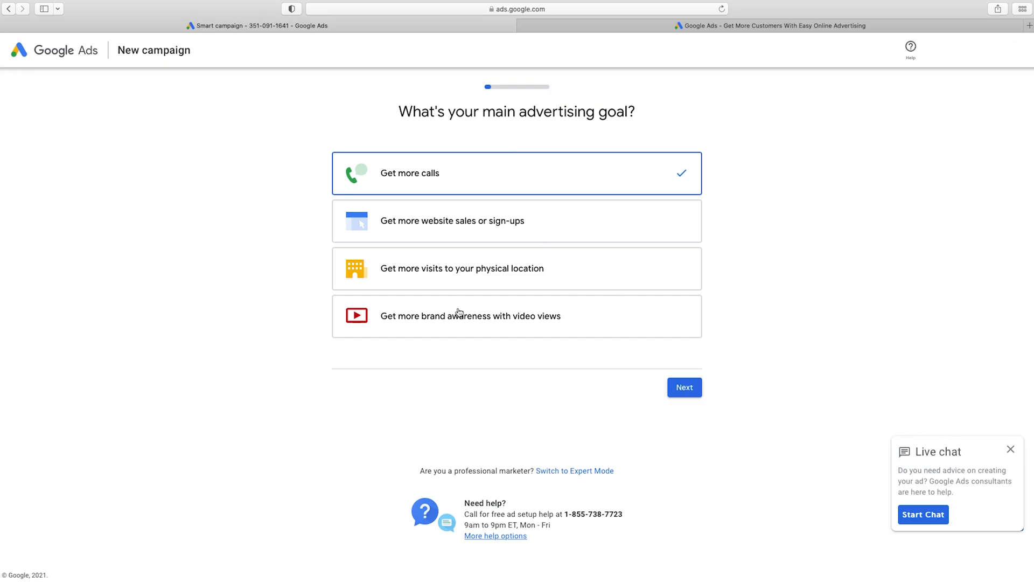
mouse_move(473, 320)
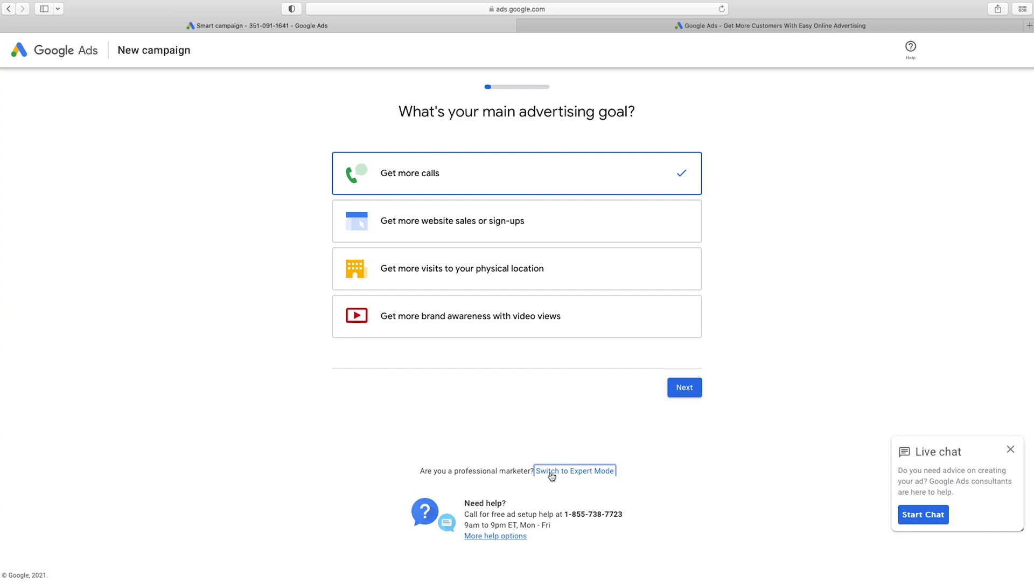
- Switch to Expert Mode and choose Website traffic as the campaign goal
click(574, 470)
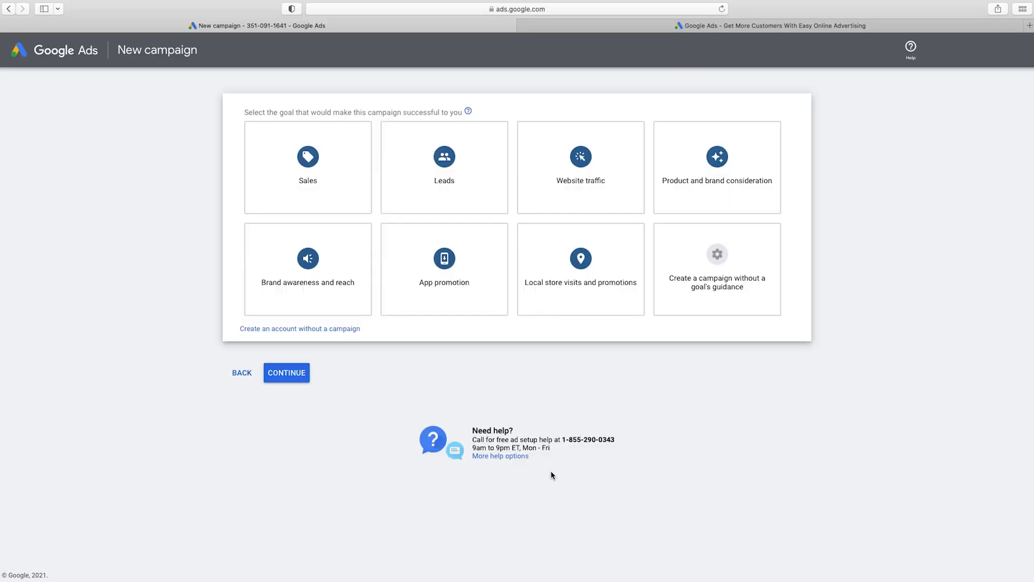
mouse_move(549, 491)
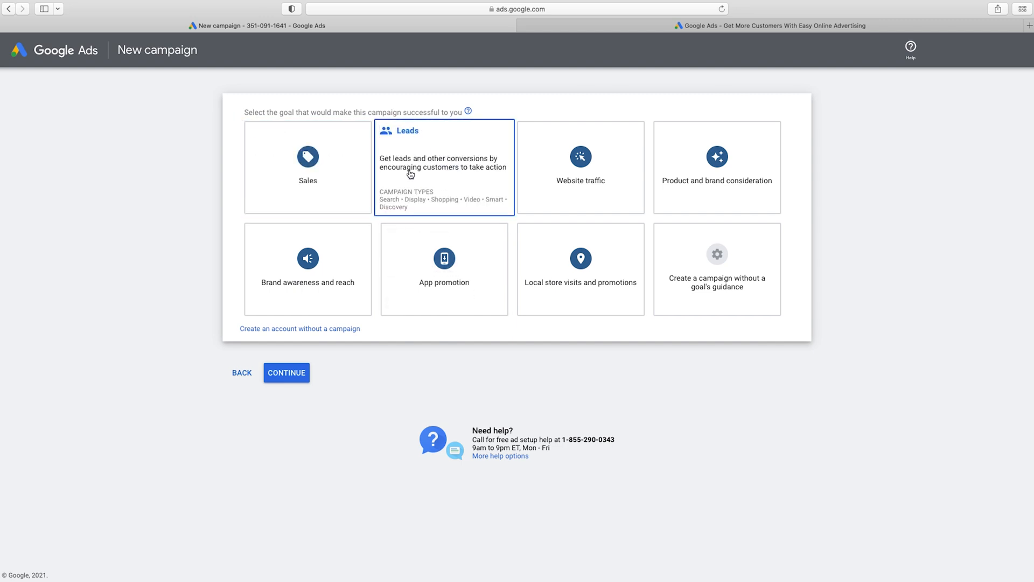
click(717, 167)
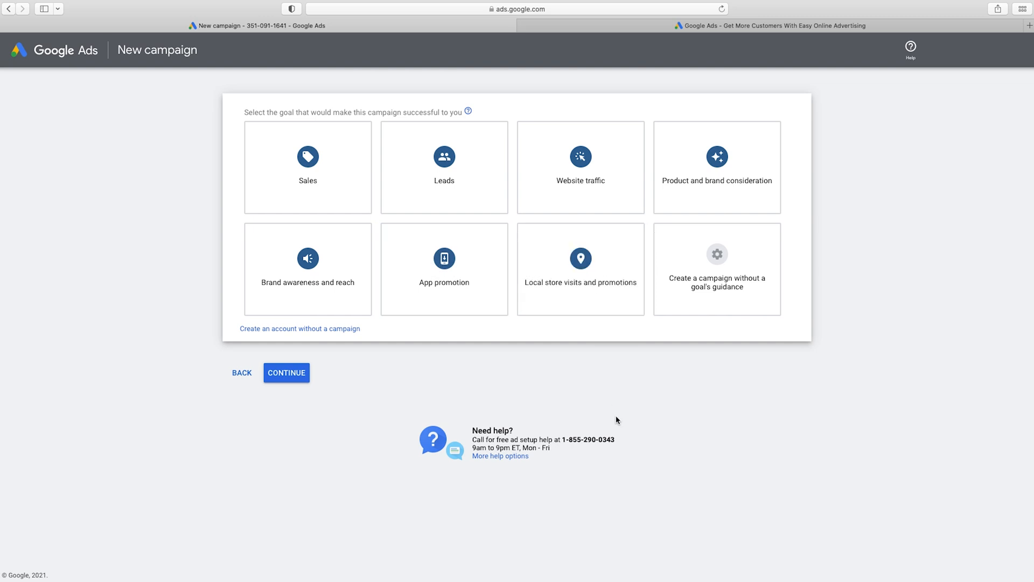
mouse_move(609, 366)
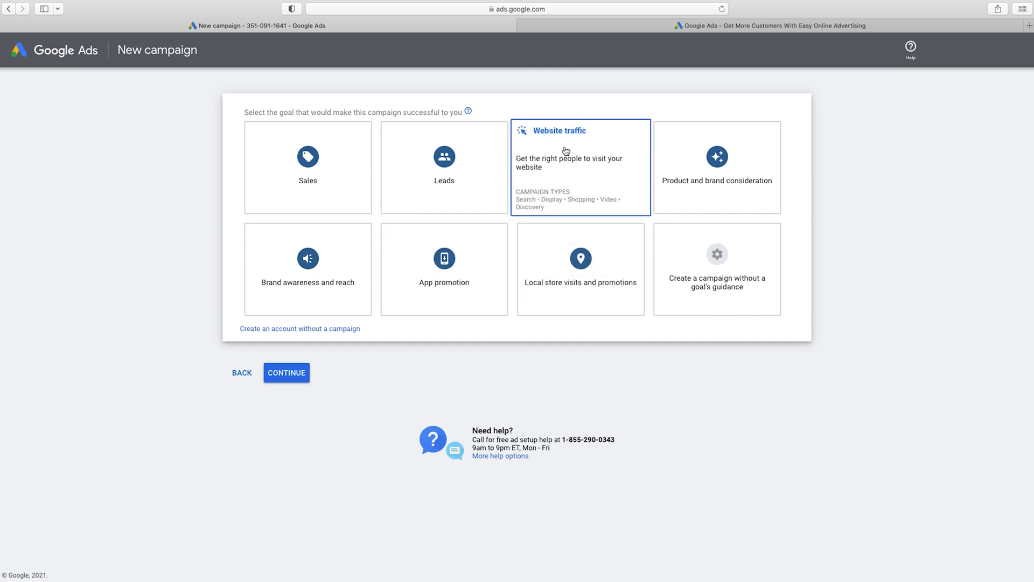
mouse_move(584, 173)
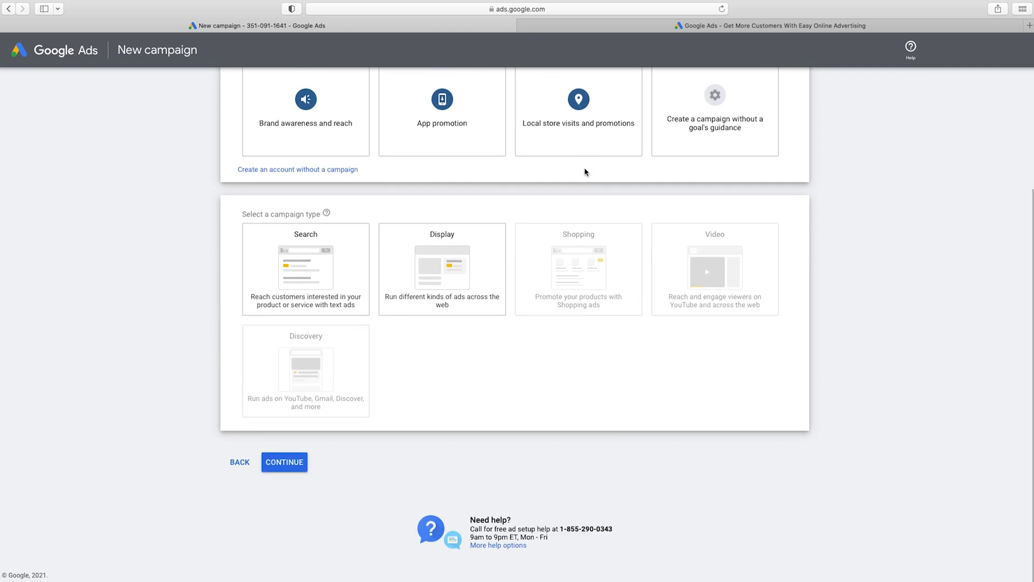
mouse_move(476, 386)
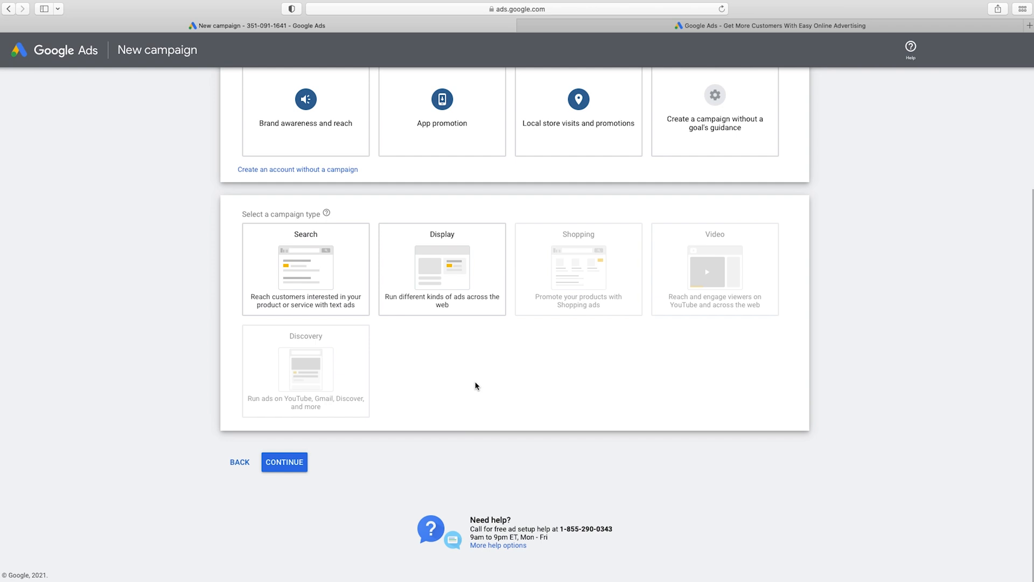
- Choose the Search campaign type and enter wesmcdowell.com as the business website
click(306, 270)
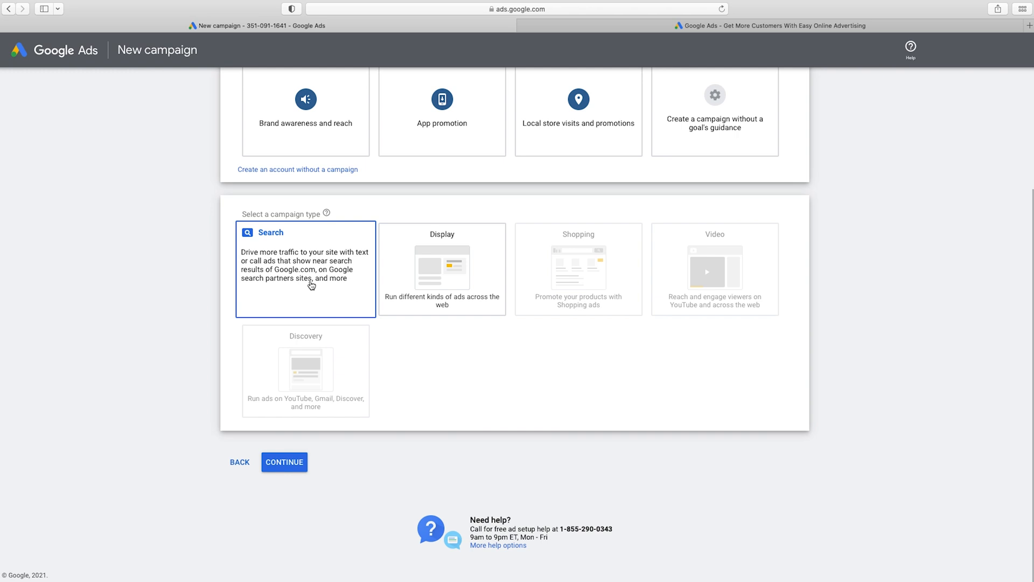
mouse_move(319, 258)
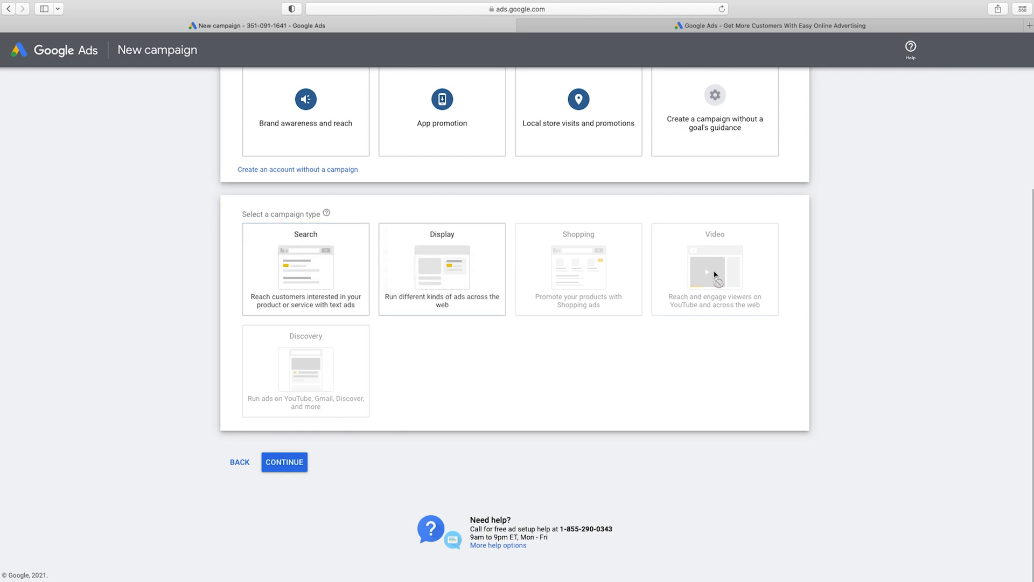
mouse_move(691, 274)
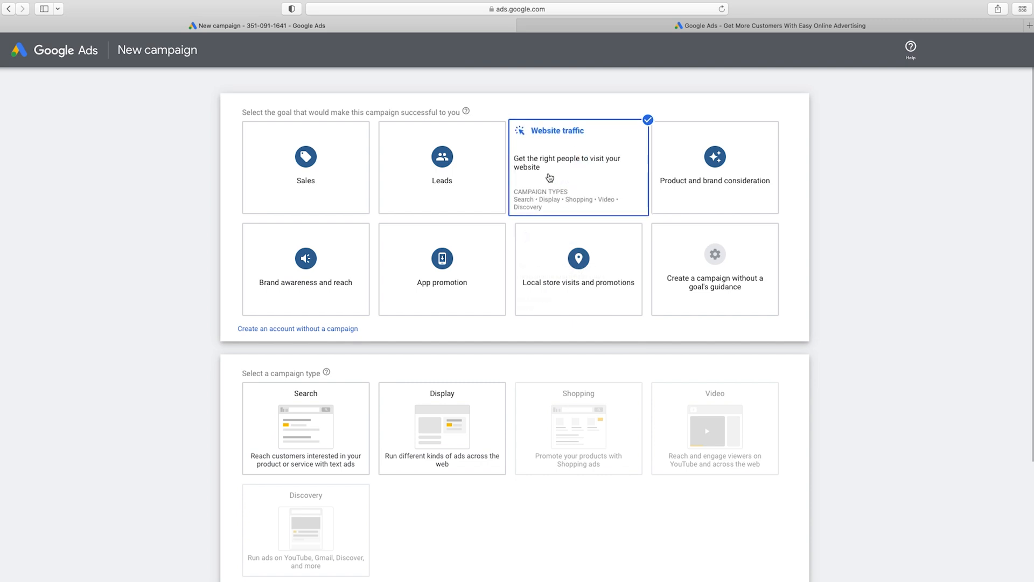
mouse_move(590, 168)
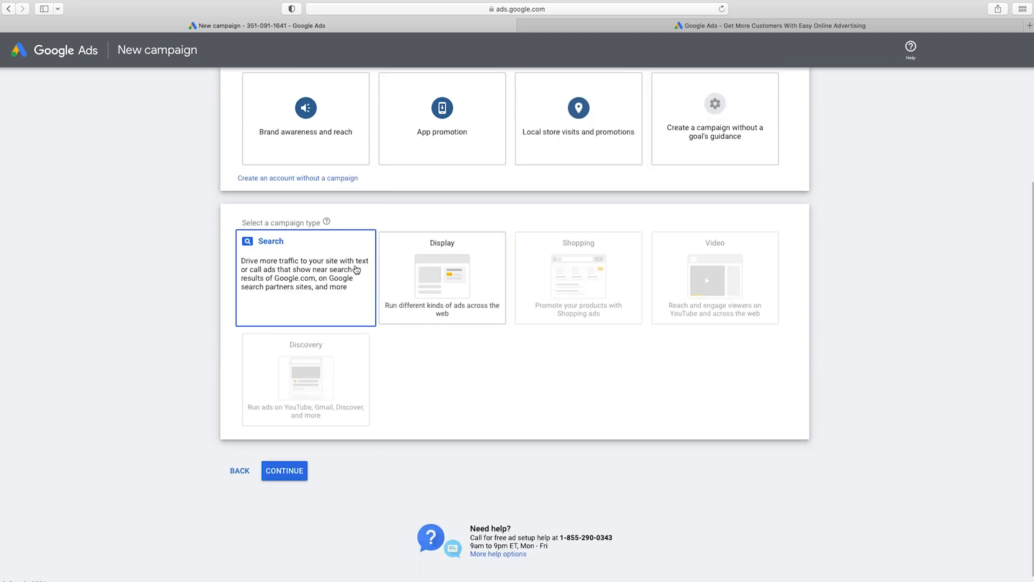
mouse_move(304, 276)
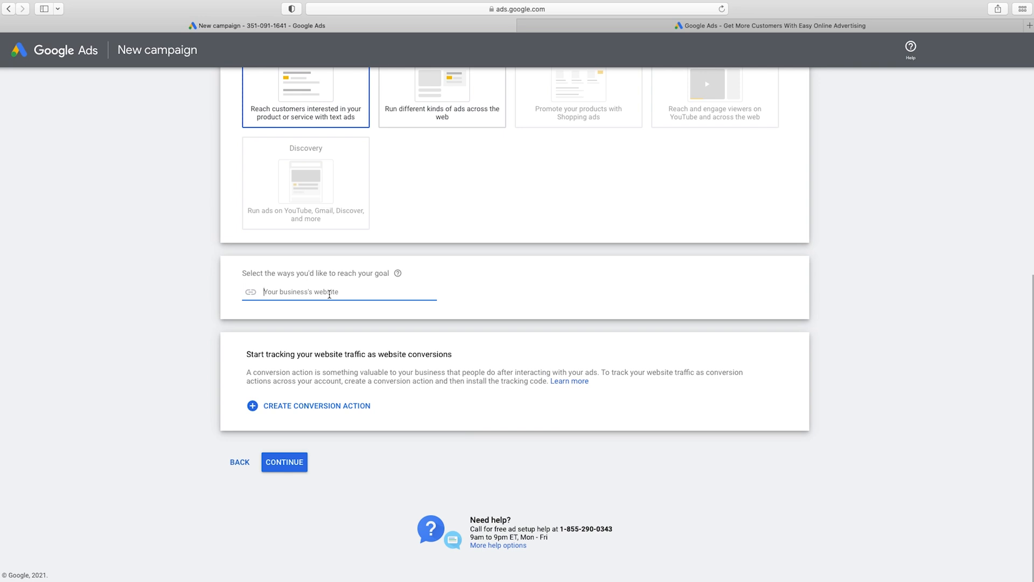
text(wesmcdowell)
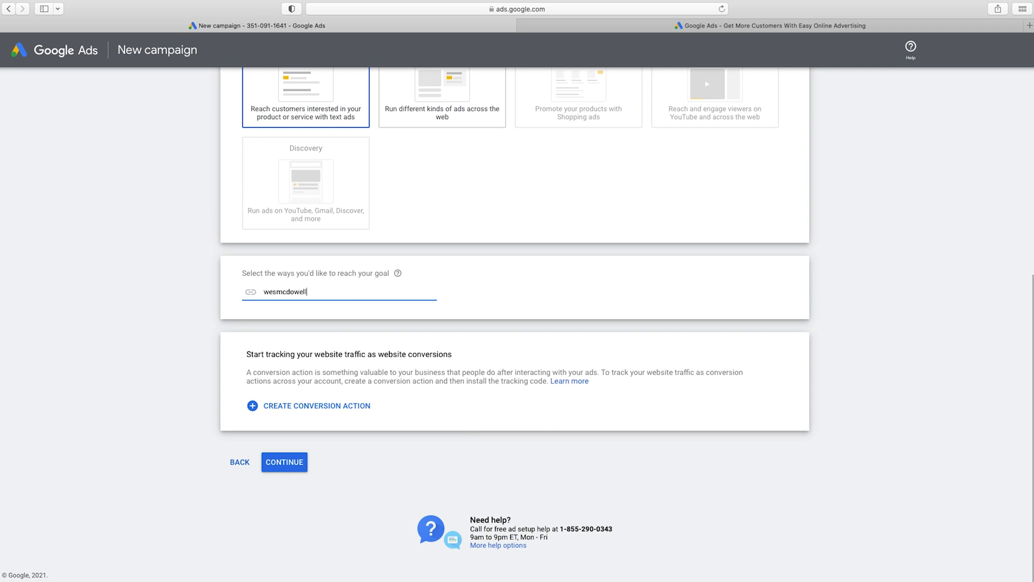
text(.com)
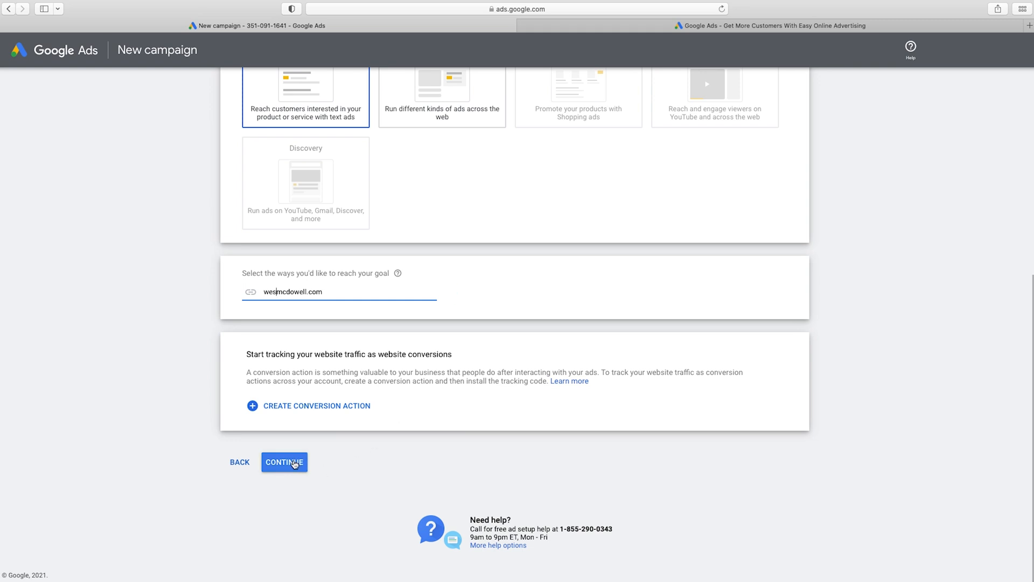
- Continue to campaign settings and exclude the Display Network, keeping search partners
click(284, 461)
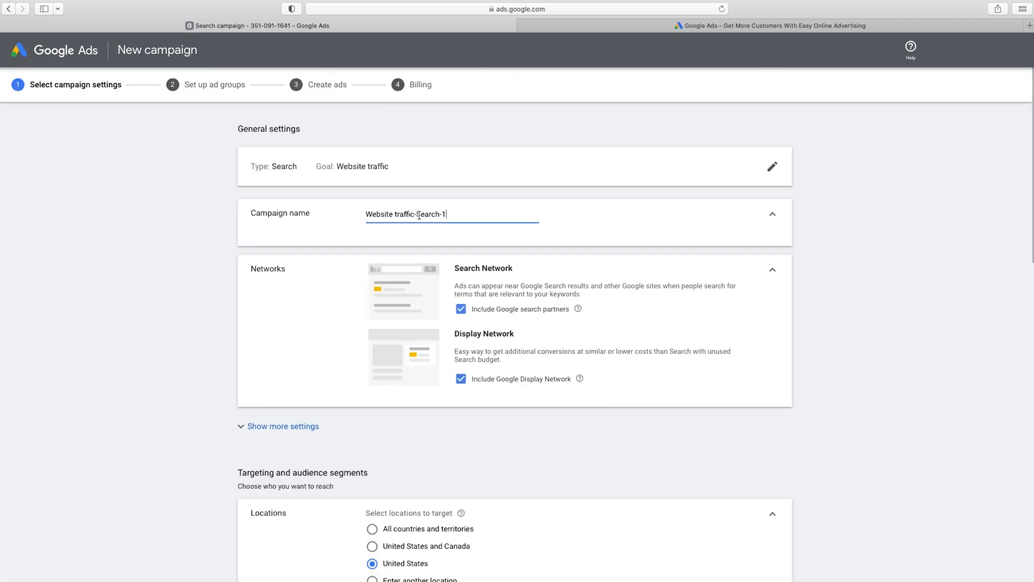
mouse_move(460, 213)
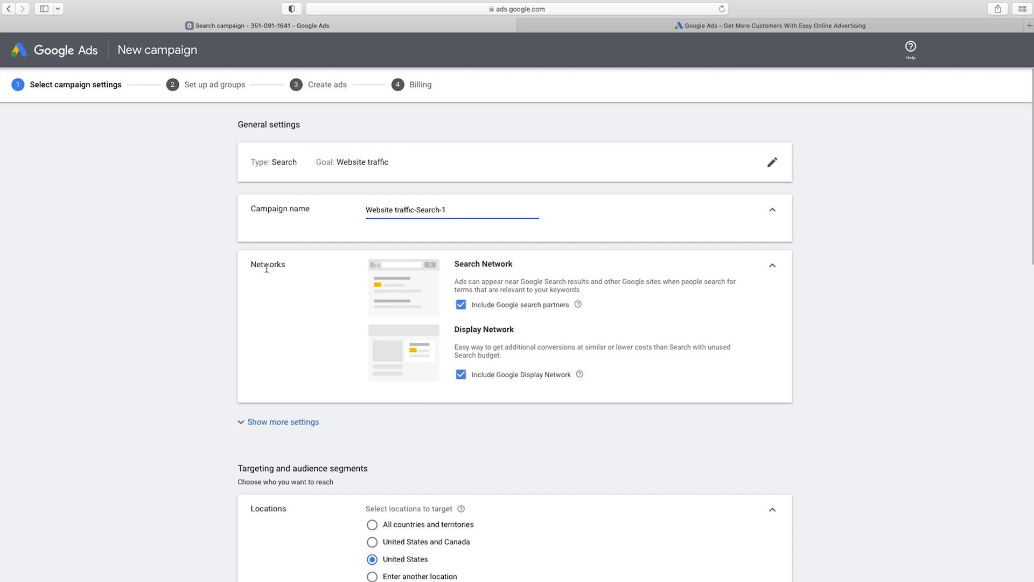
mouse_move(532, 281)
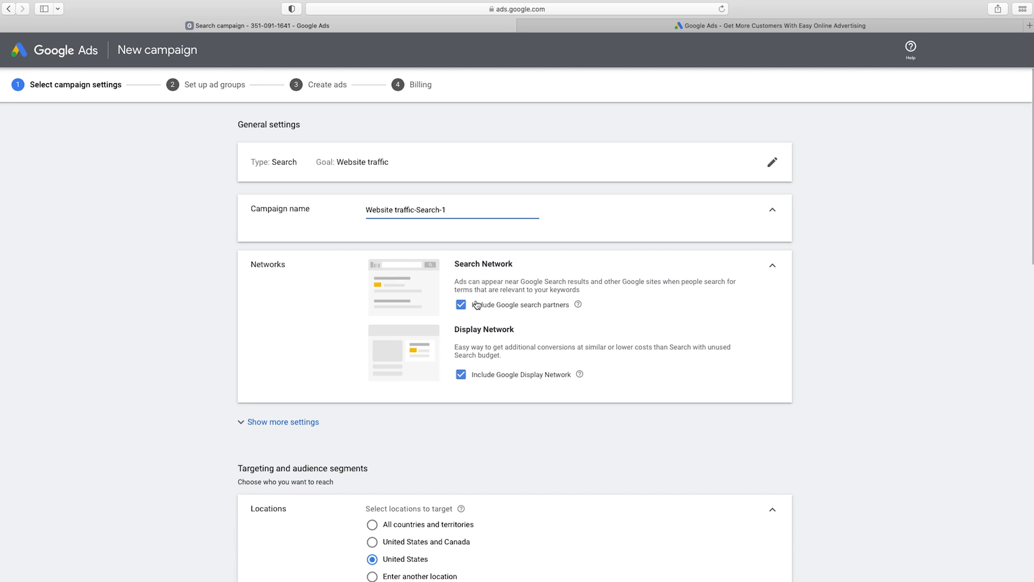
click(450, 209)
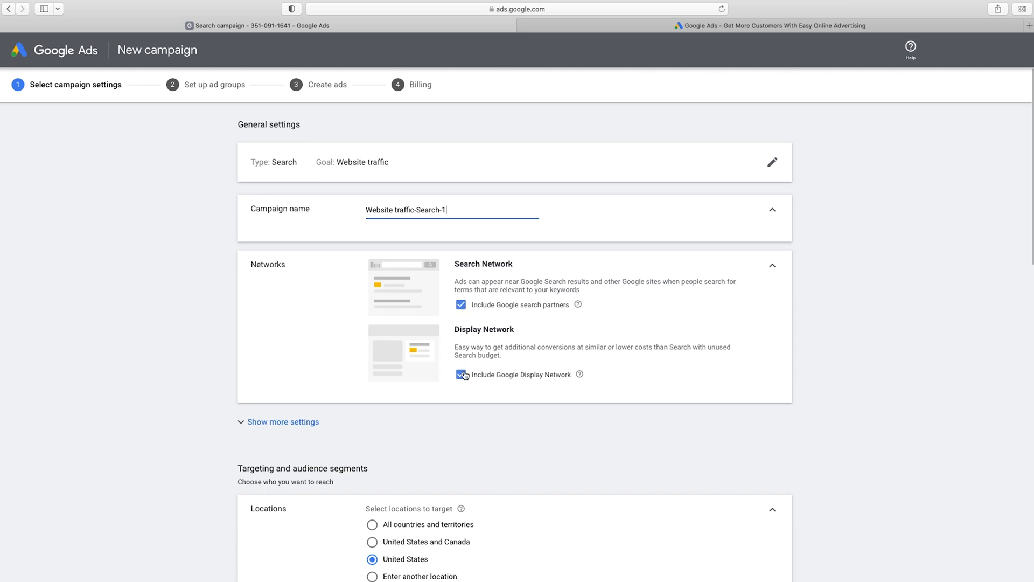
click(462, 374)
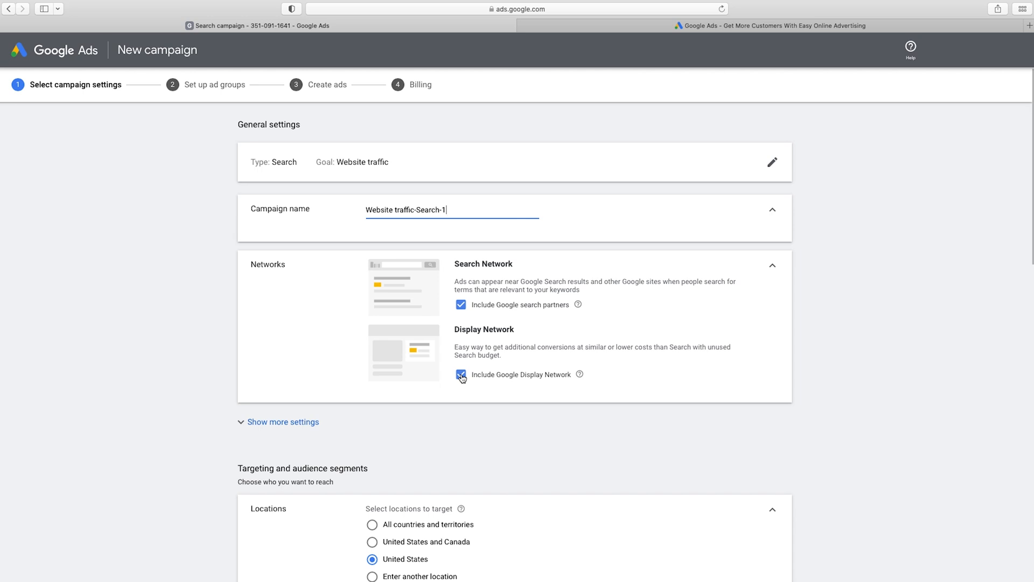
click(460, 375)
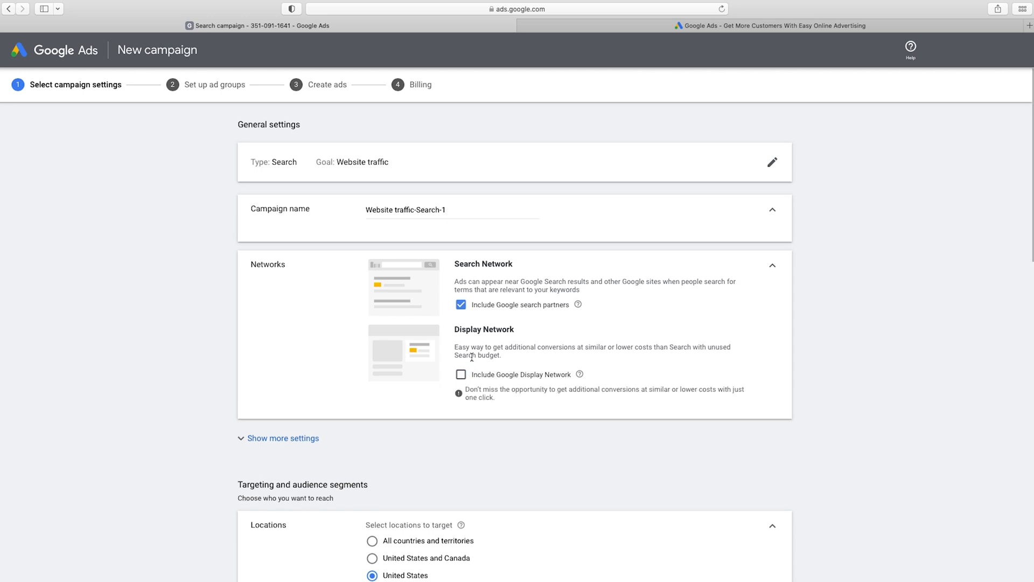
- Set location targeting to All countries and territories after trying United States and Canada
scroll(down, 3)
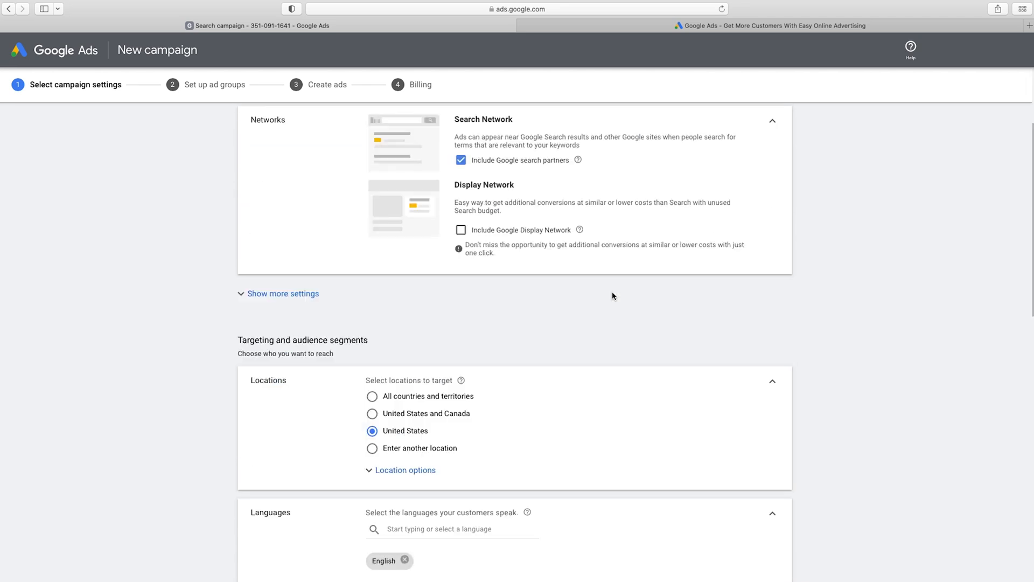
scroll(down, 3)
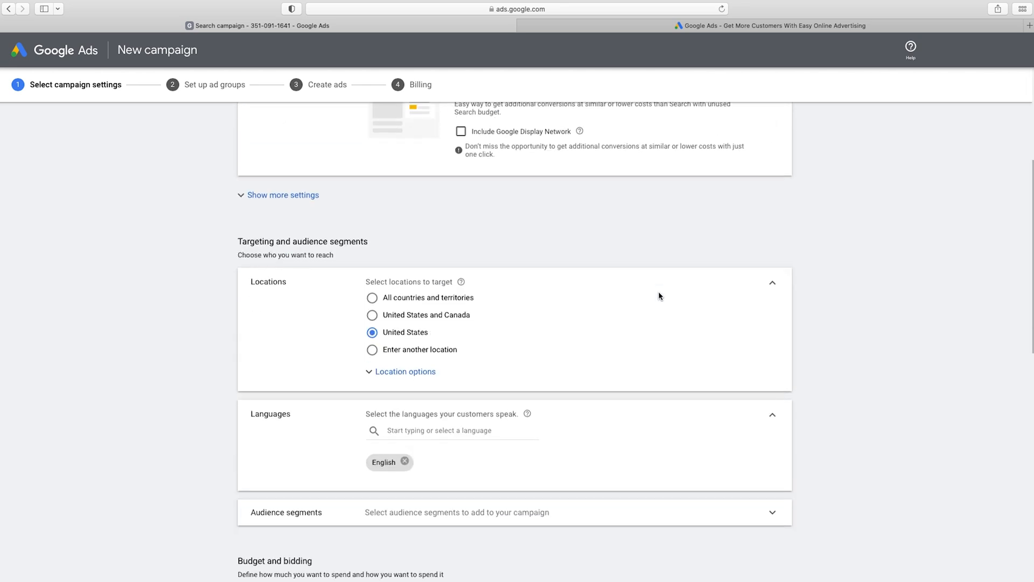
scroll(down, 3)
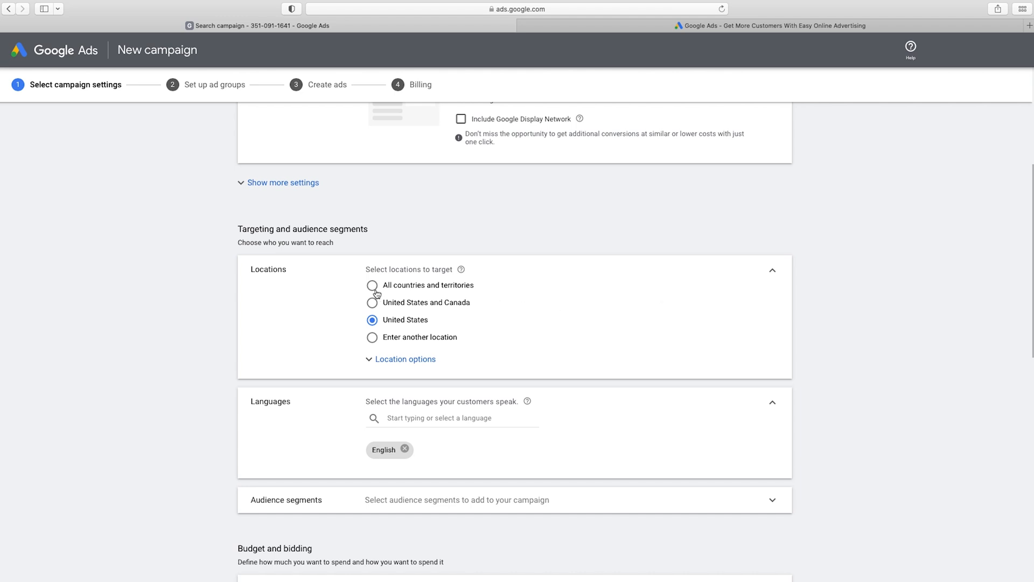
click(373, 284)
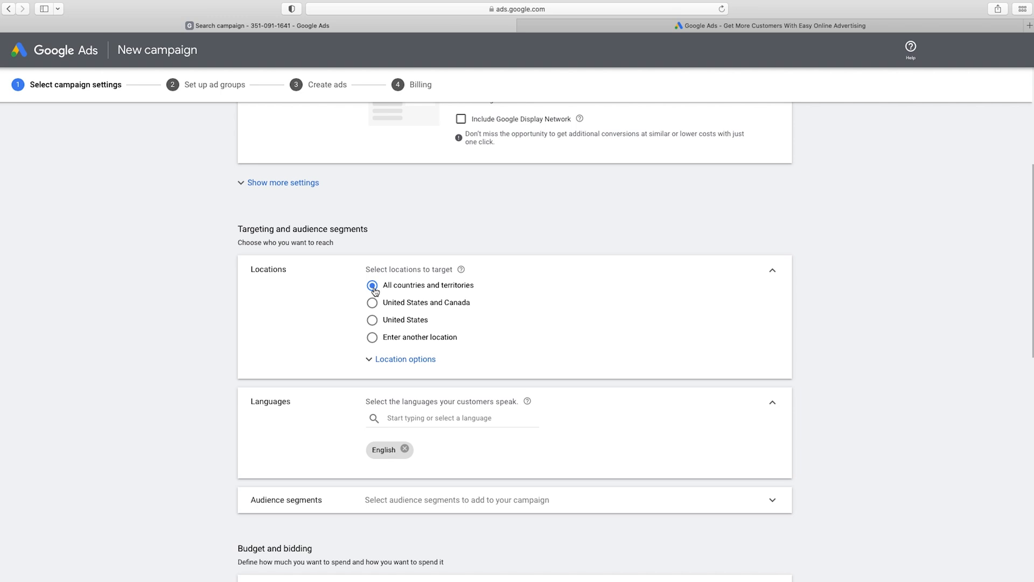
mouse_move(374, 302)
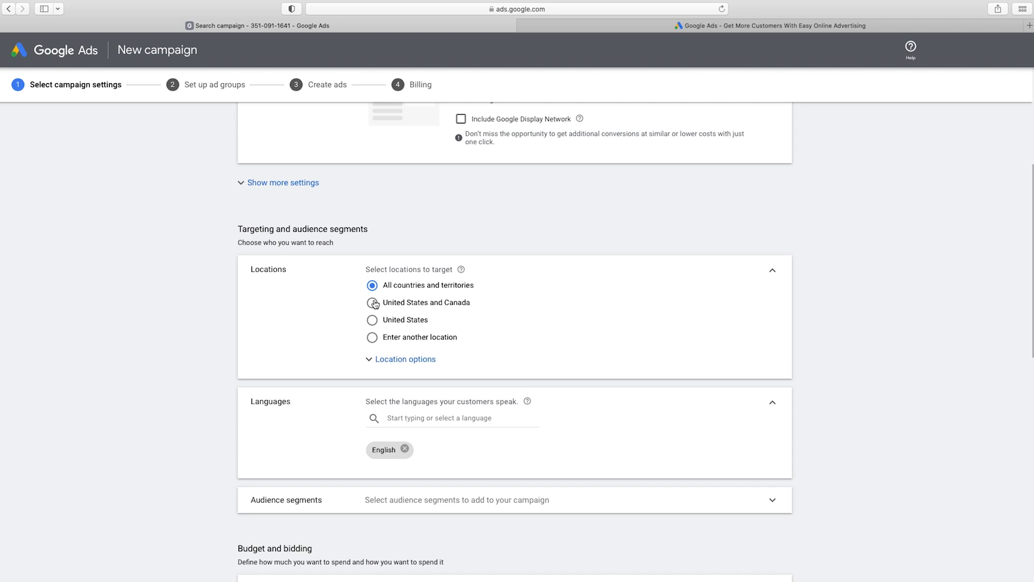
click(372, 302)
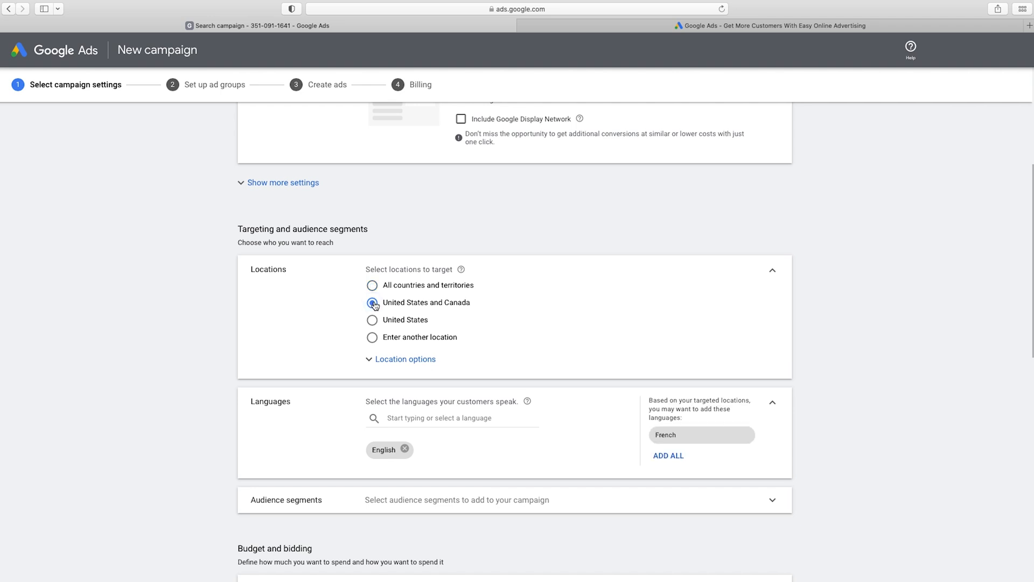
click(371, 284)
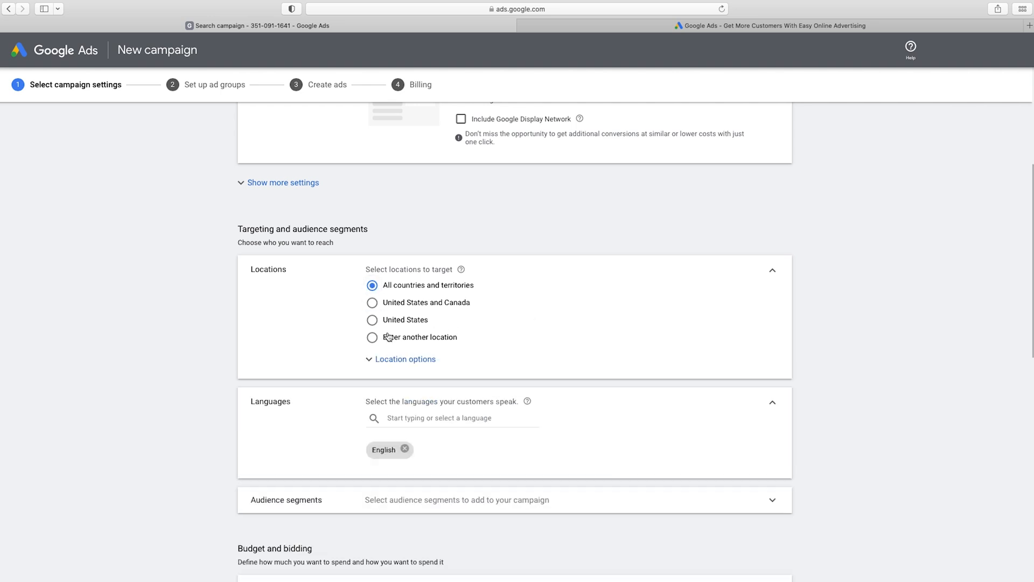
- Add United States, Canada, Australia and United Kingdom as specific target locations
click(372, 338)
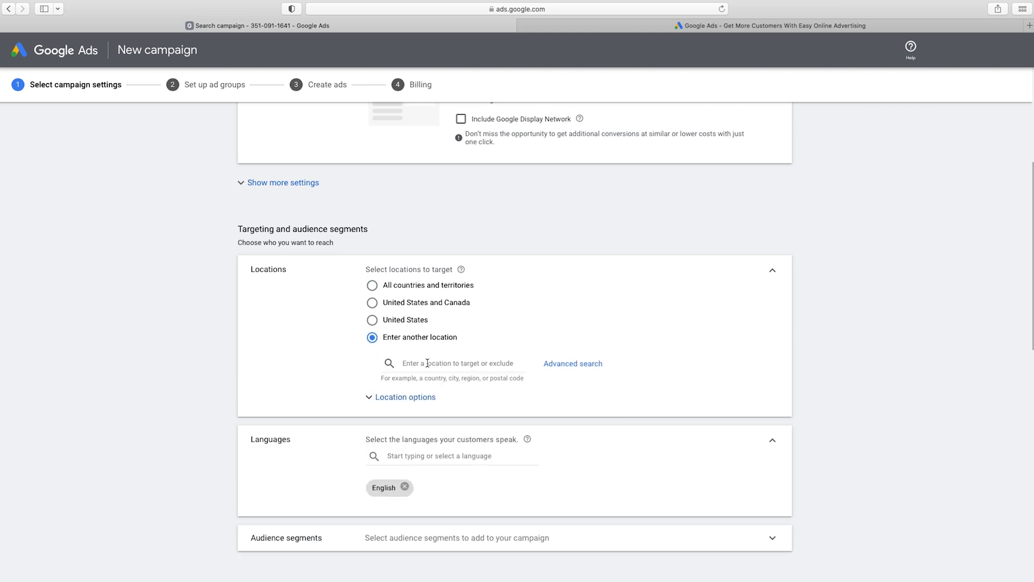
click(455, 363)
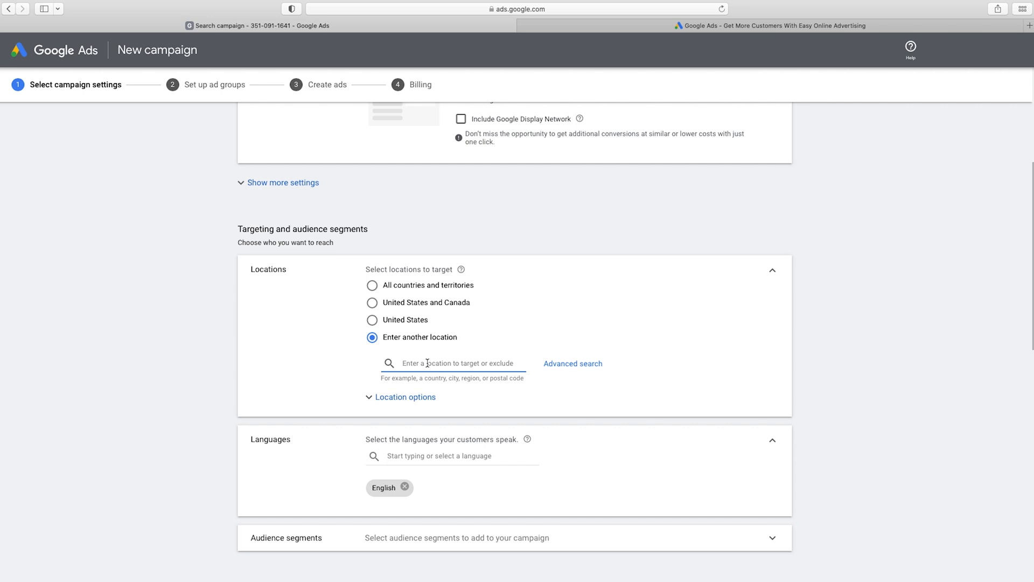
text(united s)
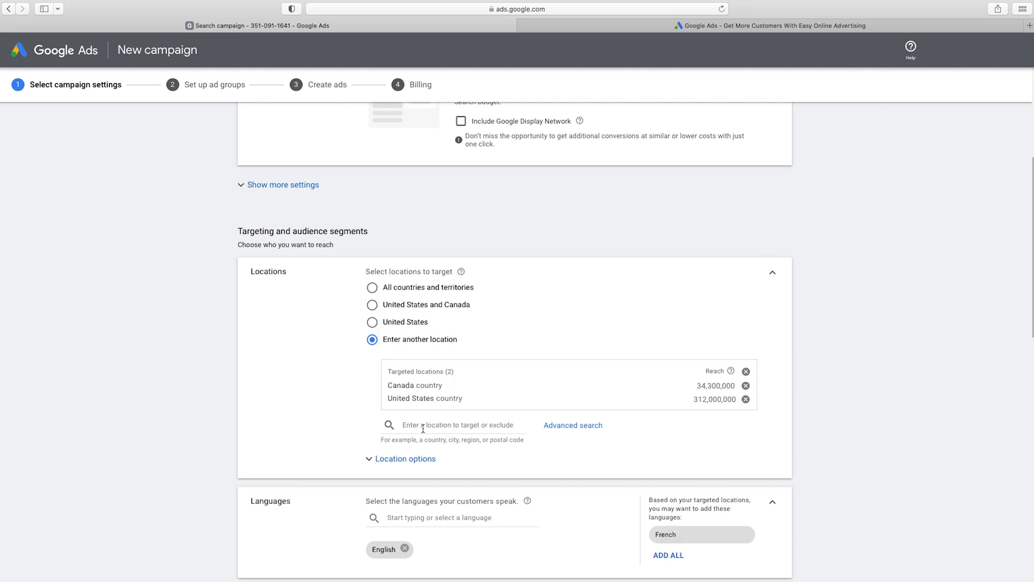
text(austra)
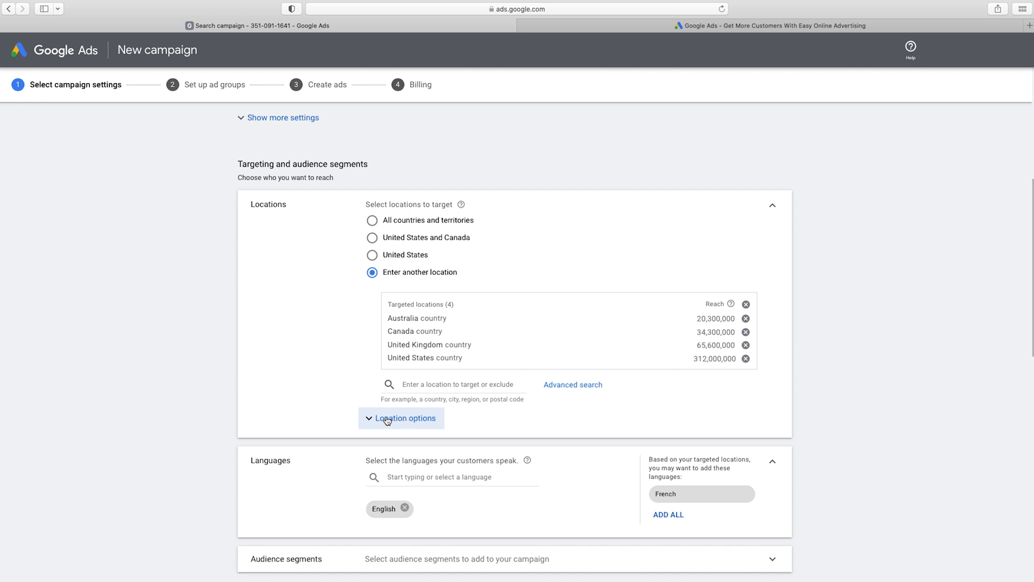
- Set location options to Presence: people in or regularly in the targeted locations
click(400, 418)
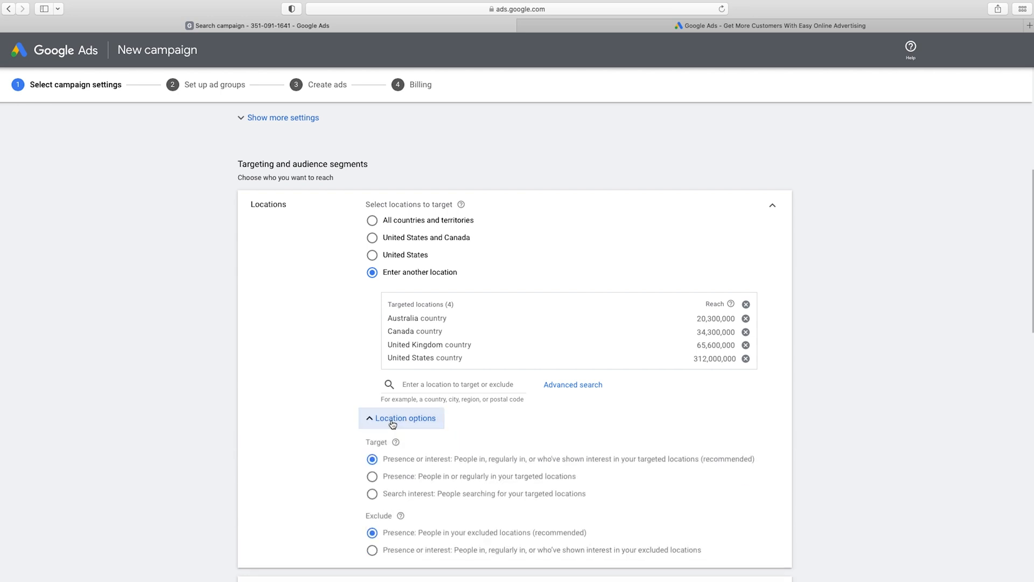
scroll(down, 3)
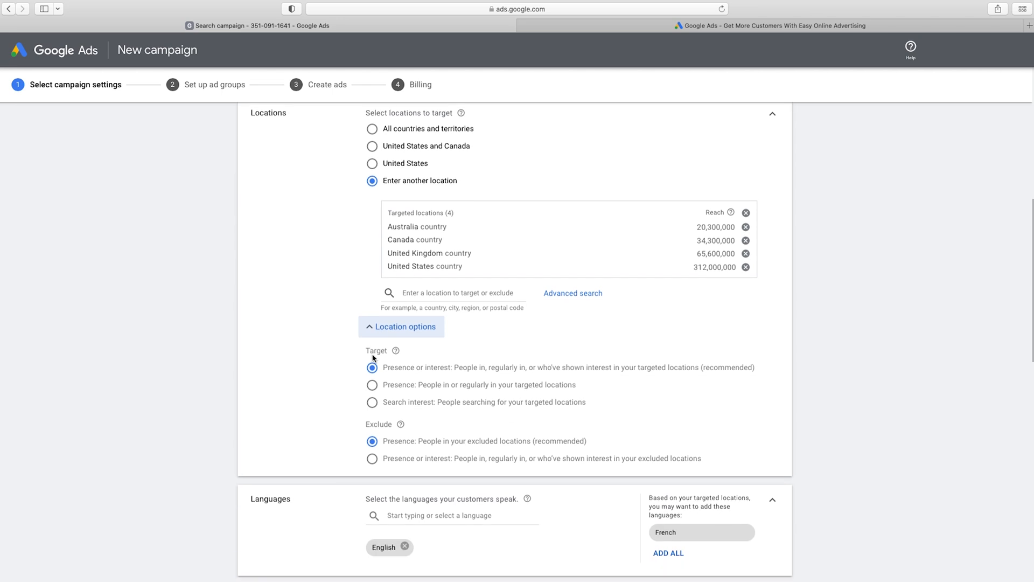
mouse_move(417, 235)
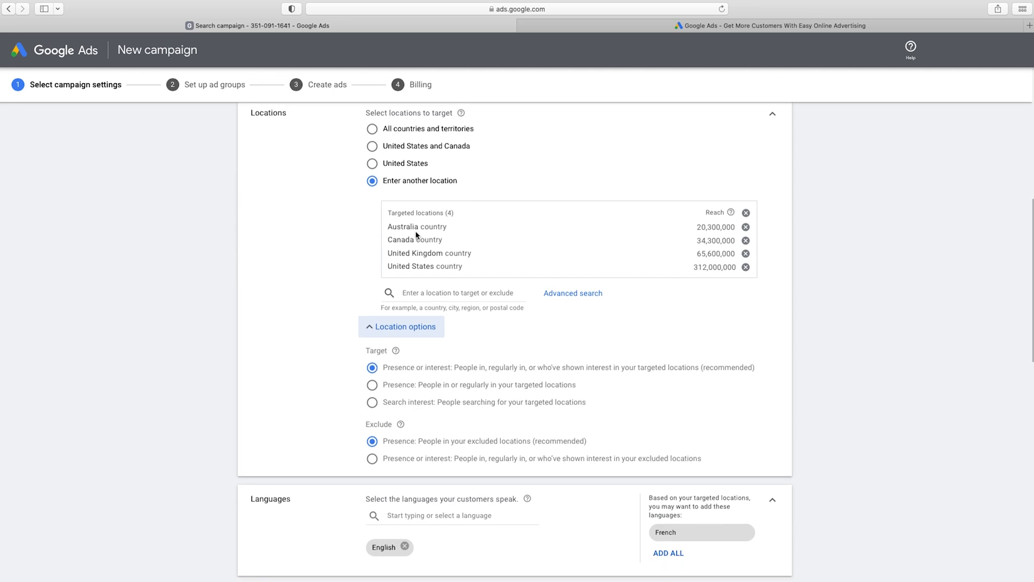
mouse_move(407, 229)
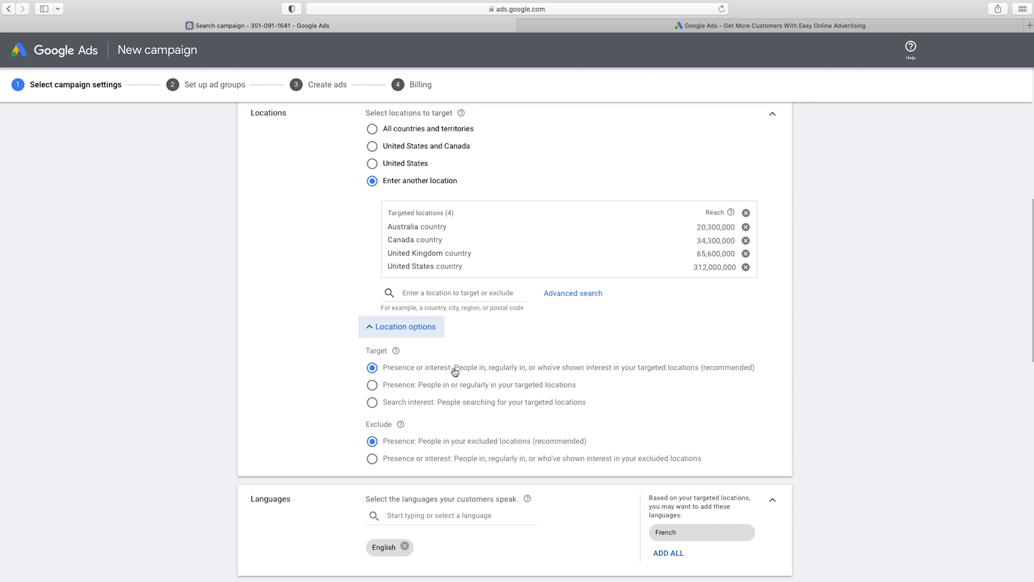
mouse_move(469, 375)
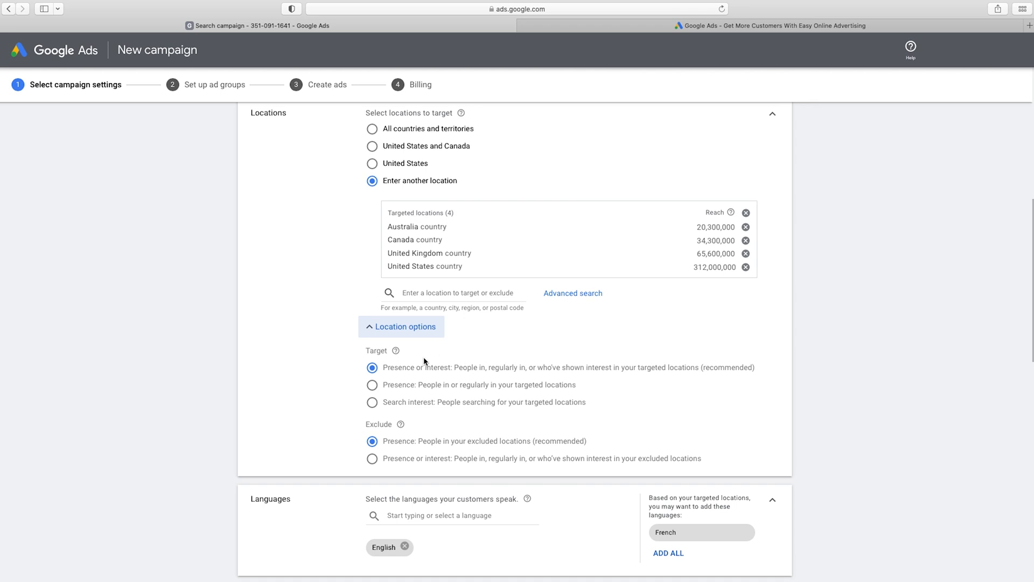
click(373, 384)
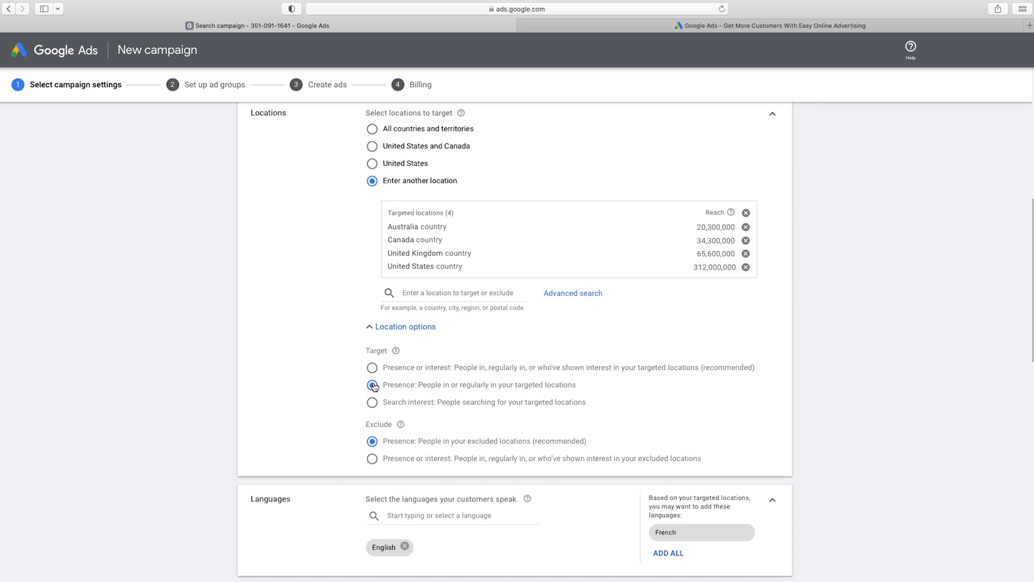
click(372, 384)
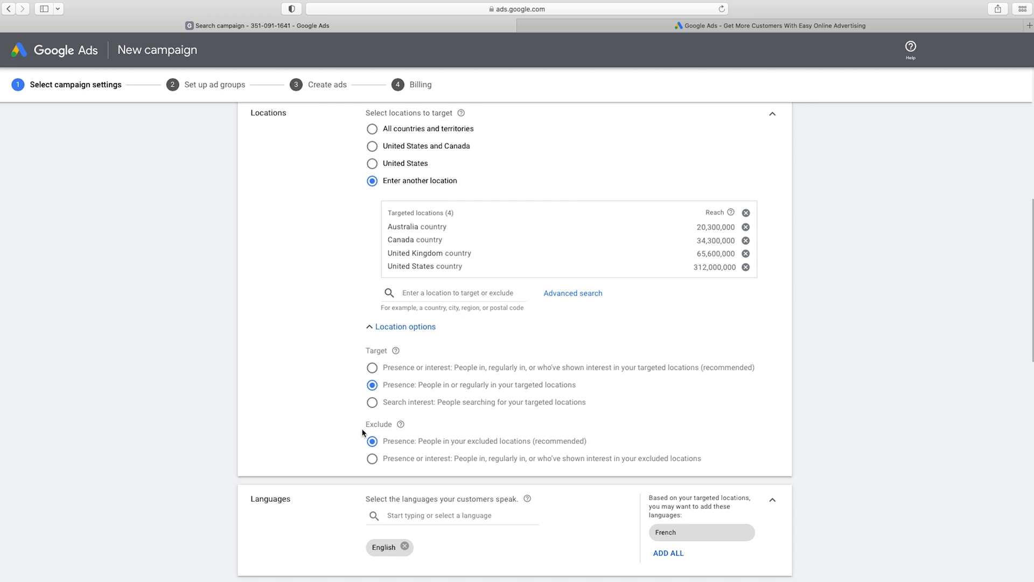
scroll(down, 3)
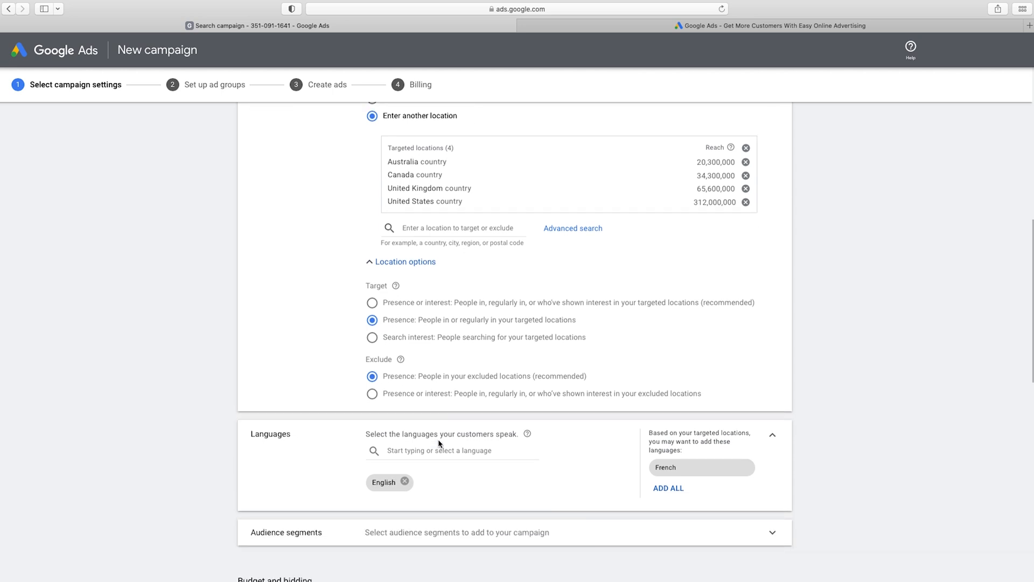
scroll(down, 3)
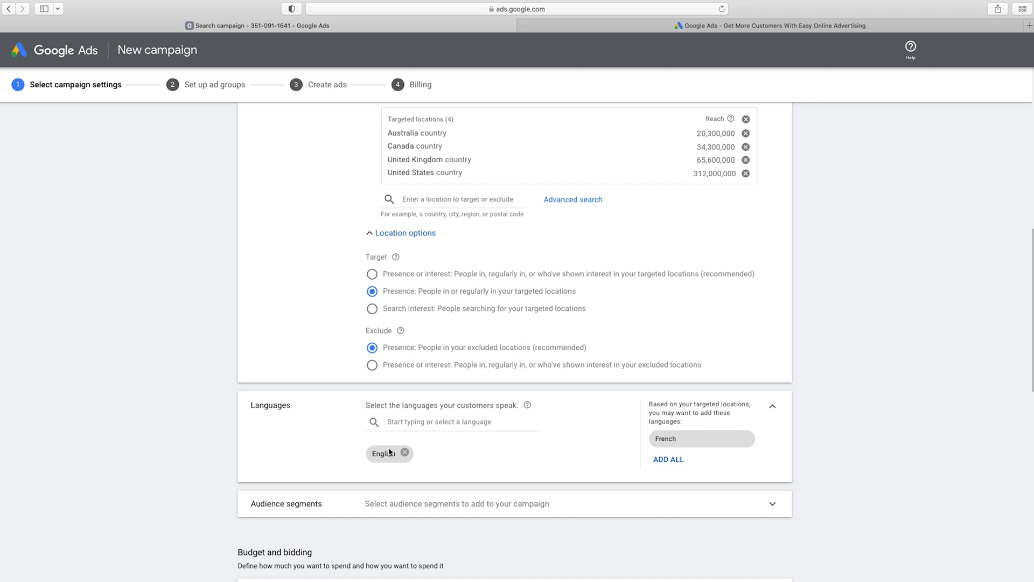
mouse_move(405, 453)
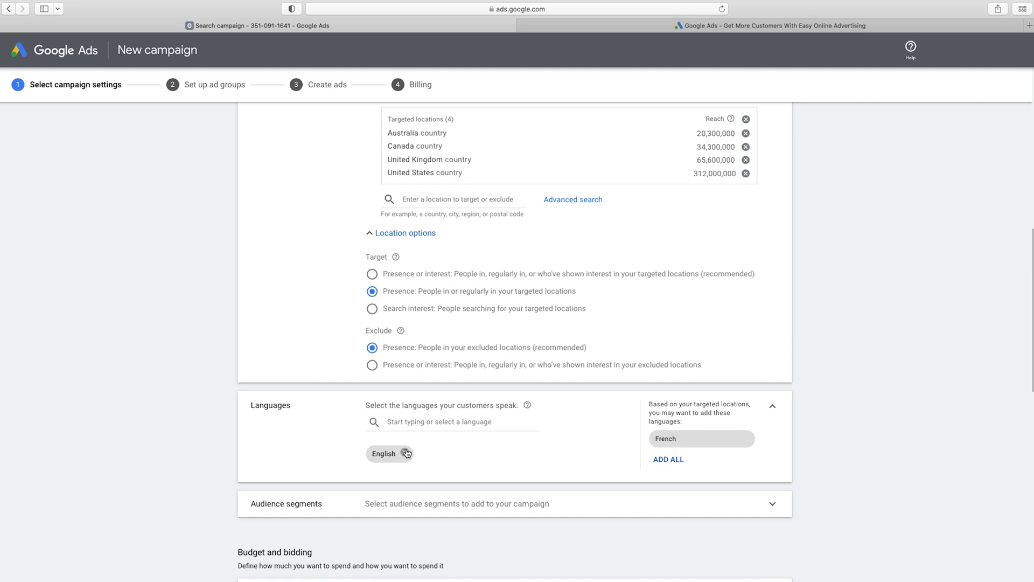
scroll(down, 3)
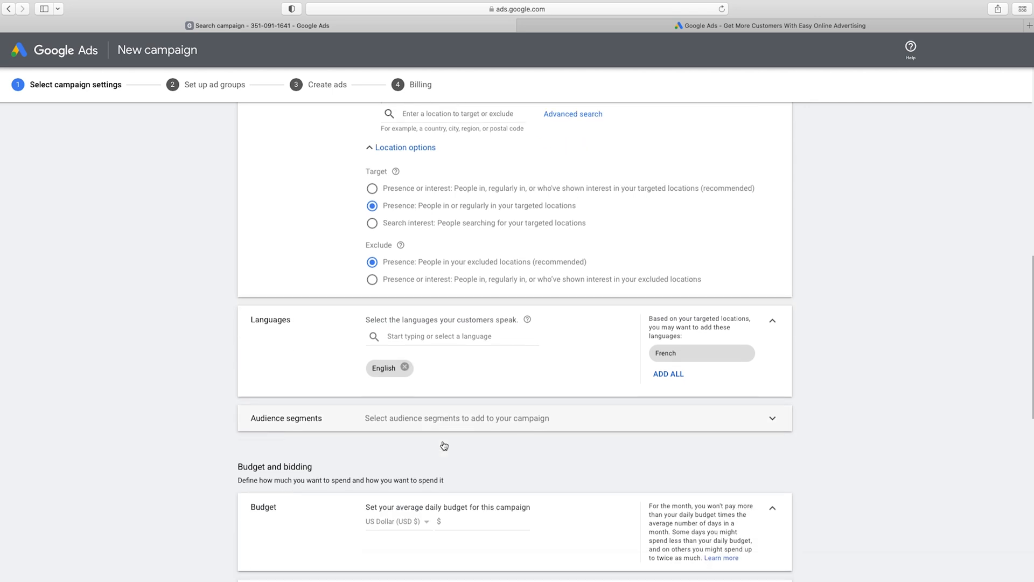
scroll(down, 3)
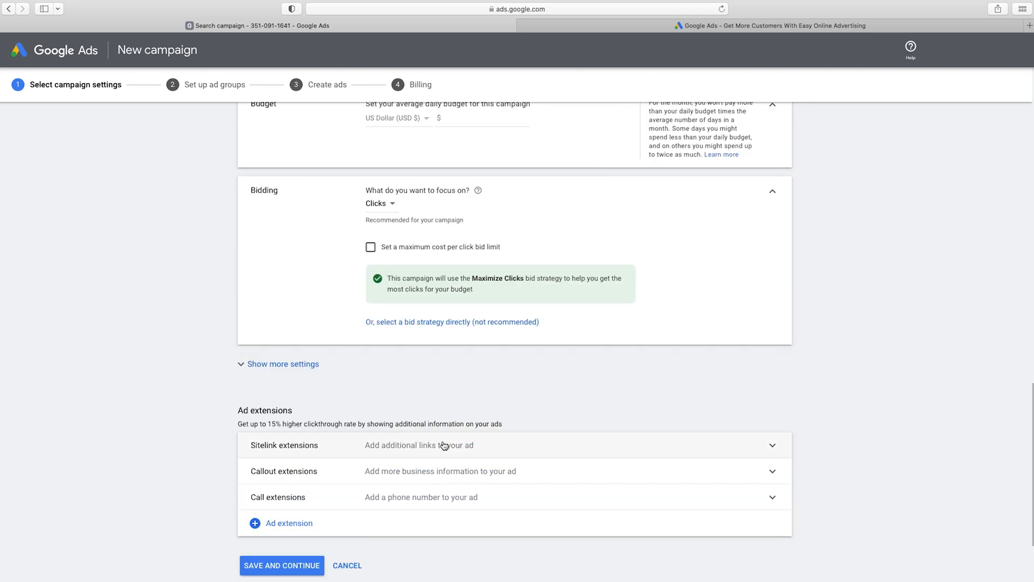
scroll(up, 3)
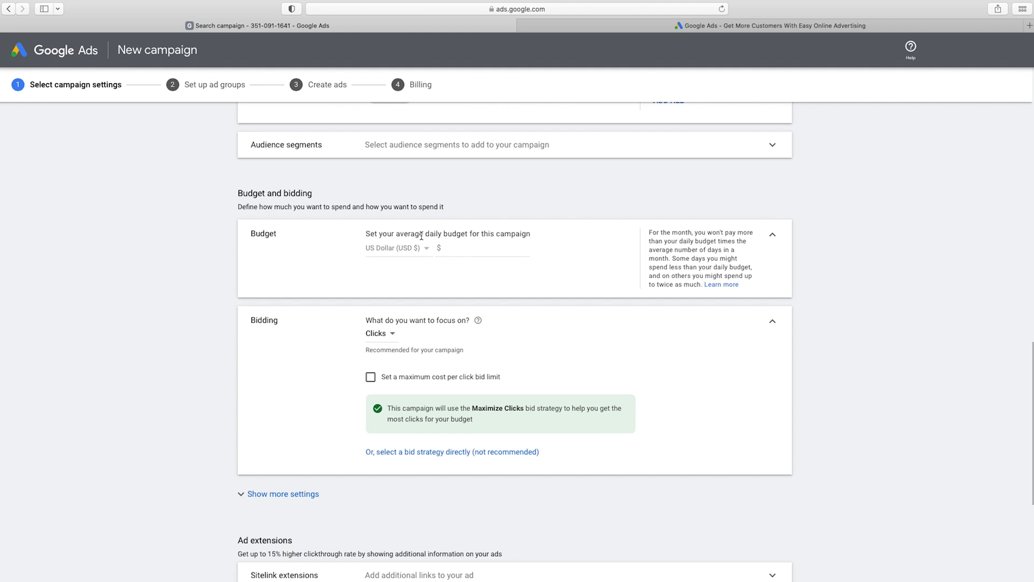
mouse_move(472, 258)
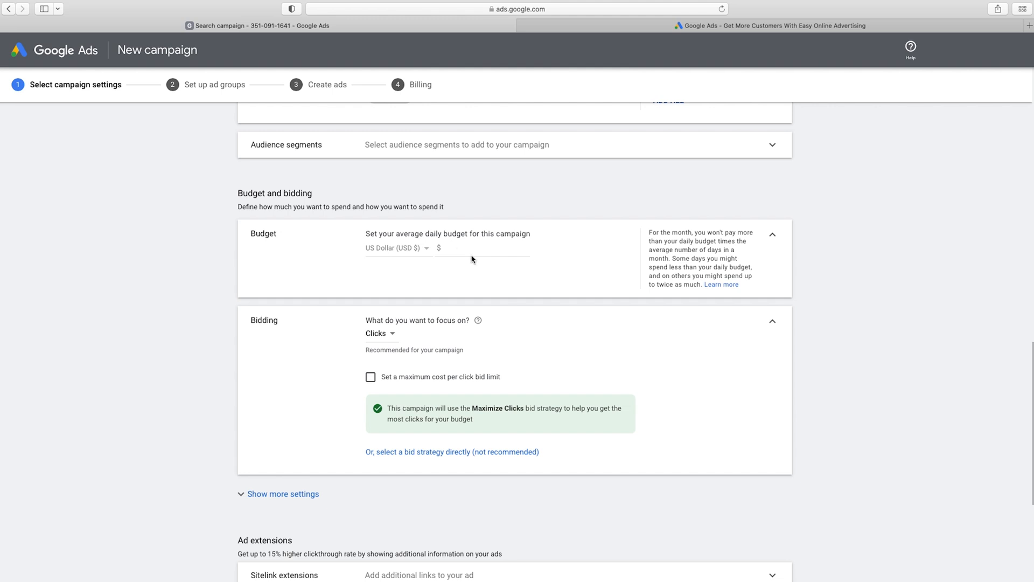
- Enter a $50 average daily budget, keeping Maximize Clicks bidding
text(50)
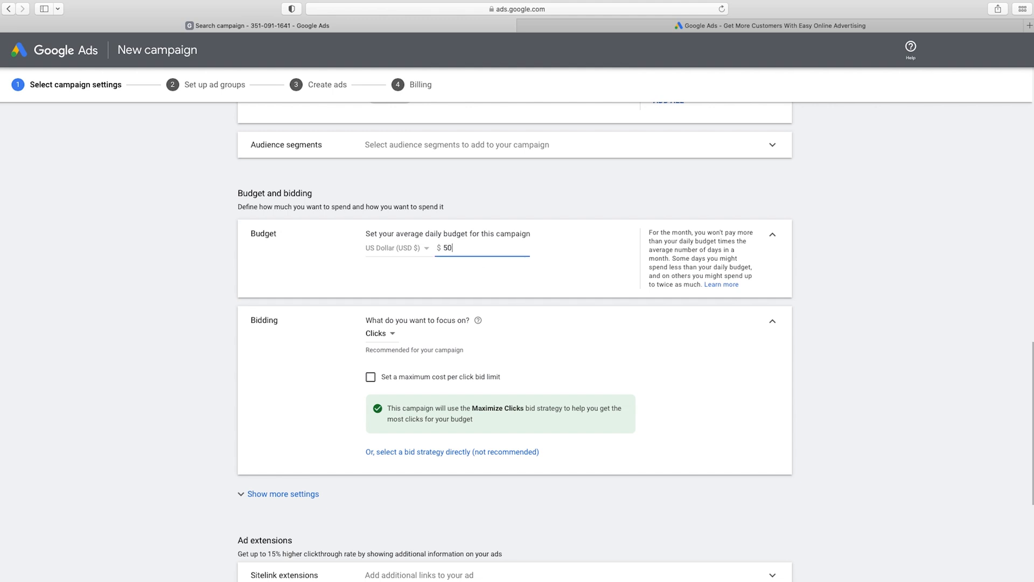
scroll(down, 3)
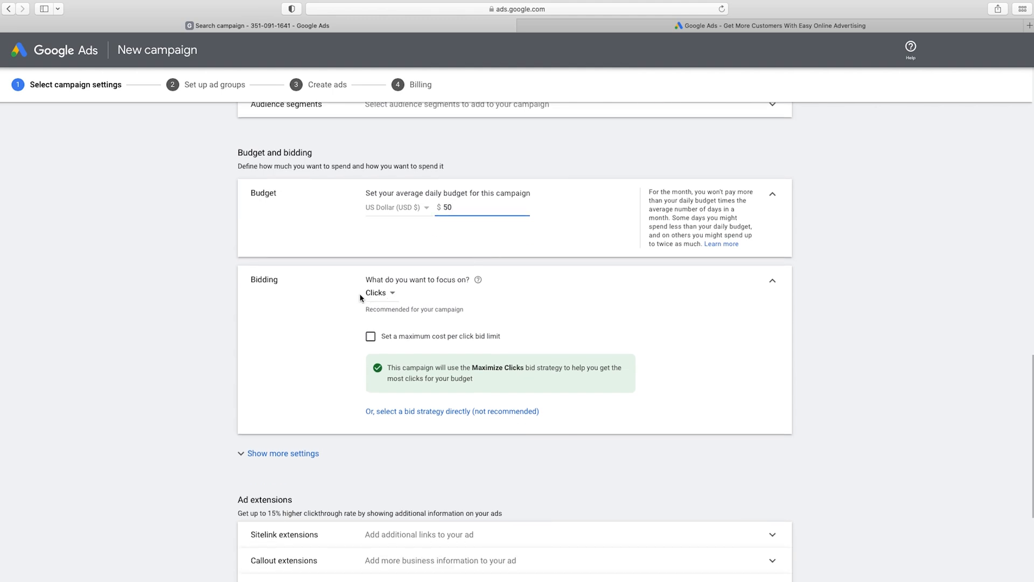
mouse_move(503, 344)
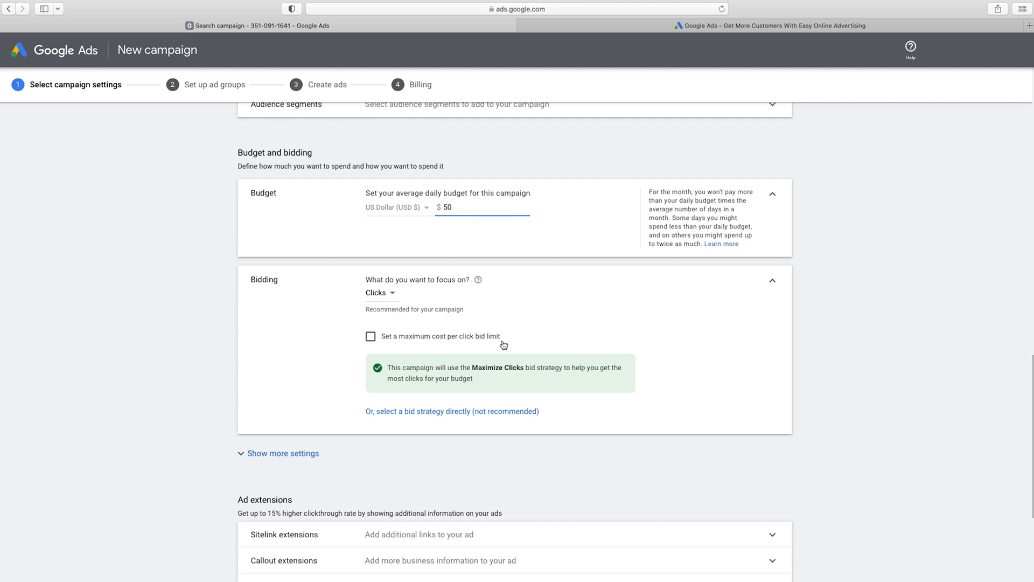
mouse_move(515, 377)
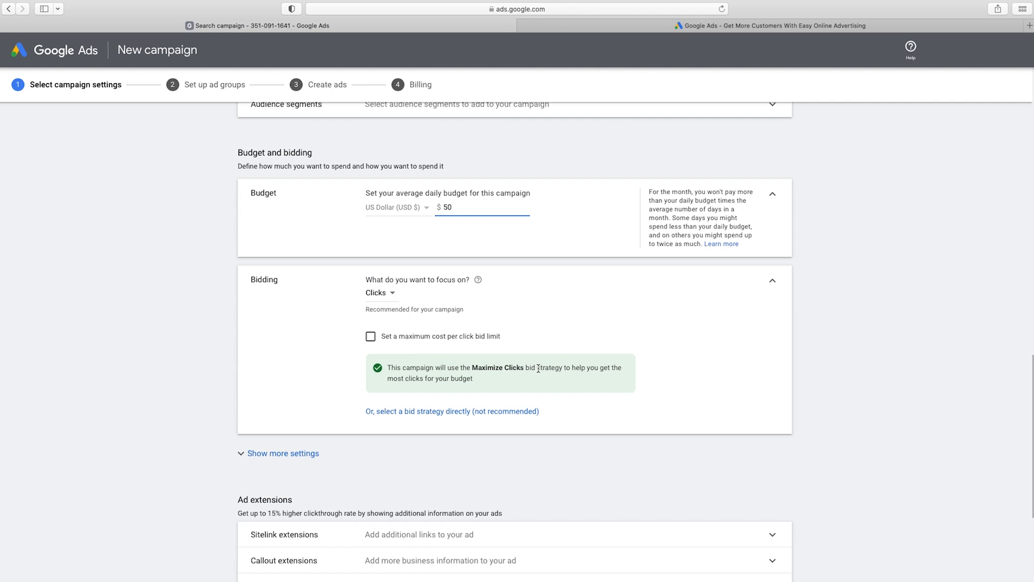
click(453, 207)
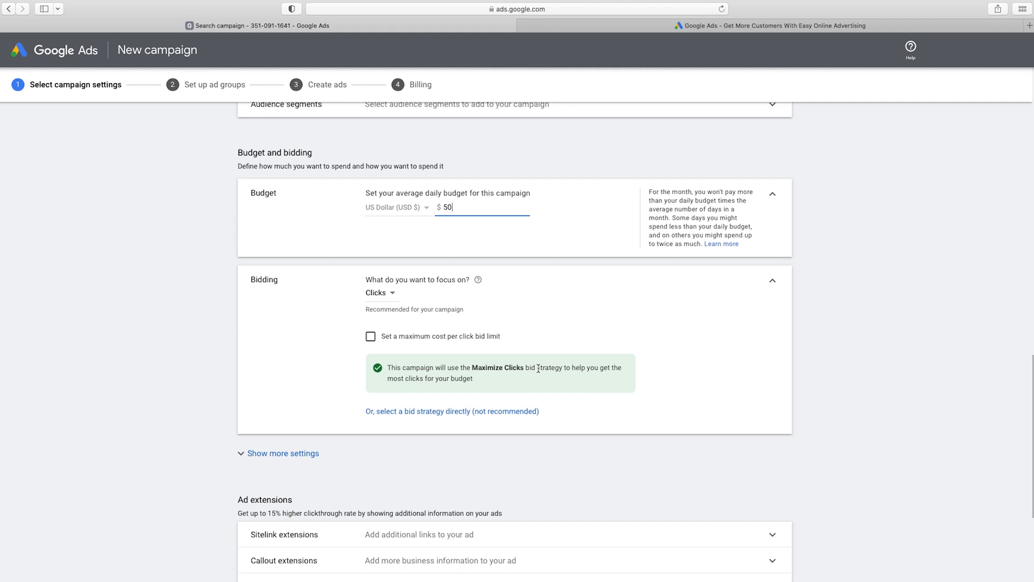
scroll(down, 3)
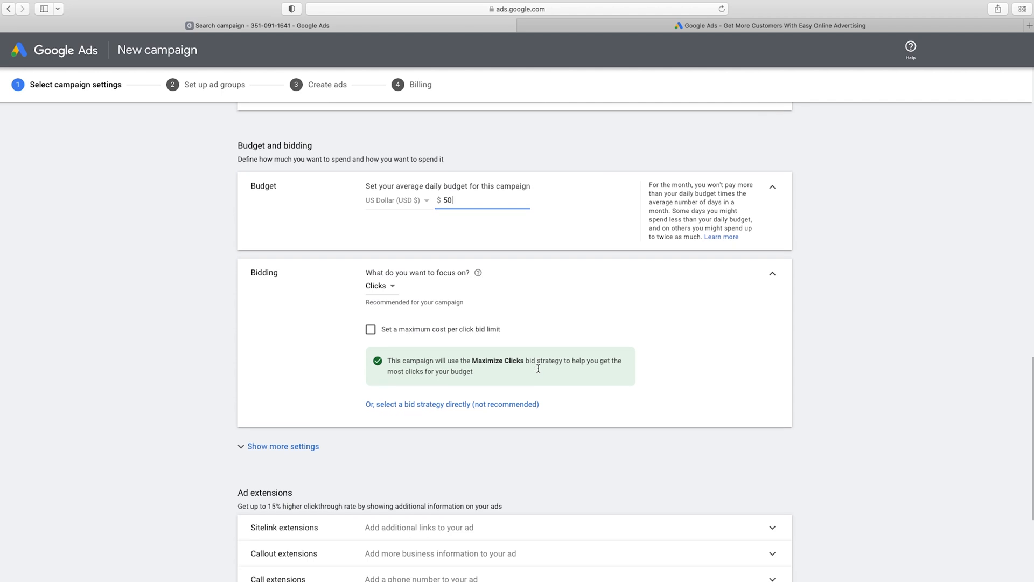
- Scroll to Ad extensions and expand the Callout extensions form
scroll(down, 3)
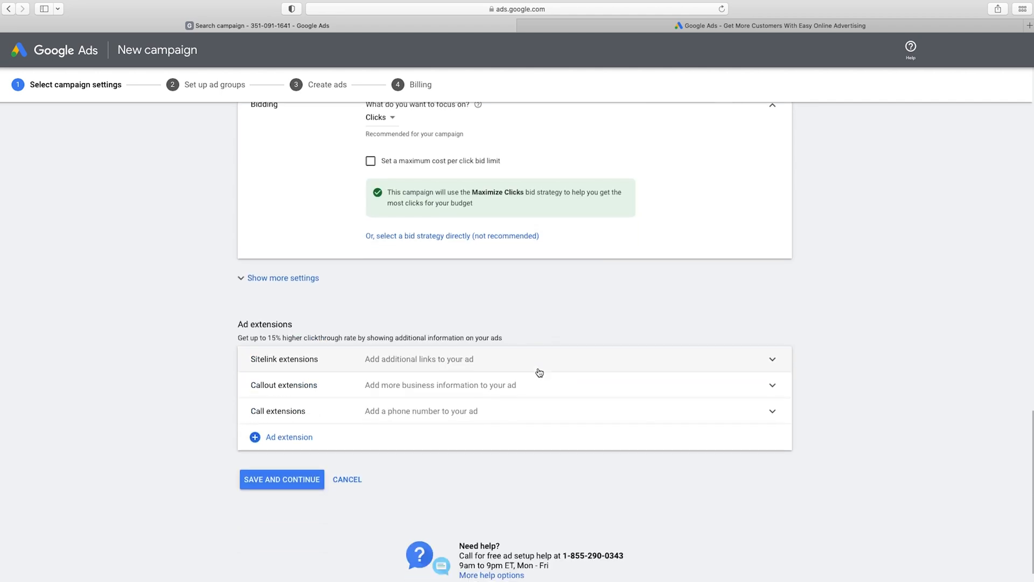
mouse_move(235, 332)
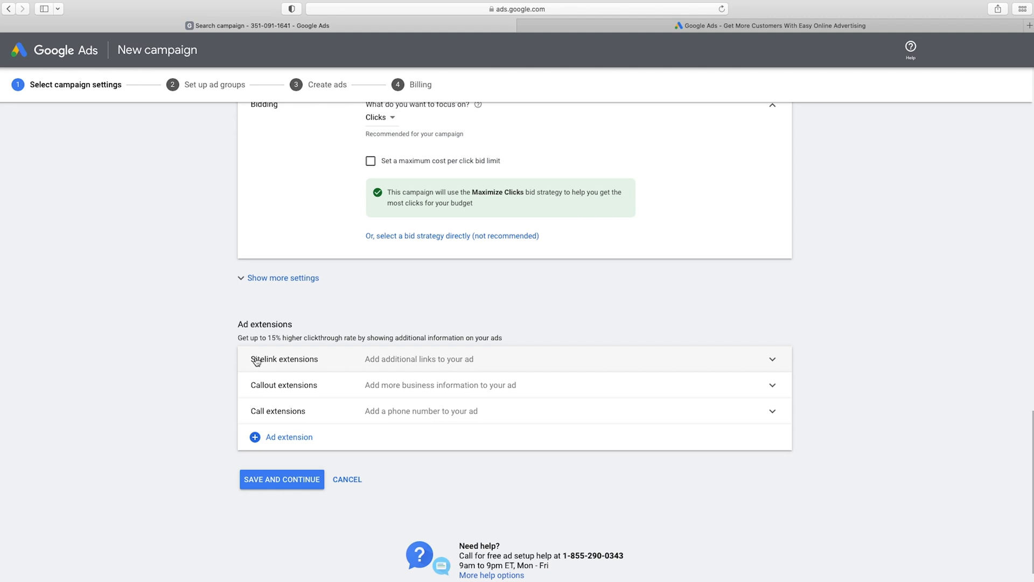
mouse_move(509, 390)
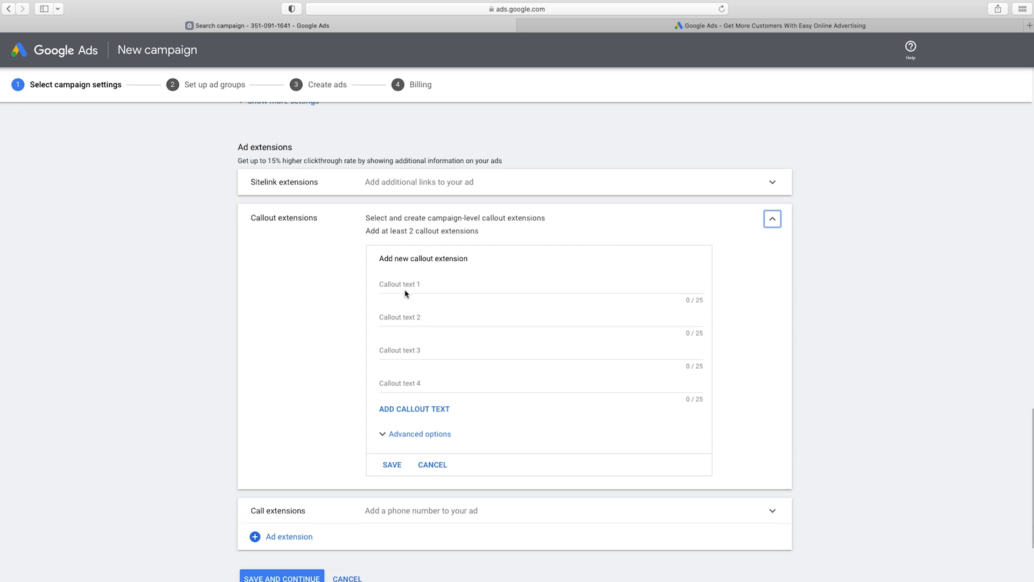
scroll(down, 3)
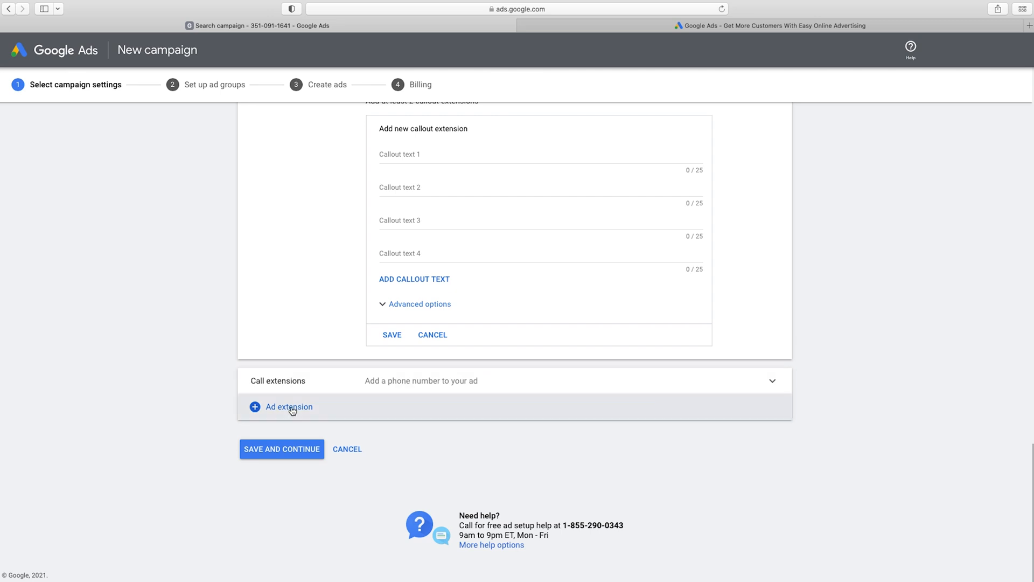
mouse_move(285, 411)
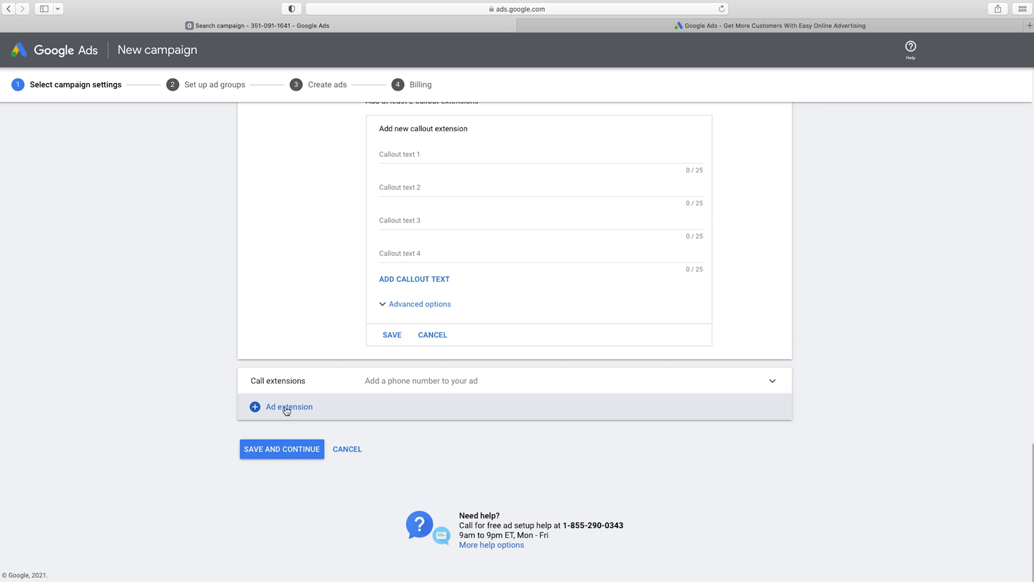
- Add a Location extension and start creating it, bringing up the location chooser
click(287, 407)
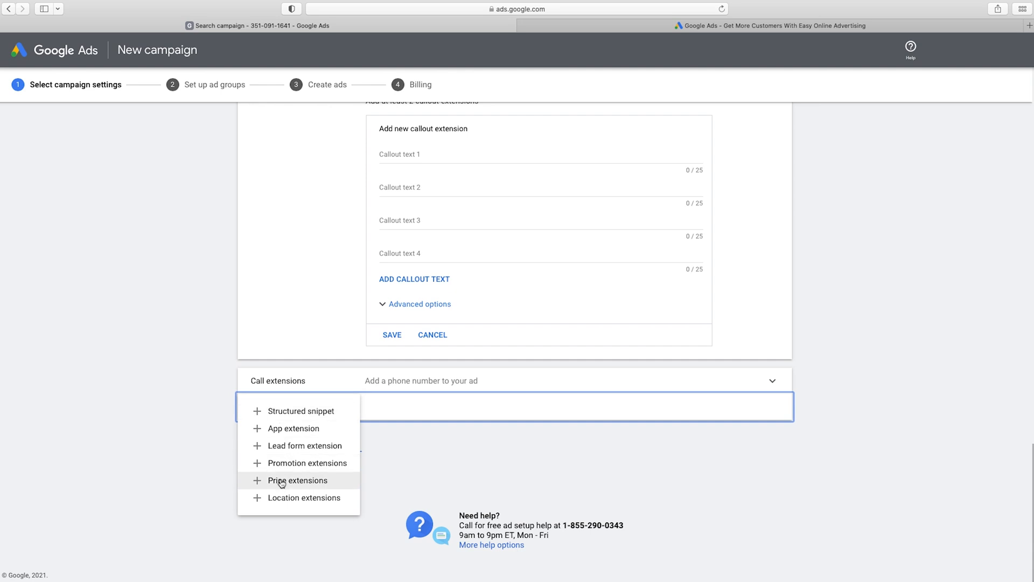
click(304, 498)
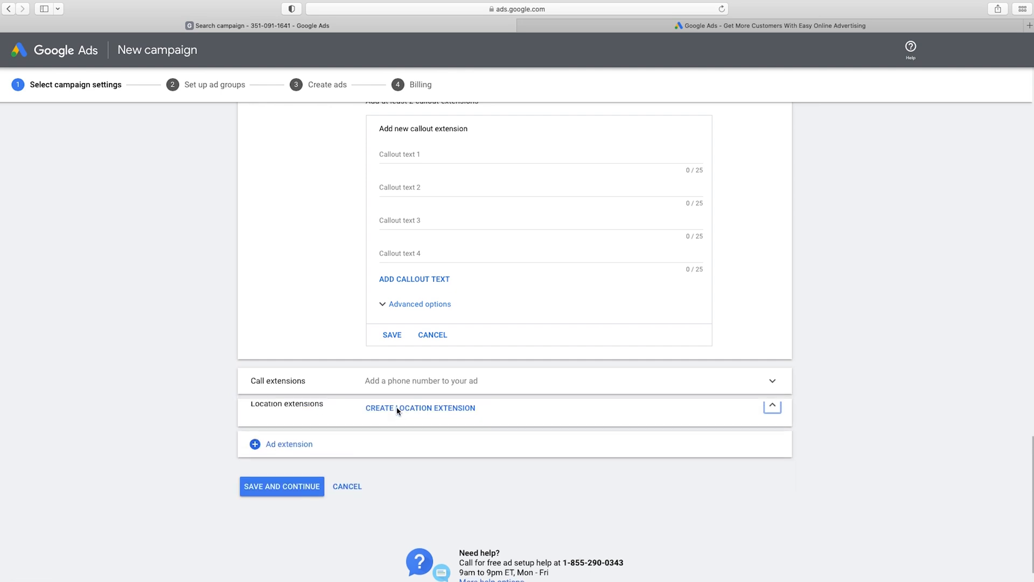
click(420, 407)
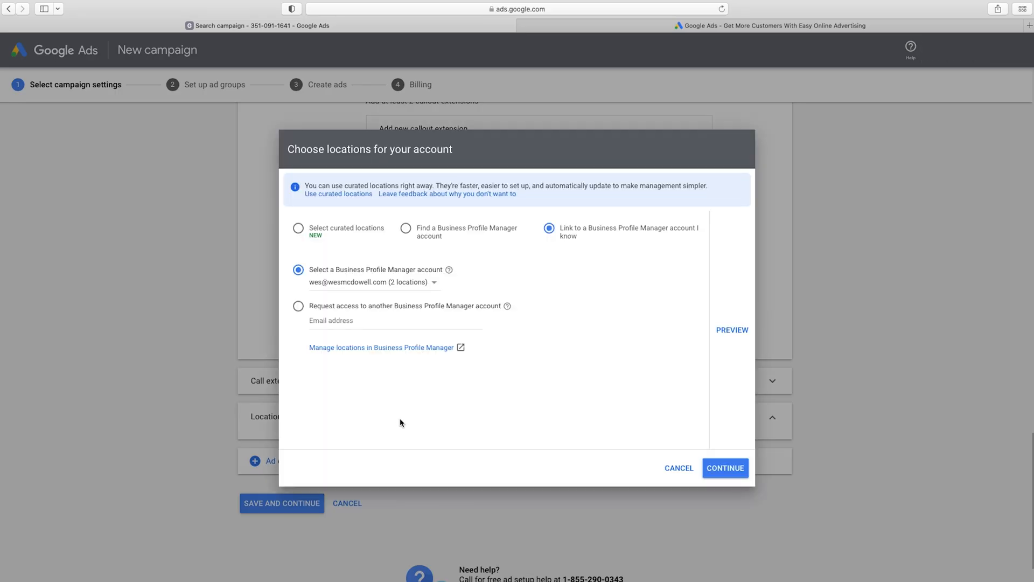
mouse_move(510, 274)
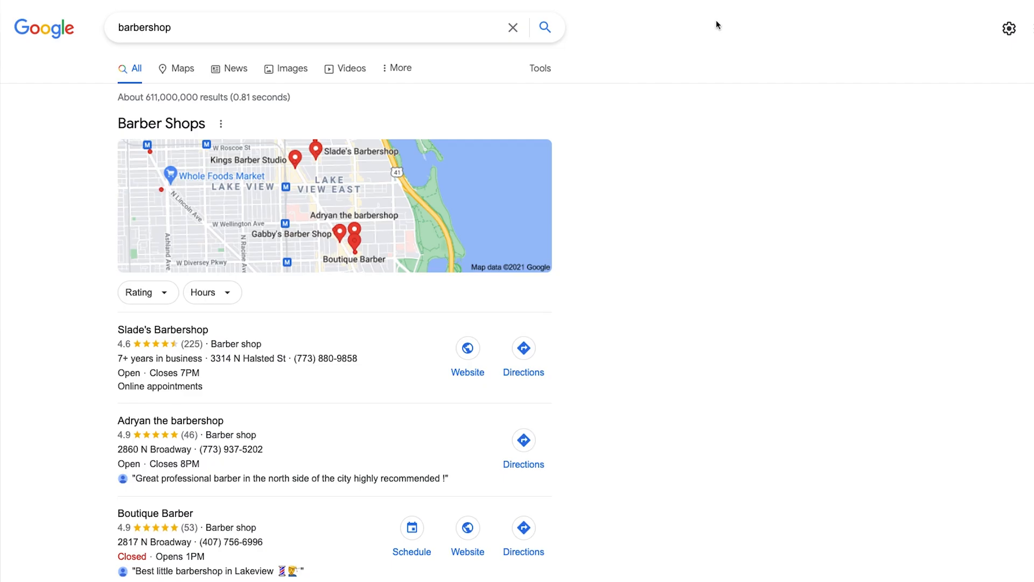
mouse_move(933, 85)
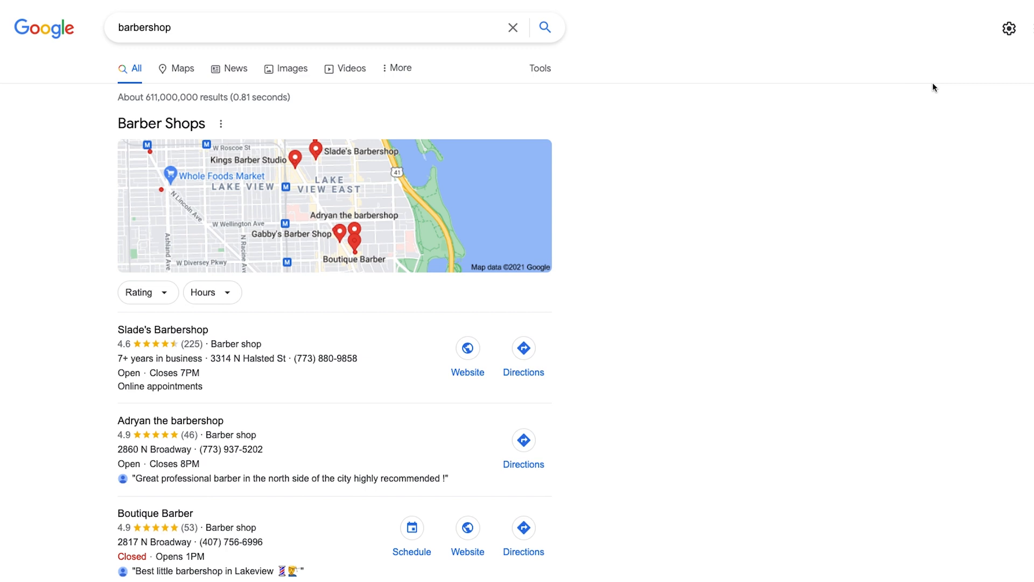
mouse_move(157, 345)
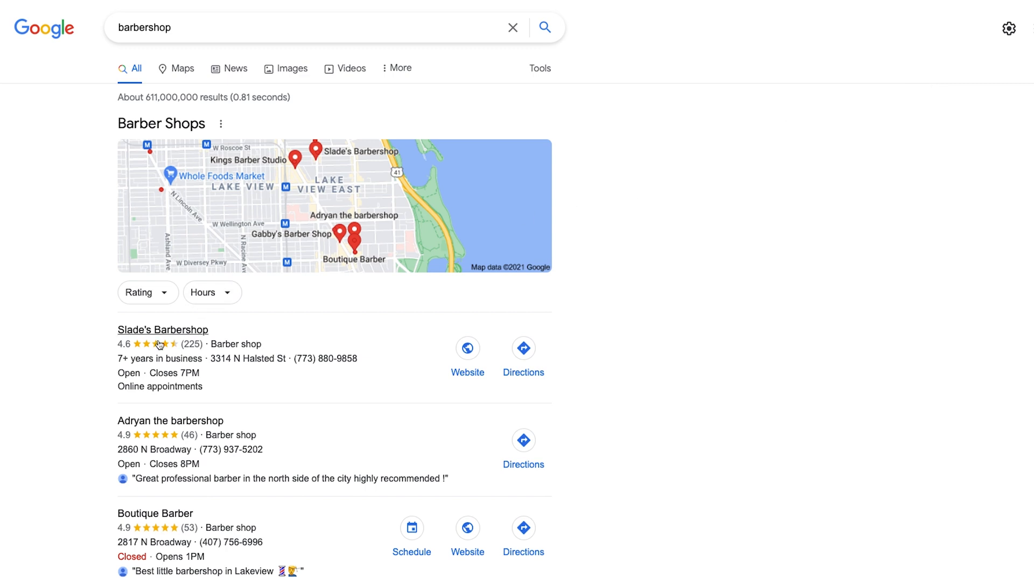
- Review the barbershop map listings, then cancel the Choose locations dialog without linking any
scroll(down, 3)
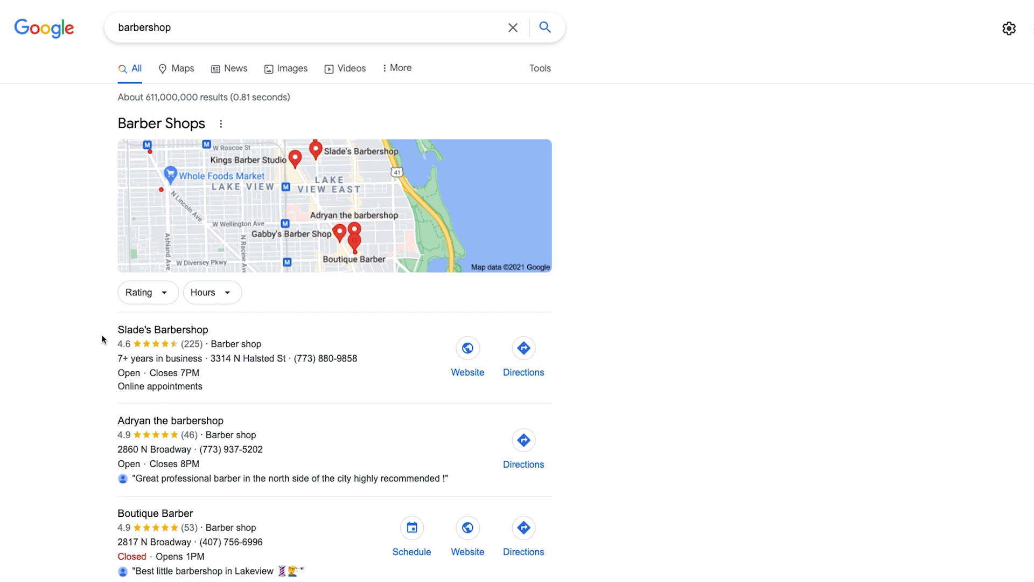
mouse_move(112, 340)
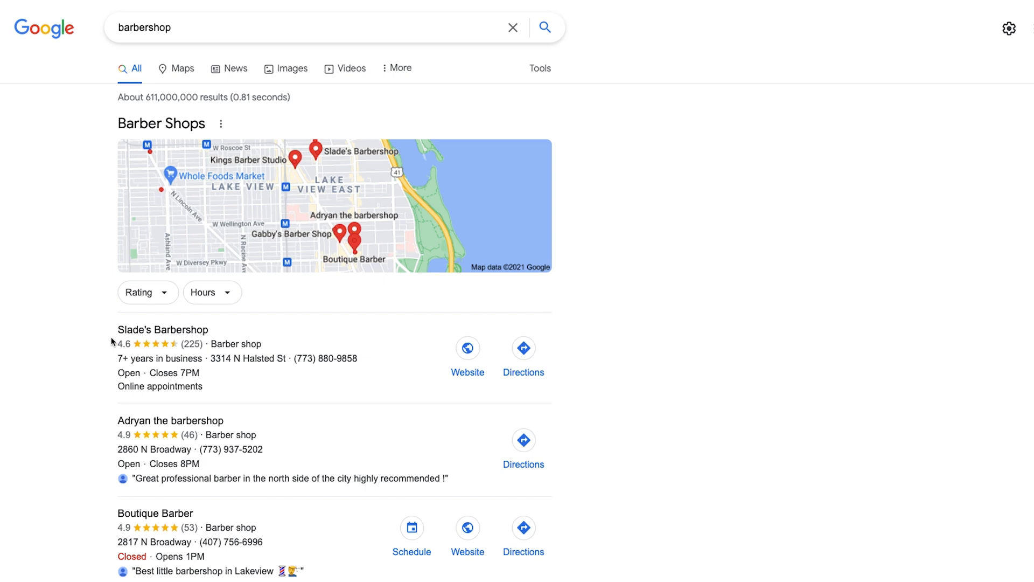
mouse_move(103, 347)
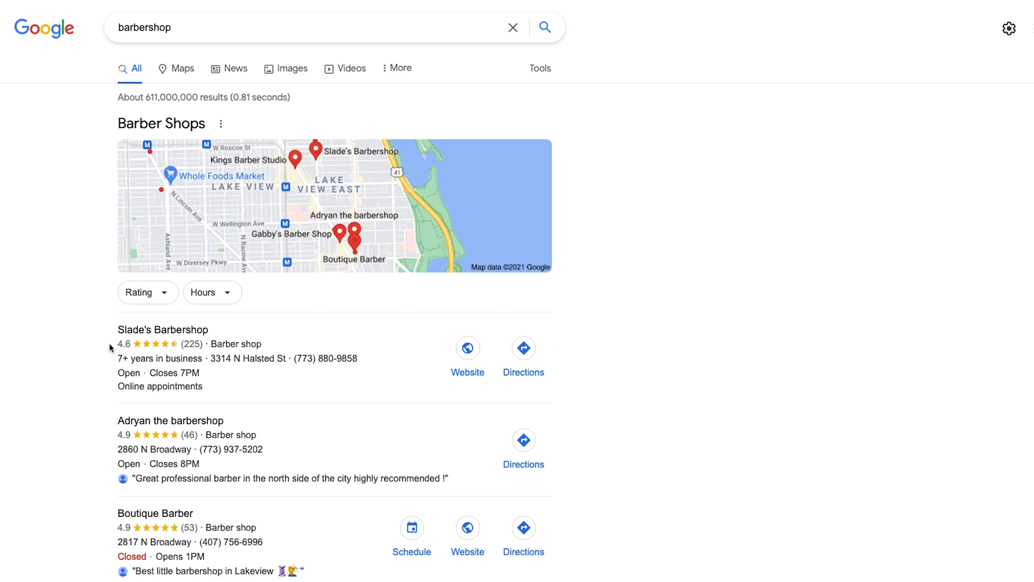
mouse_move(100, 350)
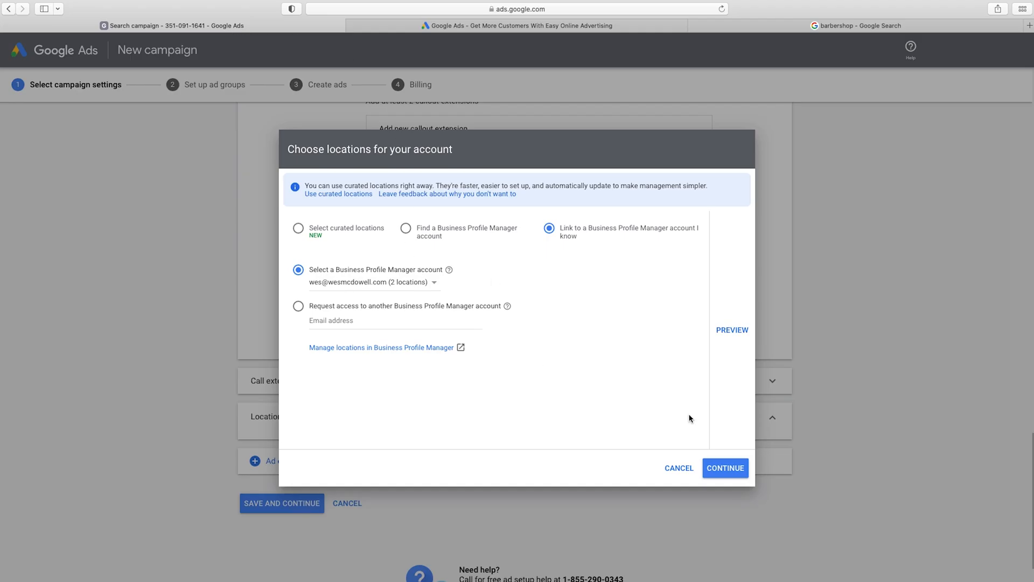
click(679, 468)
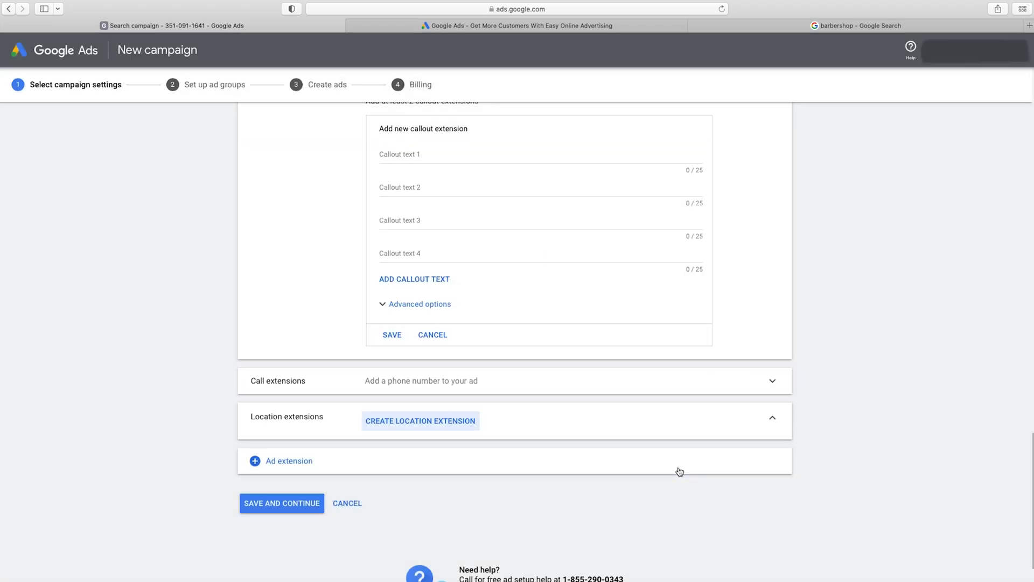
click(282, 503)
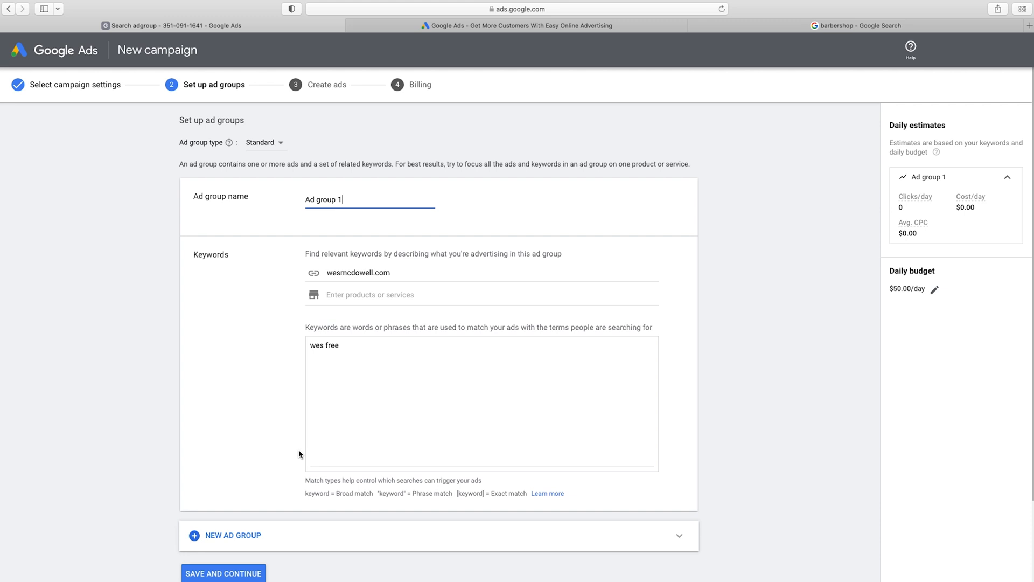
mouse_move(389, 159)
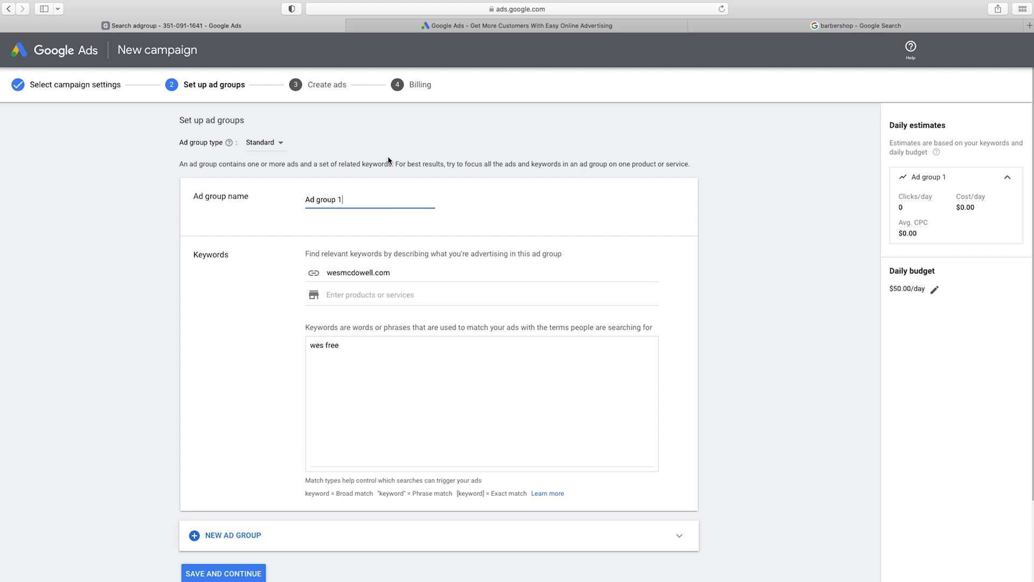
mouse_move(353, 88)
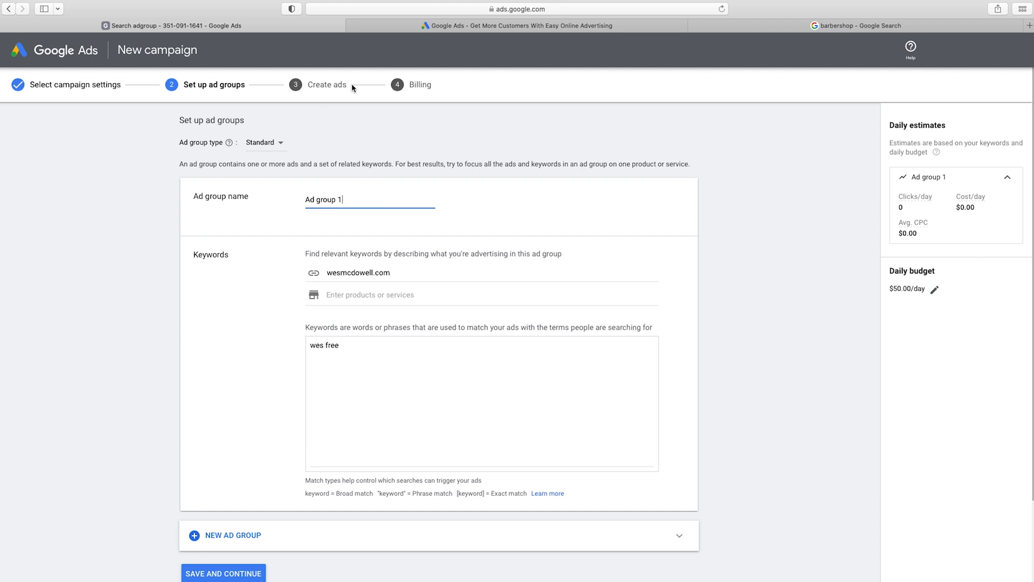
mouse_move(264, 91)
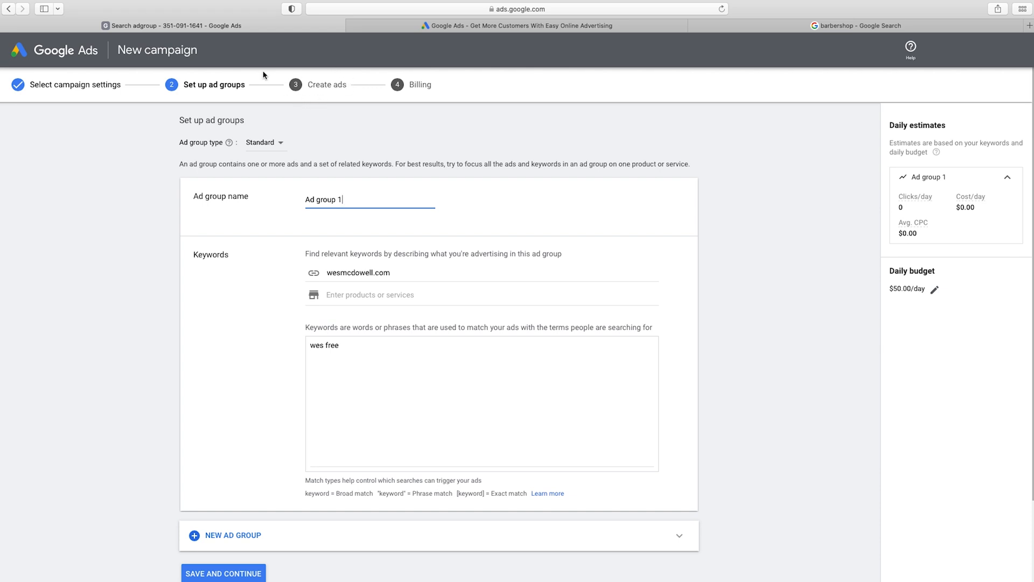
mouse_move(240, 93)
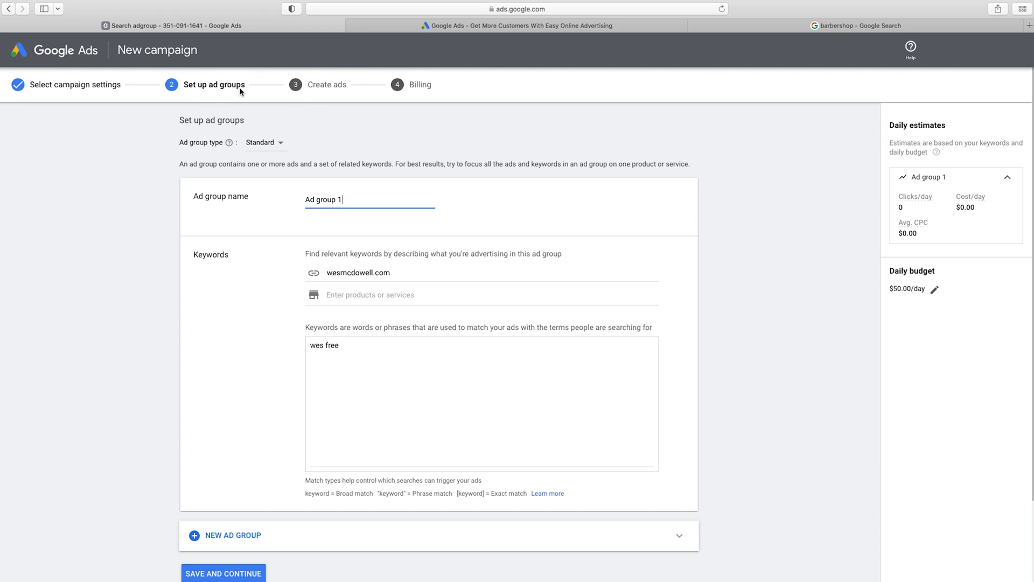
mouse_move(114, 105)
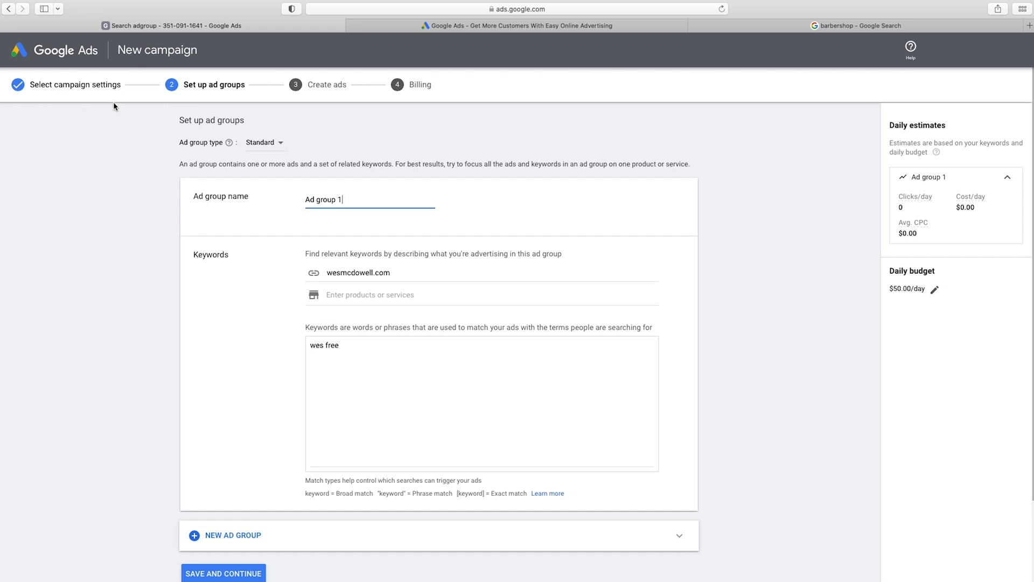
mouse_move(332, 199)
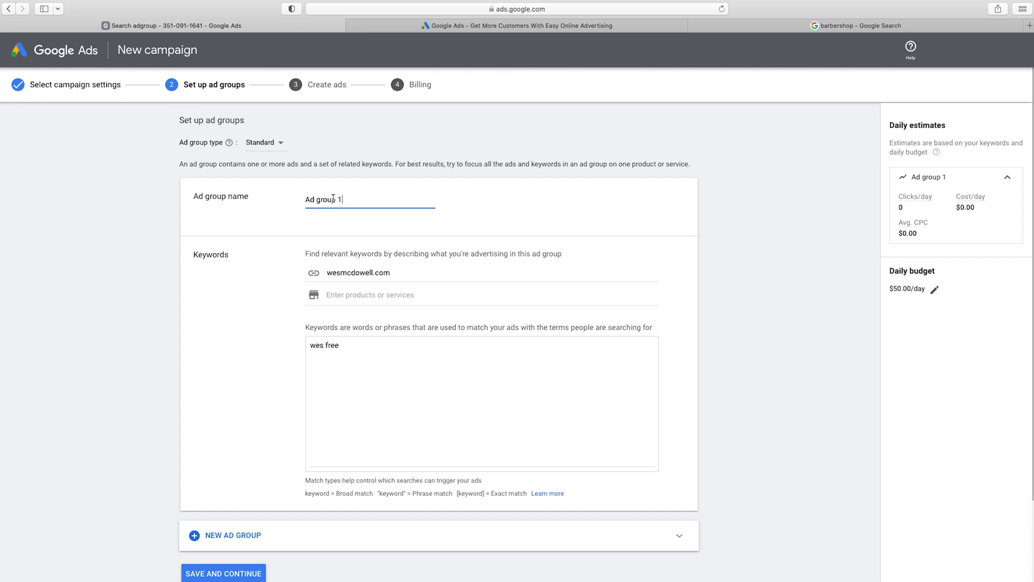
mouse_move(386, 344)
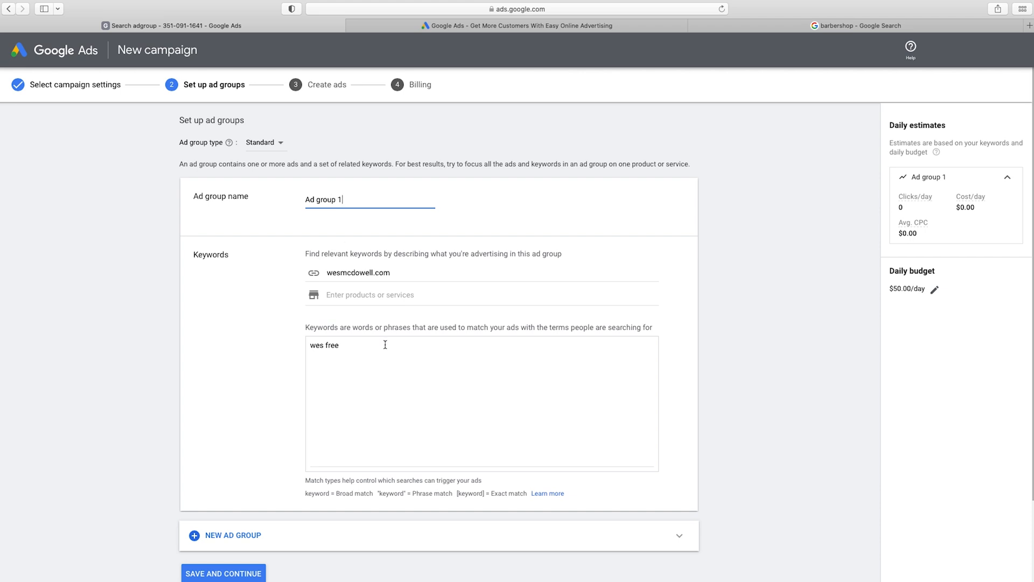
mouse_move(398, 345)
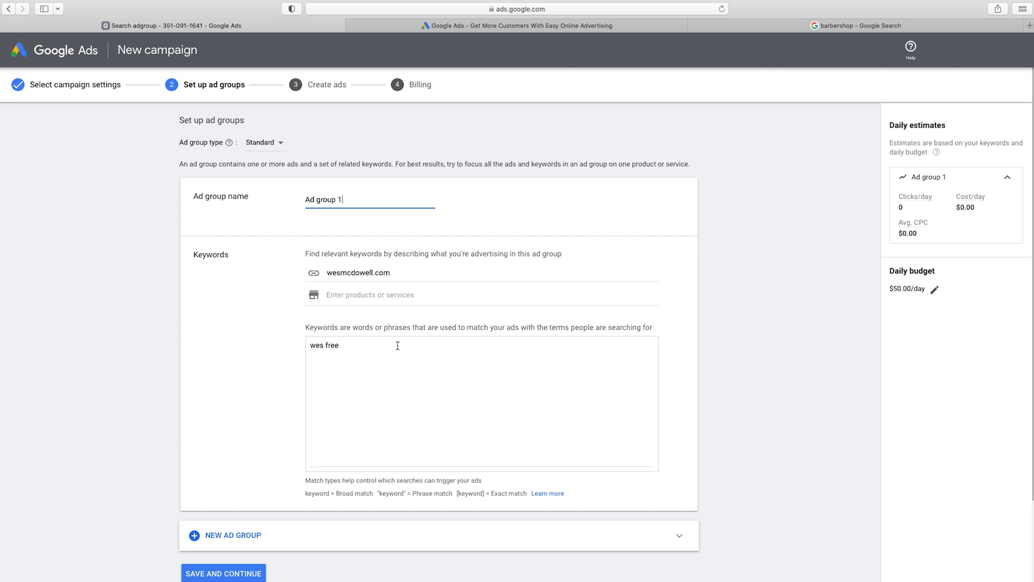
mouse_move(397, 366)
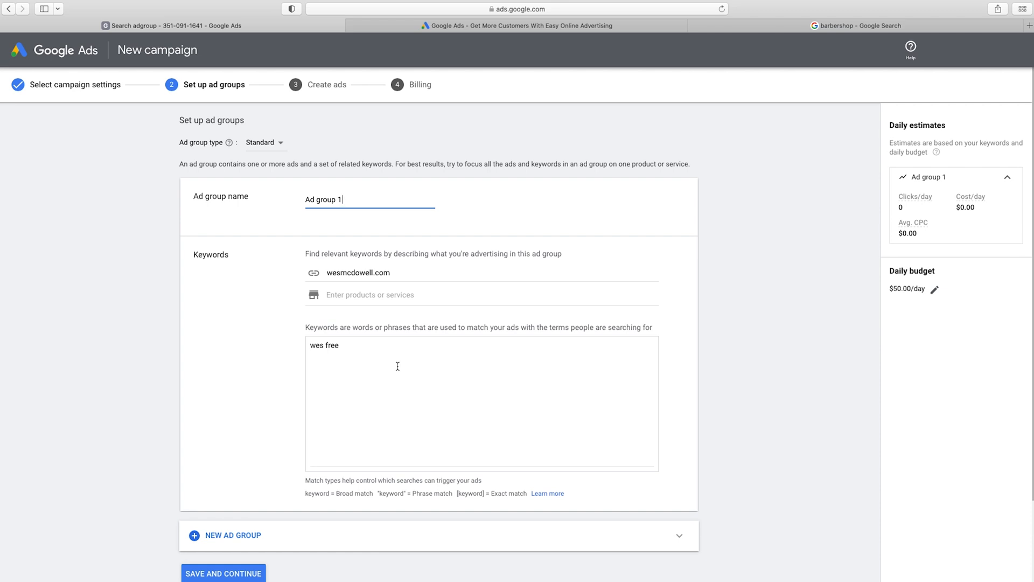
- Name the ad group 'How to make a website' Keywords, replacing Ad group 1
text(HOw to)
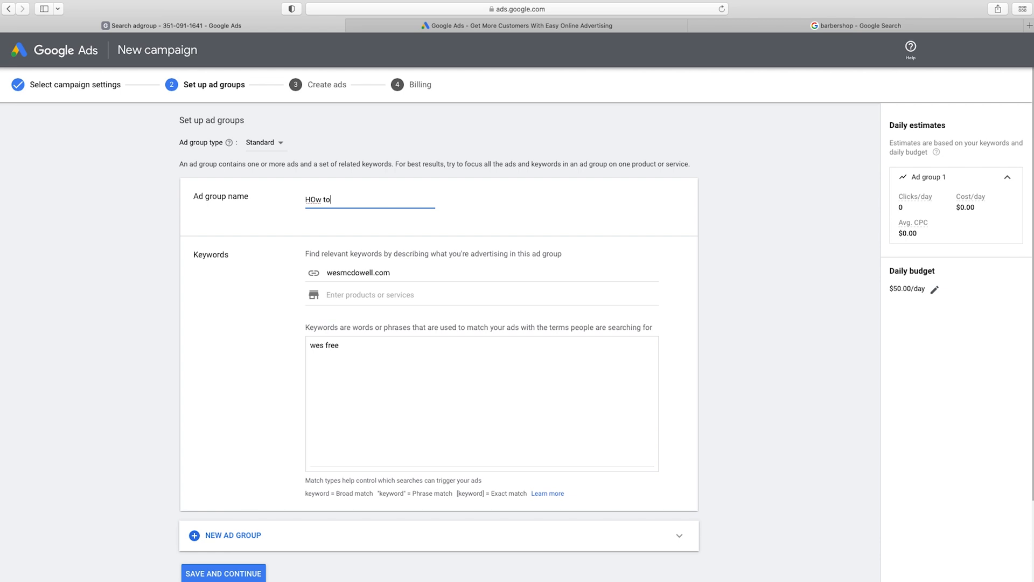
text(How to make a)
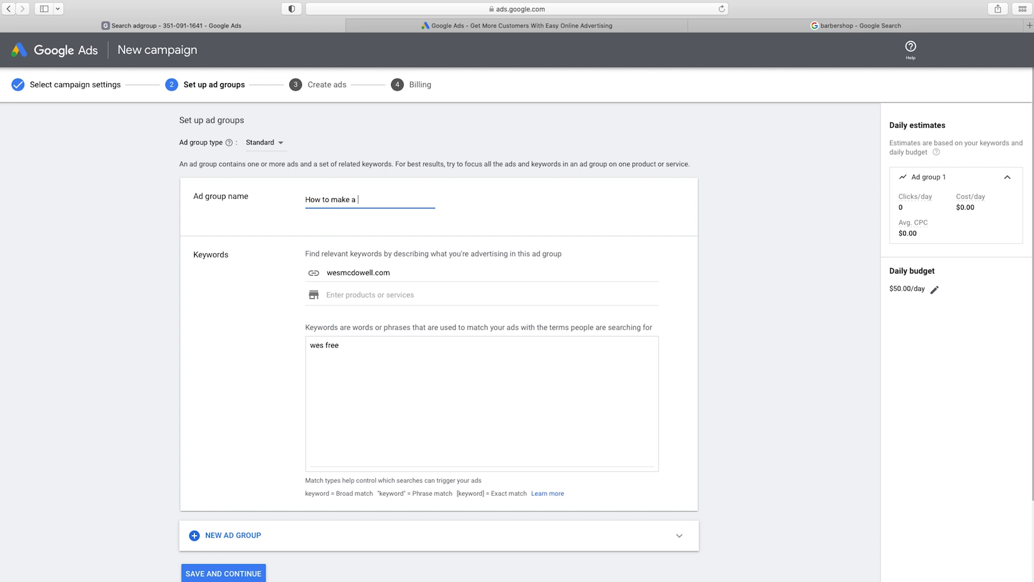
text(website')
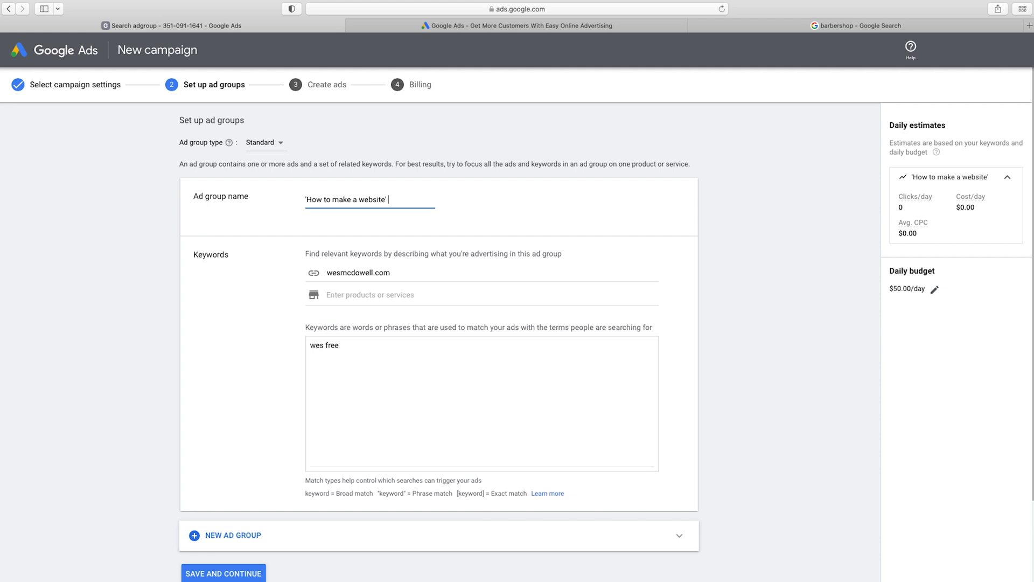
text(Keywords)
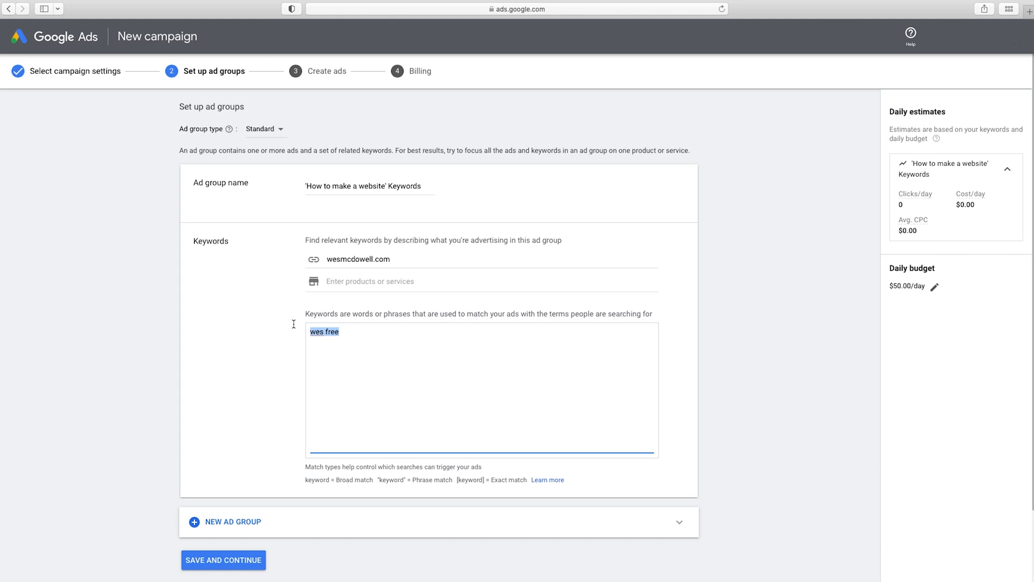
- Overwrite the keyword wes free with how to make a website, estimating 22 clicks/day
text(how to make a webist)
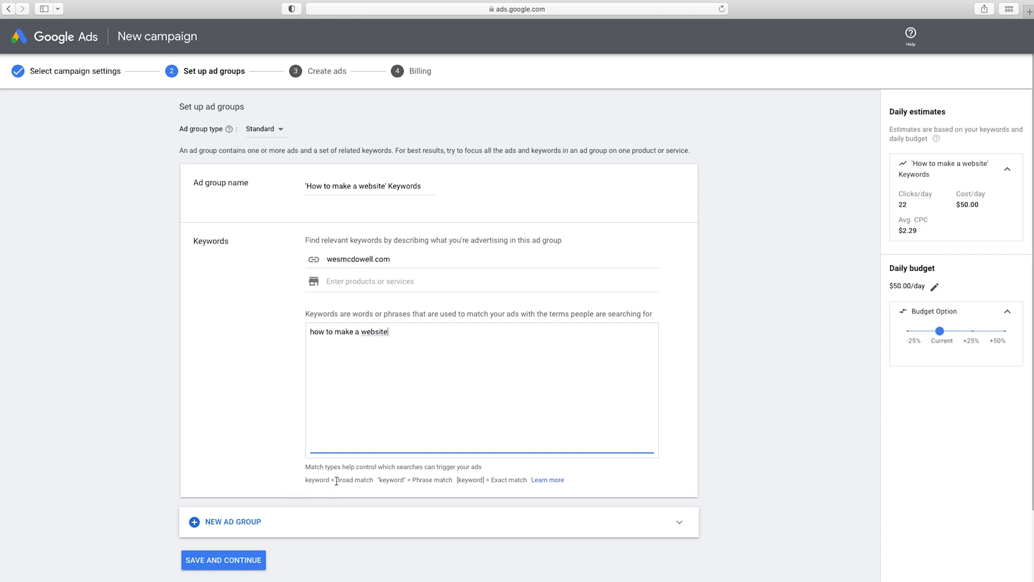
mouse_move(331, 323)
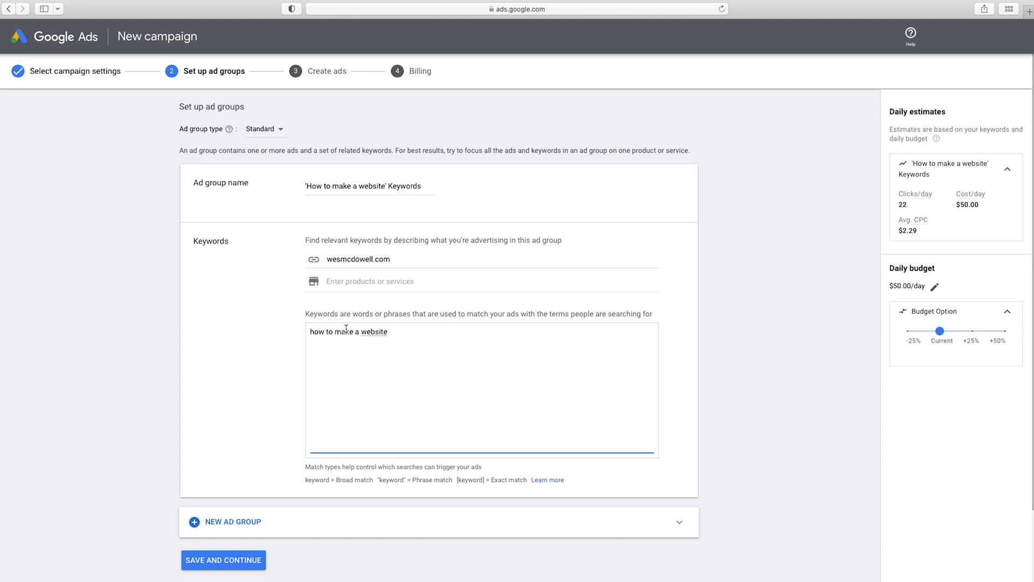
mouse_move(485, 339)
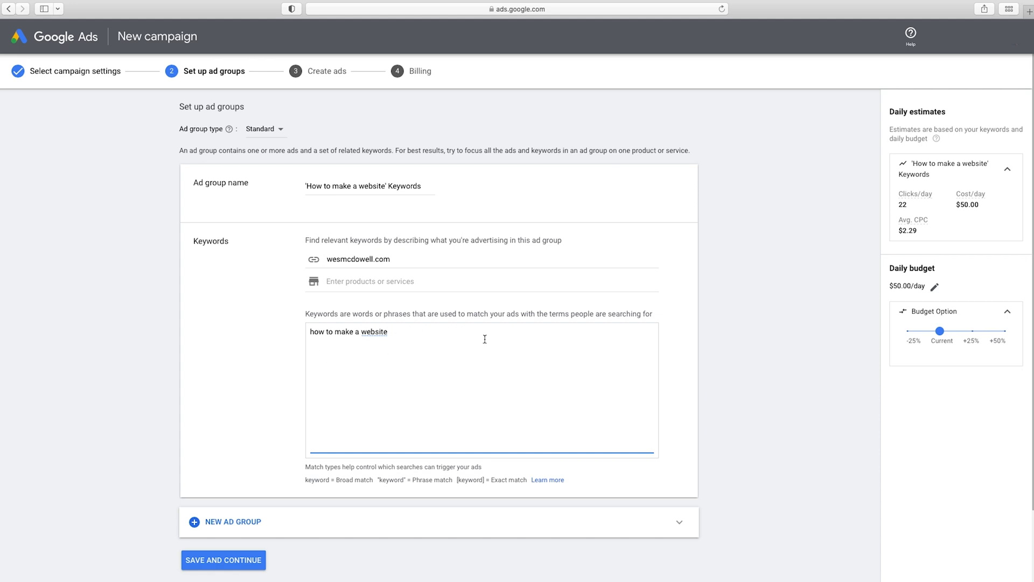
mouse_move(955, 198)
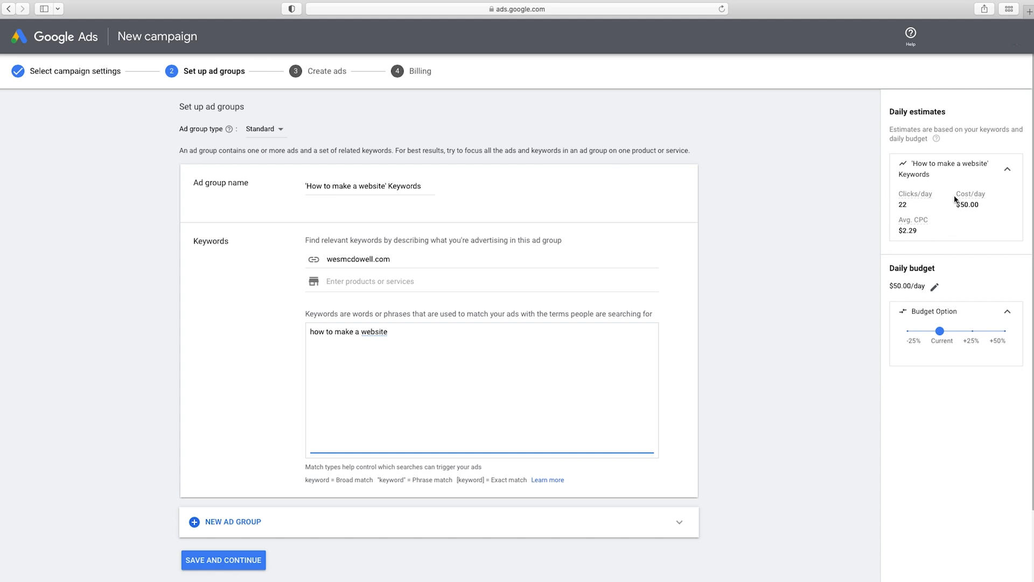
mouse_move(899, 204)
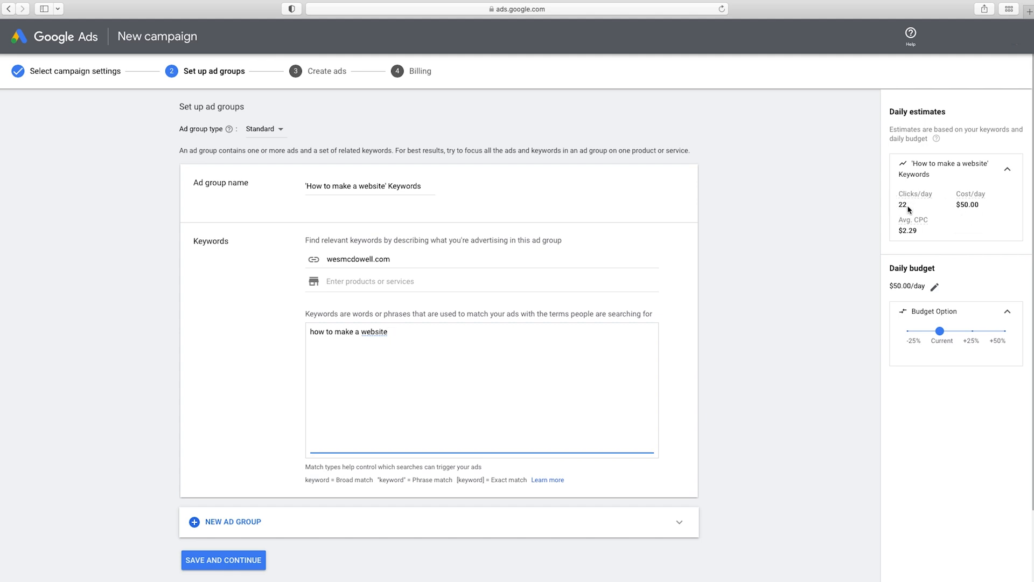
mouse_move(916, 226)
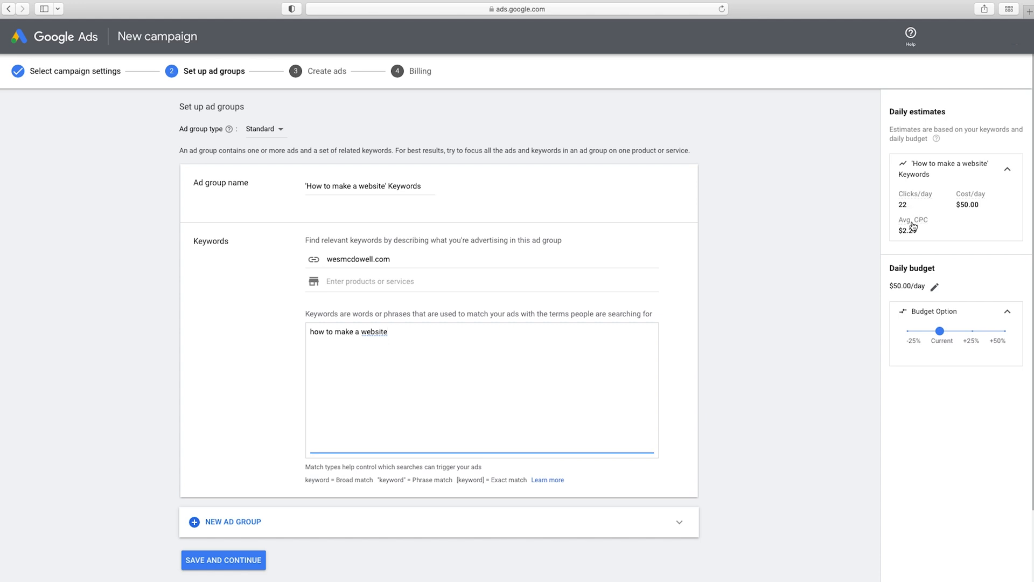
mouse_move(913, 231)
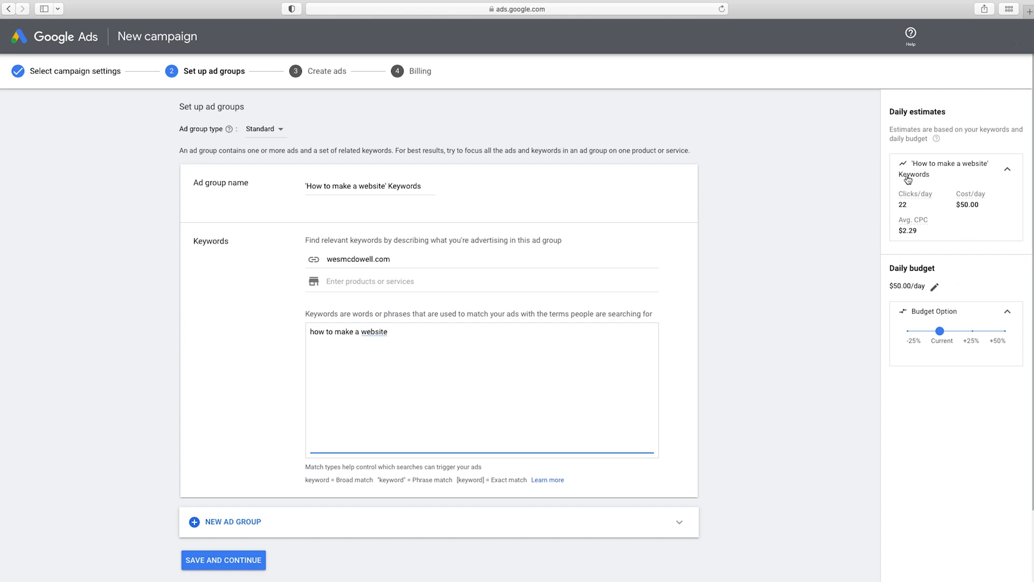
mouse_move(487, 301)
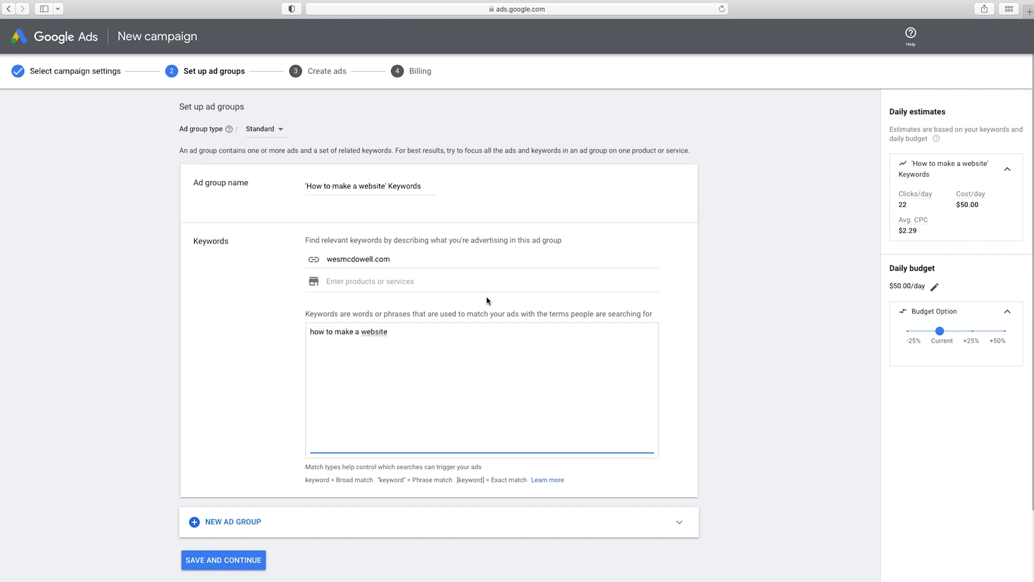
- Quote the keyword as "how to make a website" for phrase match, 13 clicks/day at $3.77 CPC
text(")
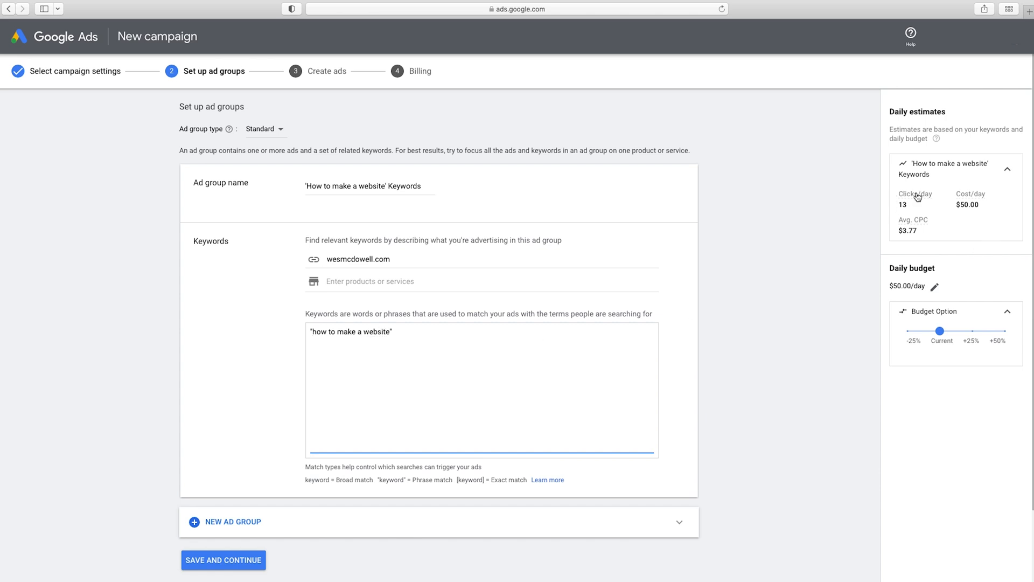
mouse_move(897, 232)
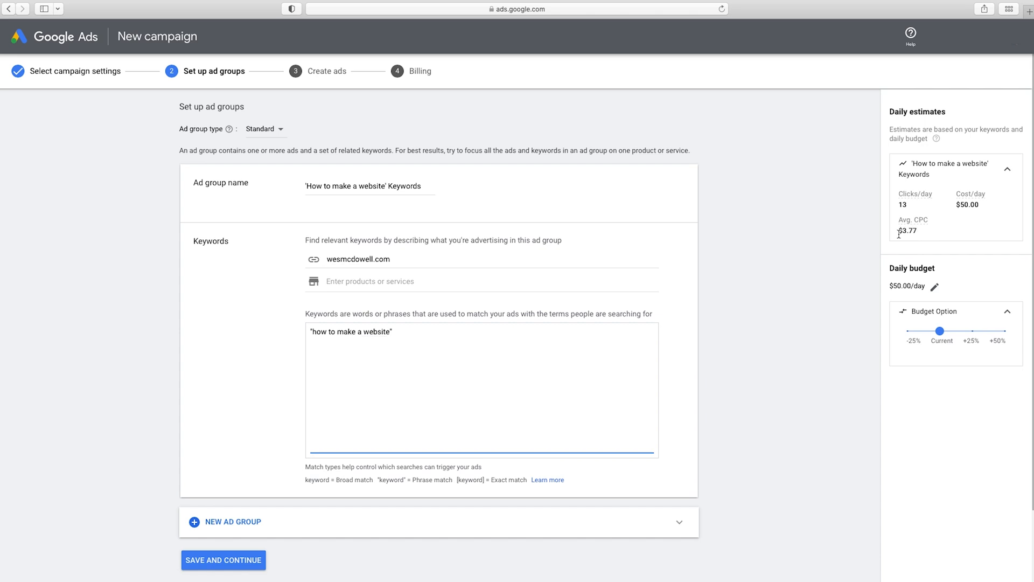
mouse_move(920, 236)
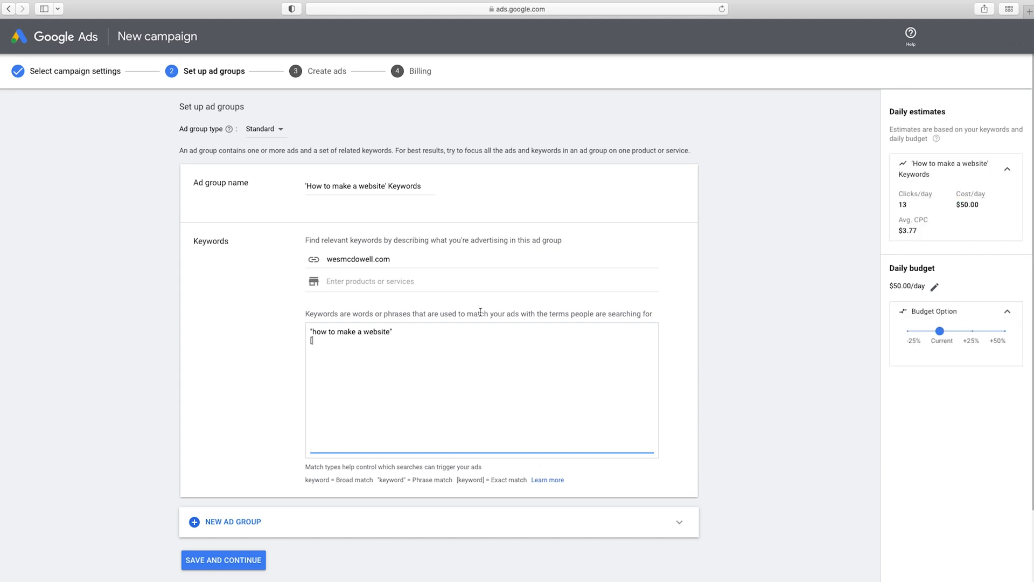
- Add exact-match keywords [how to make a website] and [how to create a website]
text([how)
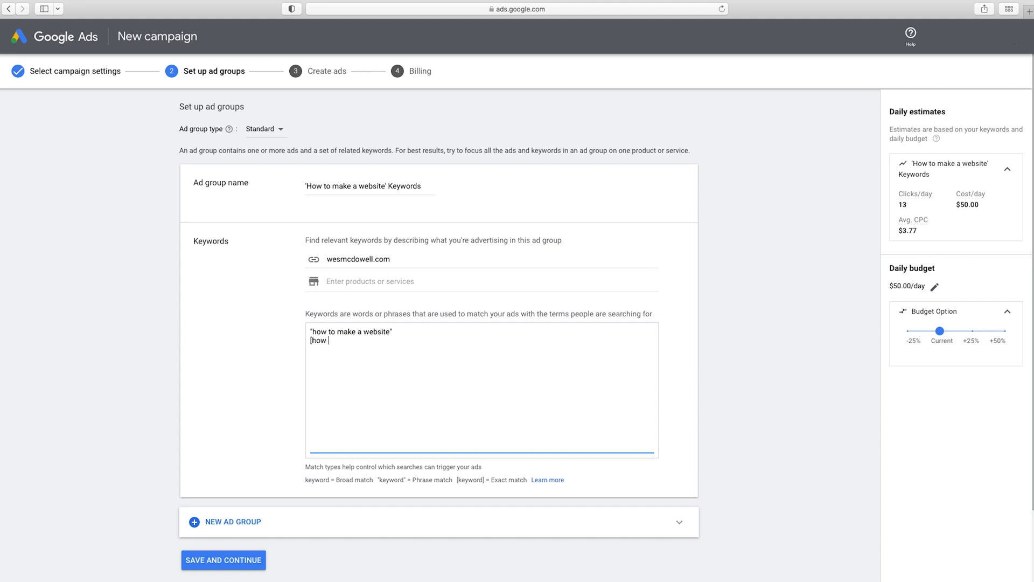
text(to make a webs)
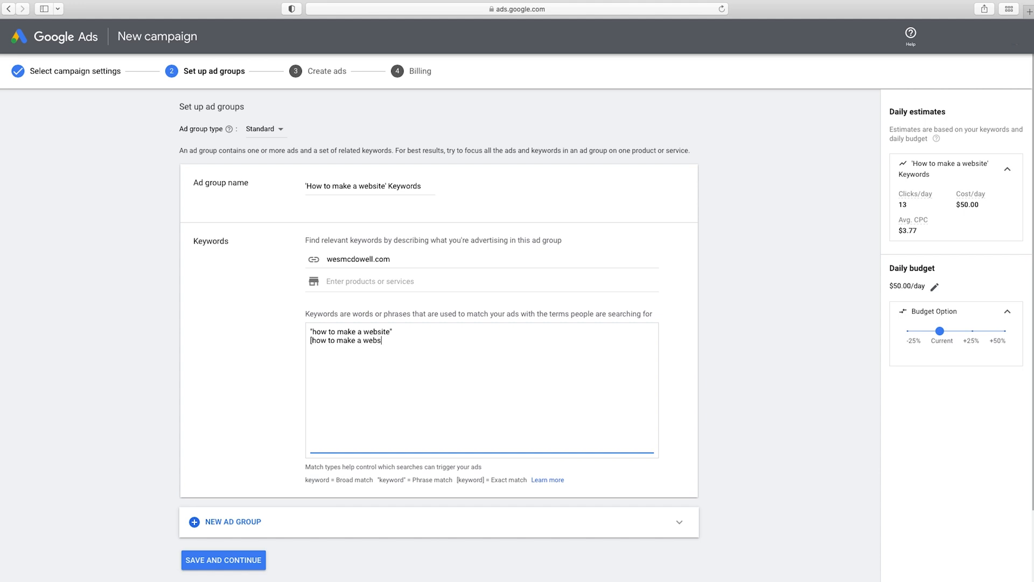
text(ite])
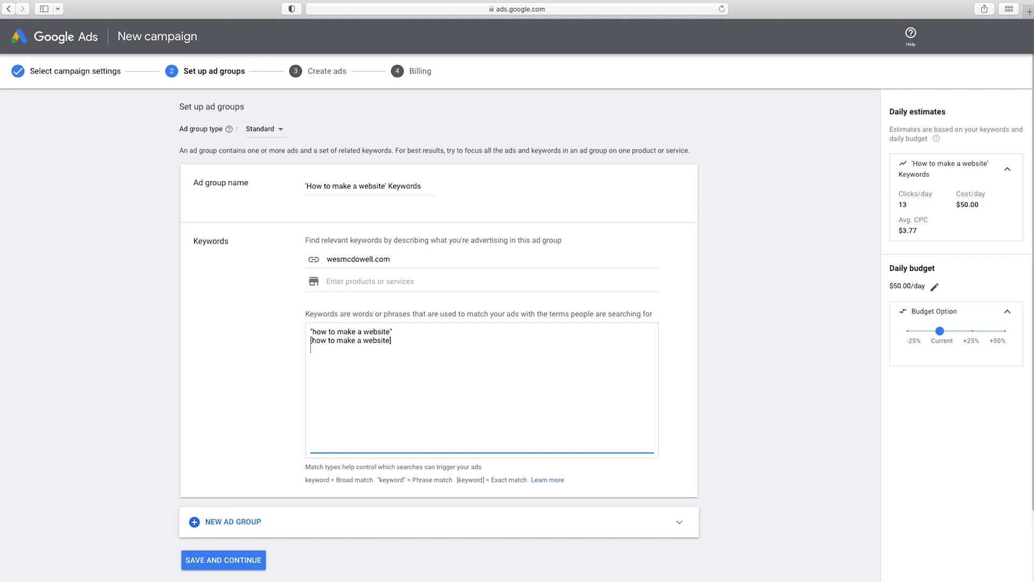
text([)
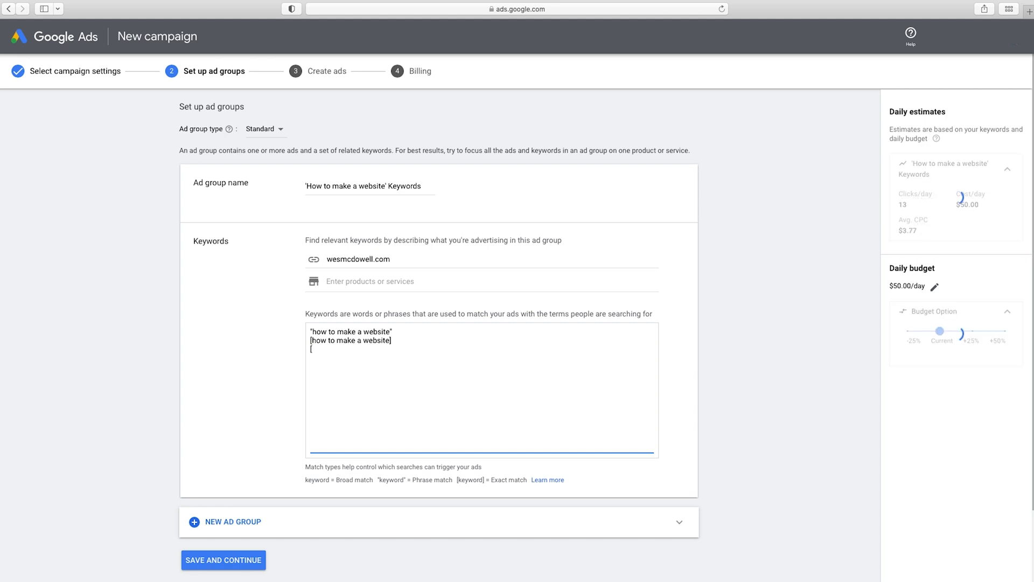
text([how to)
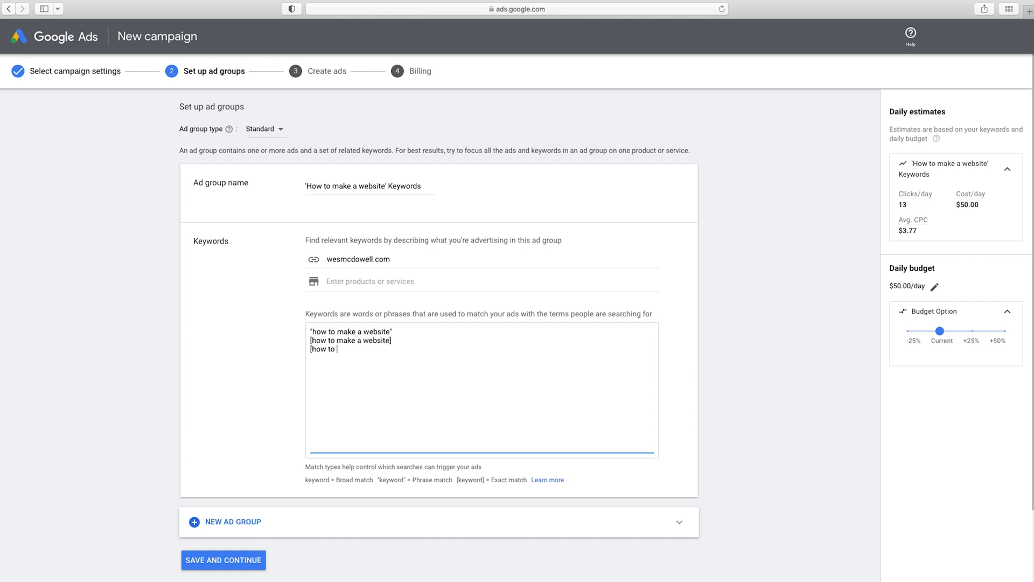
text(create a website)
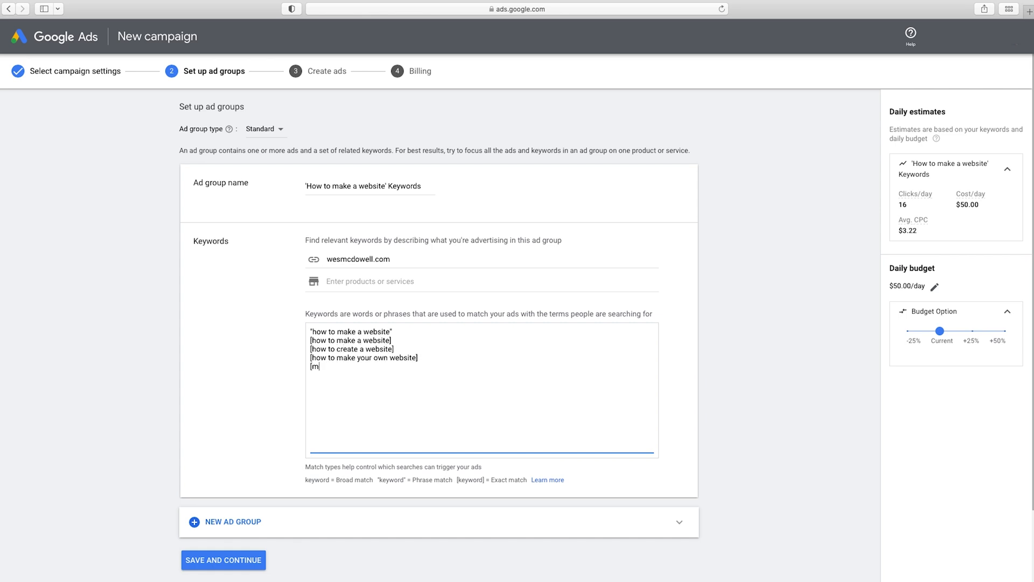
- Add exact-match variants like make your own website, my own website and [website tutorial]
text(ake a website)
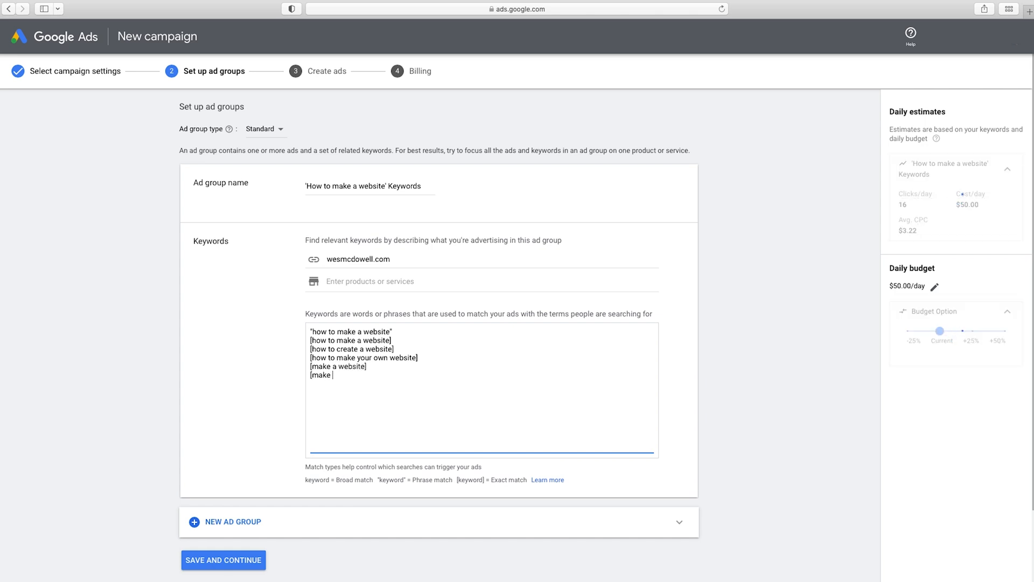
text(your own website)
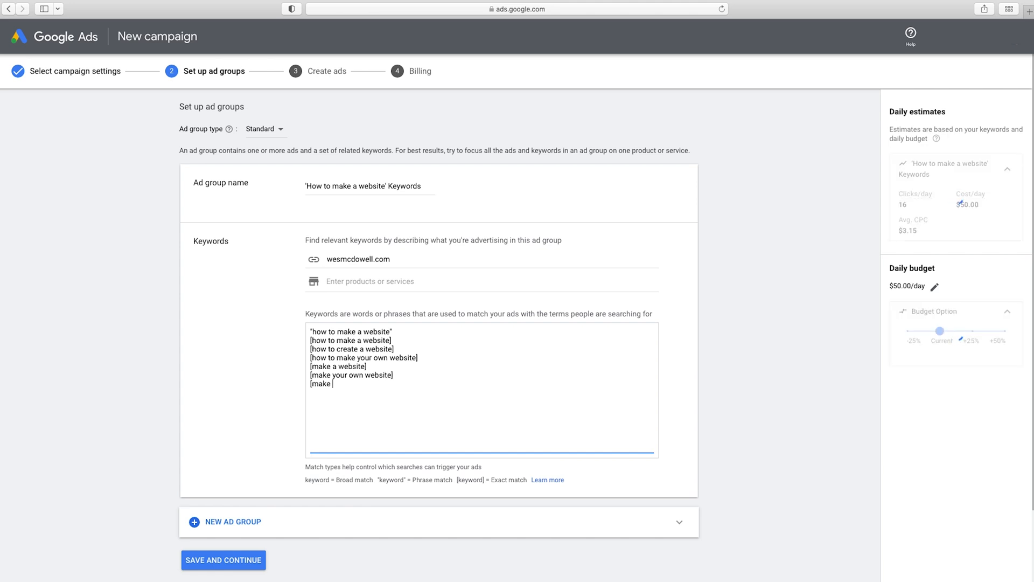
text(my own website])
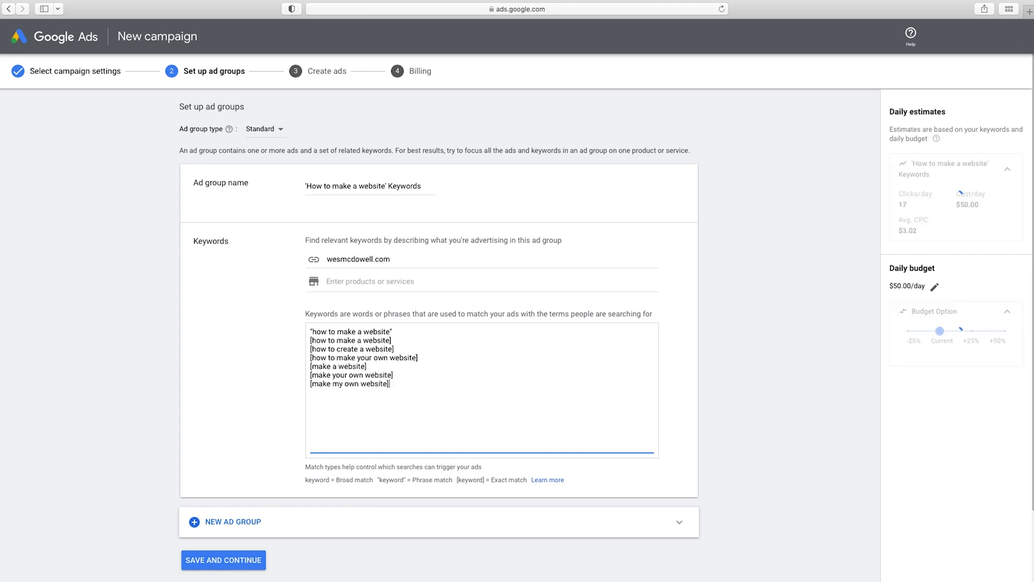
text([website for my business)
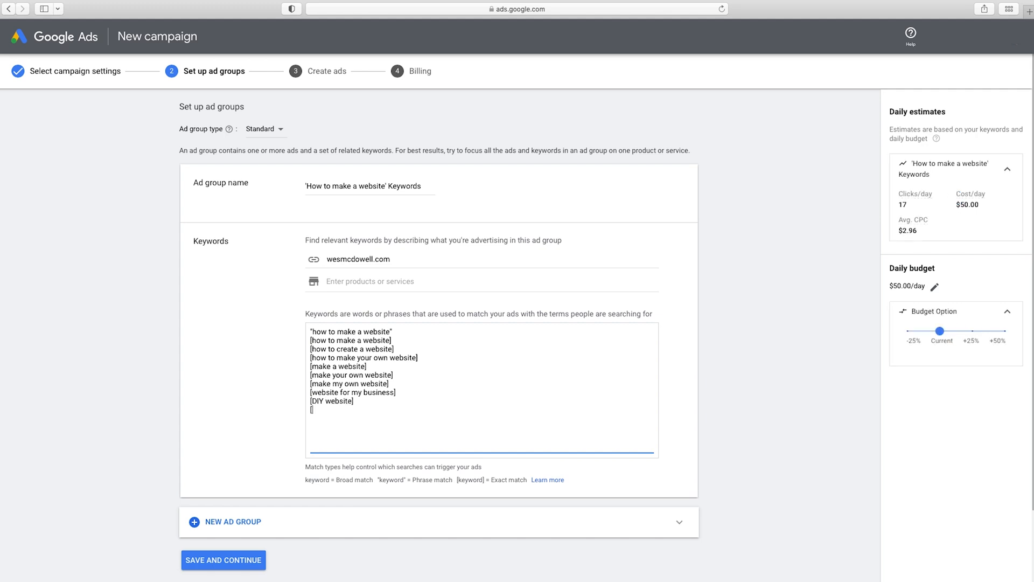
text(website tutori)
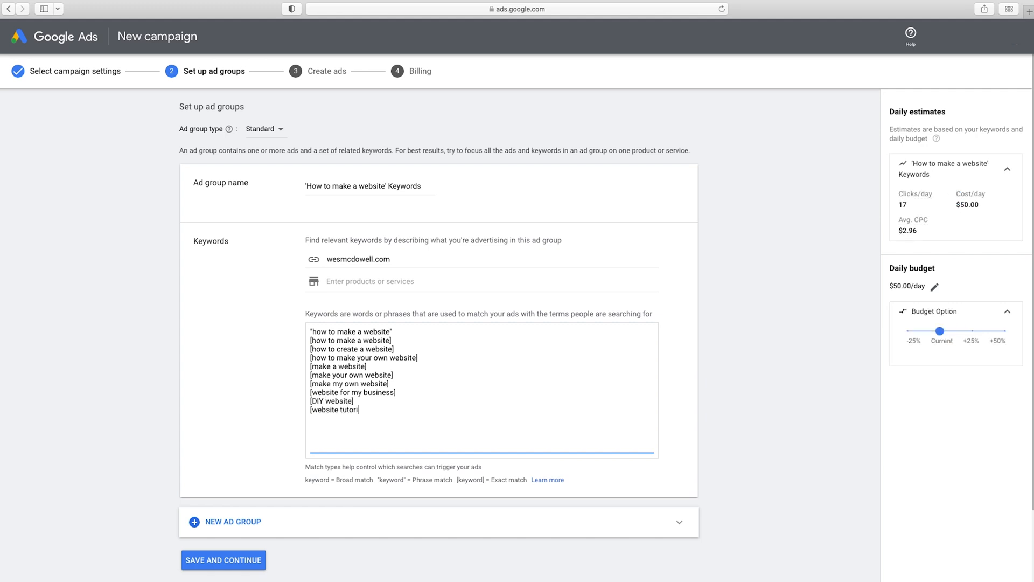
text(al])
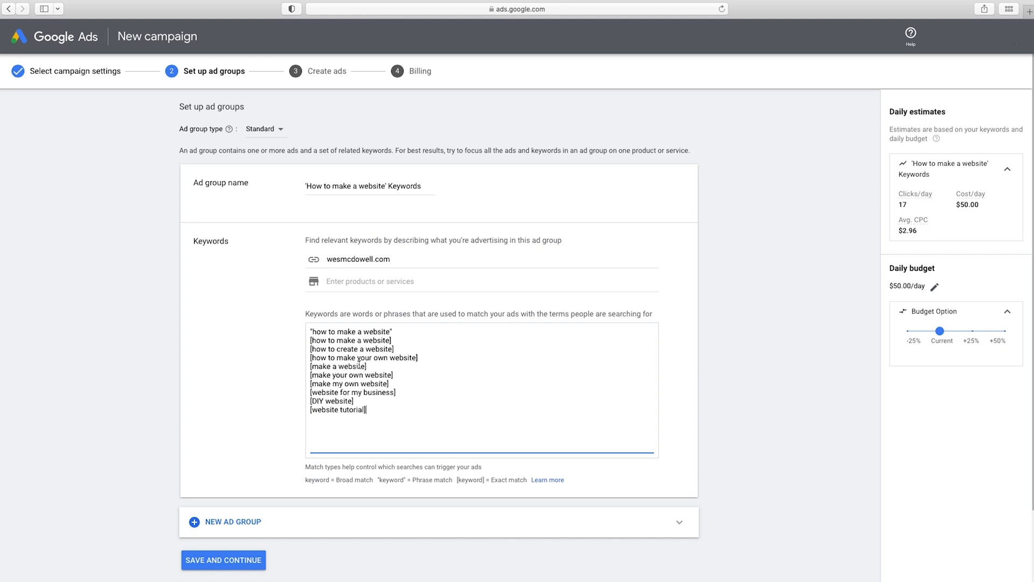
mouse_move(342, 375)
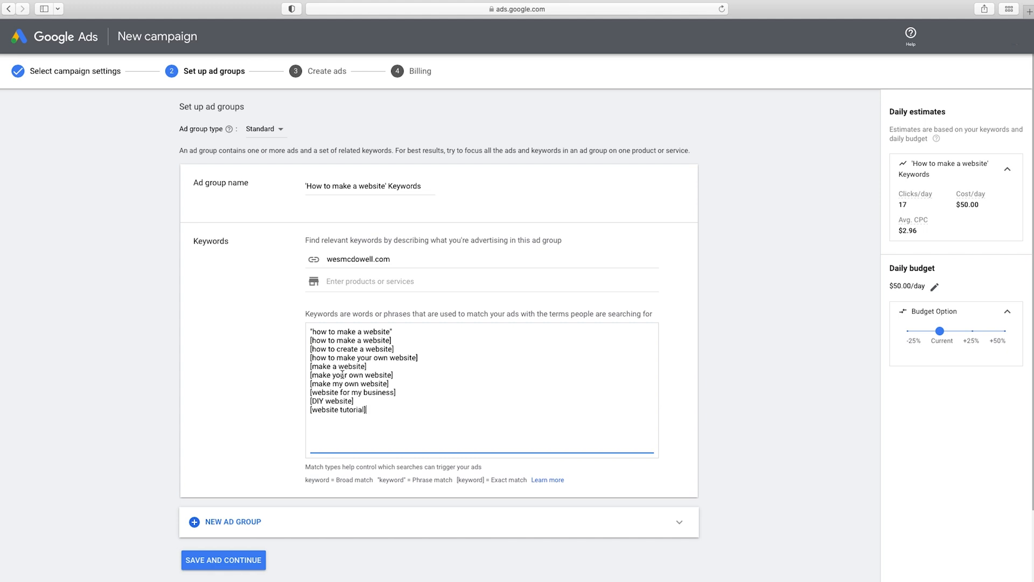
mouse_move(694, 360)
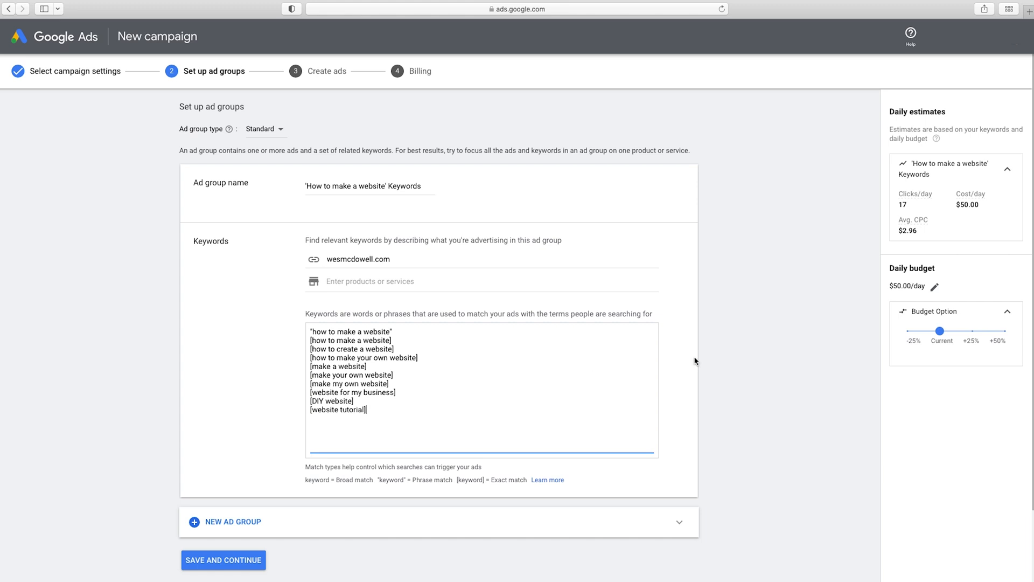
mouse_move(903, 188)
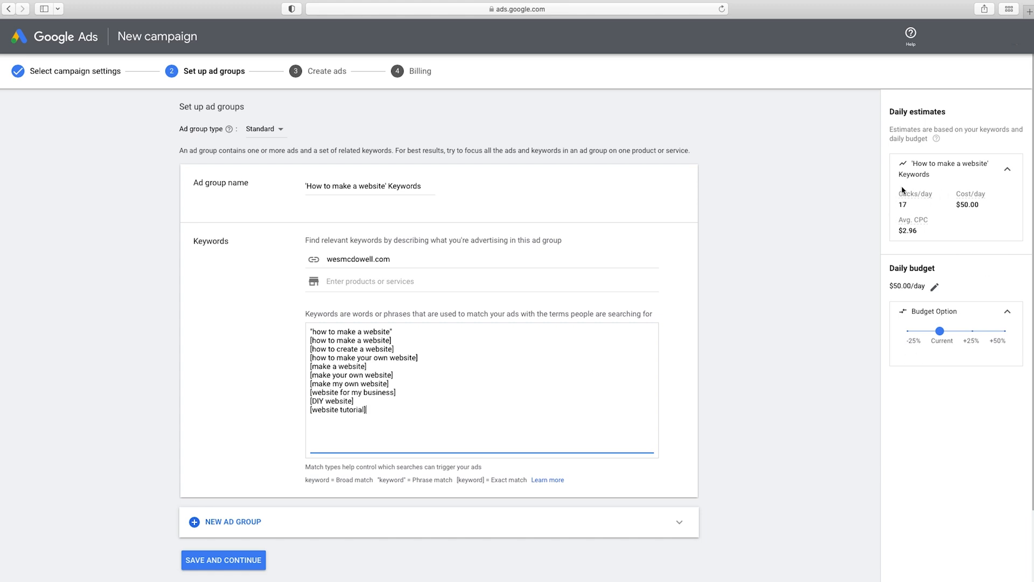
mouse_move(917, 238)
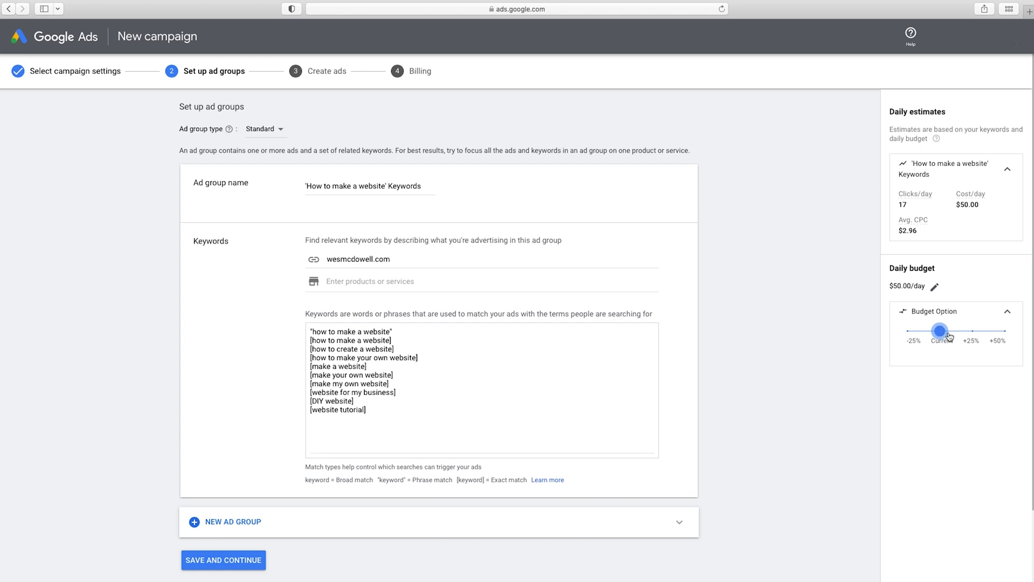
drag(939, 331, 971, 331)
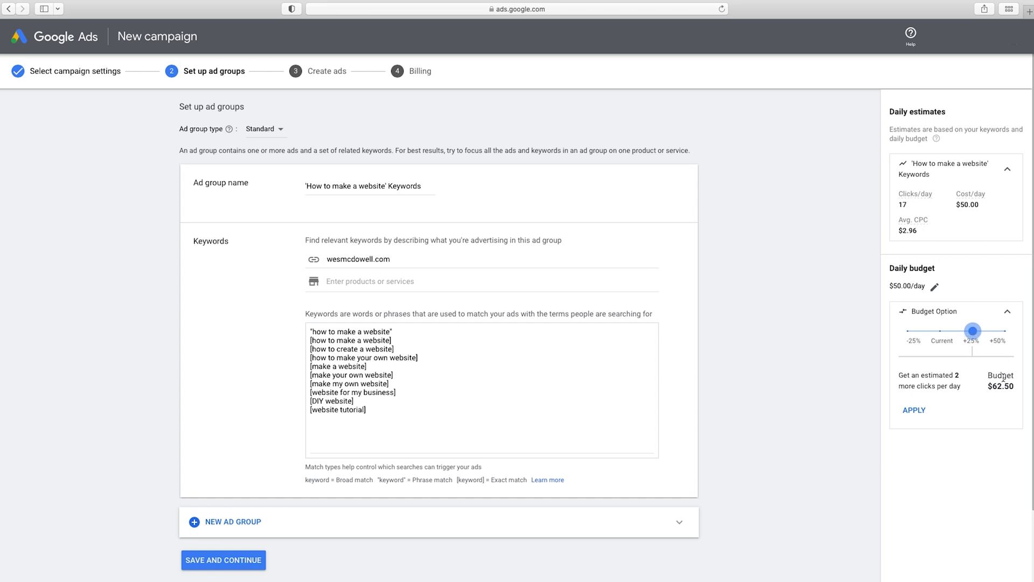
mouse_move(955, 386)
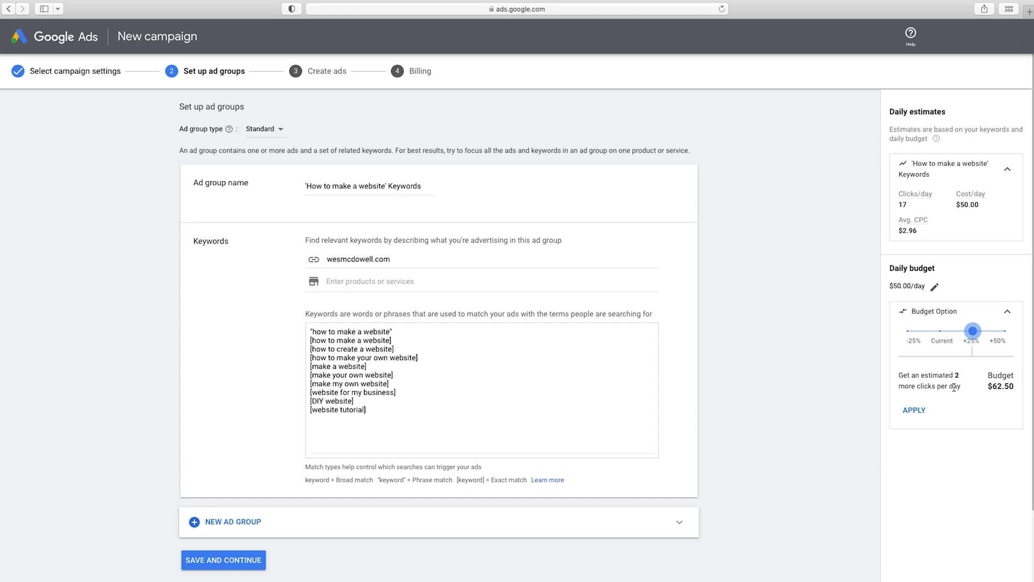
drag(972, 331, 1004, 331)
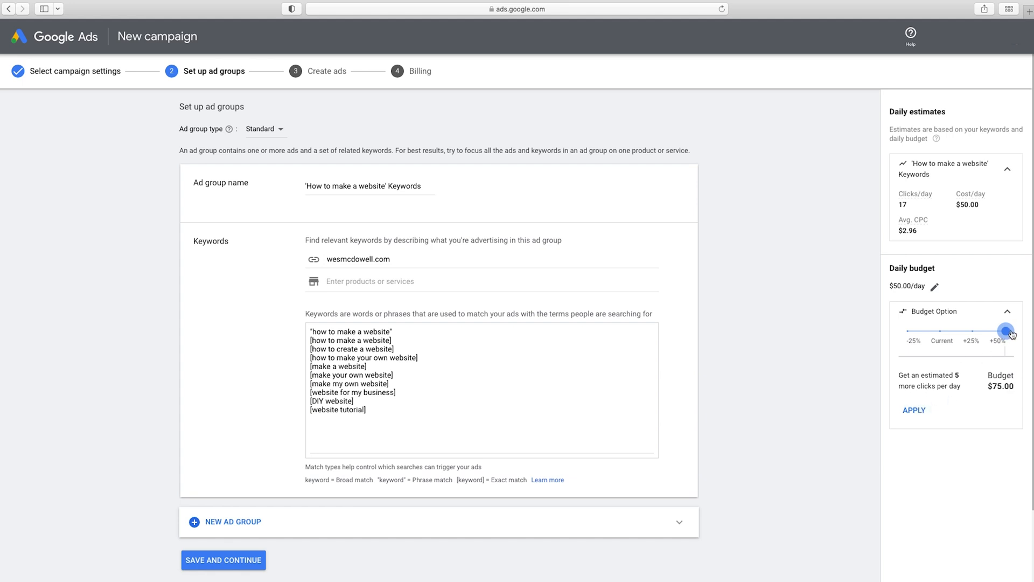
drag(1004, 329, 940, 330)
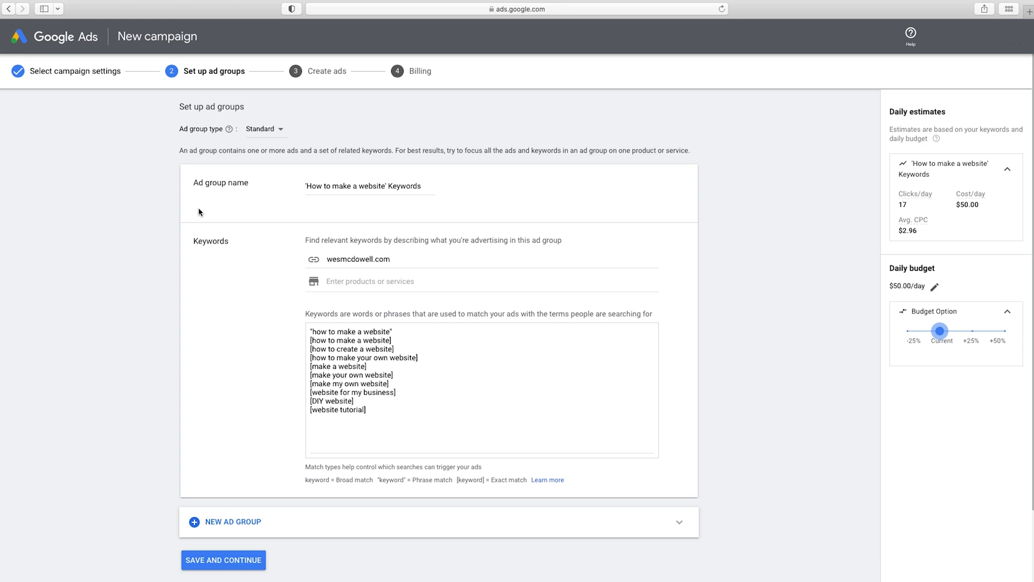
mouse_move(268, 168)
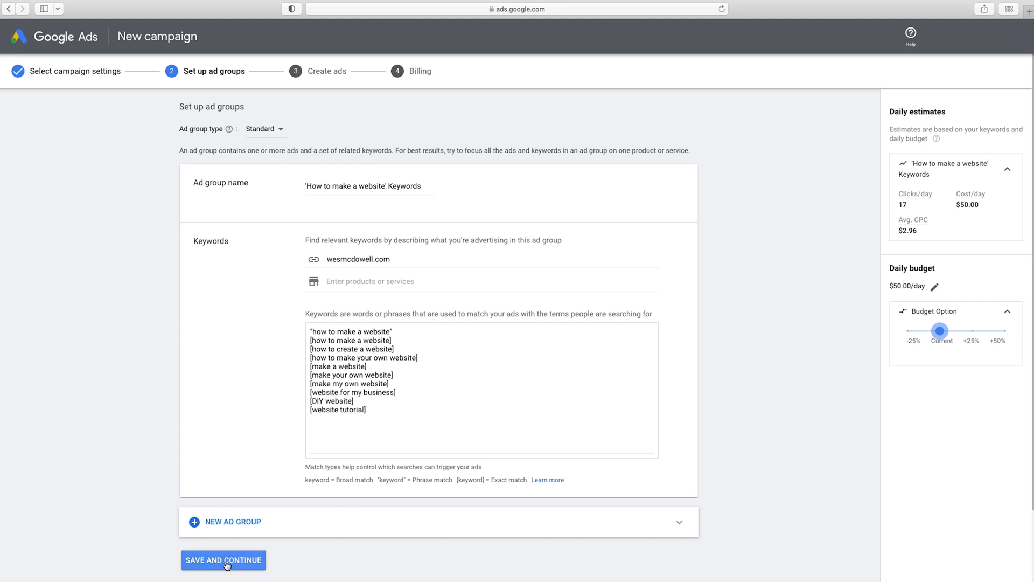
- Save the ad group and set final URL wesmcdowell.com/training with display path training
click(224, 560)
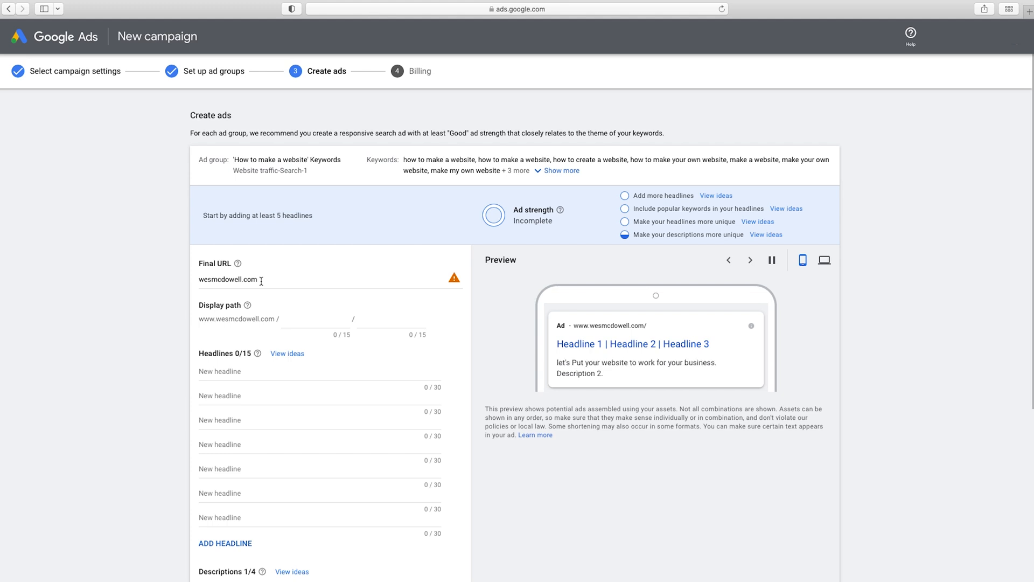
text(/training)
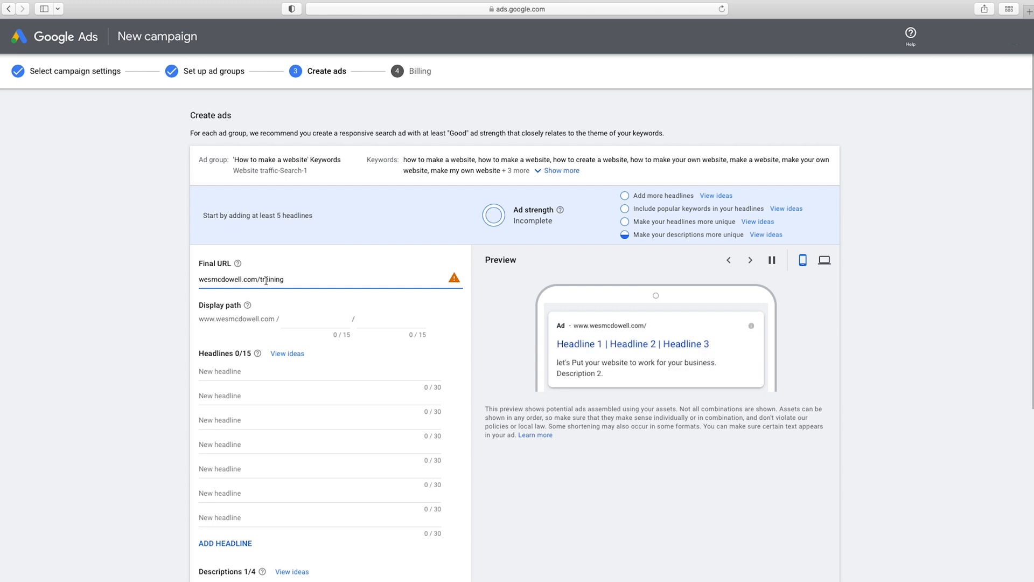
click(267, 280)
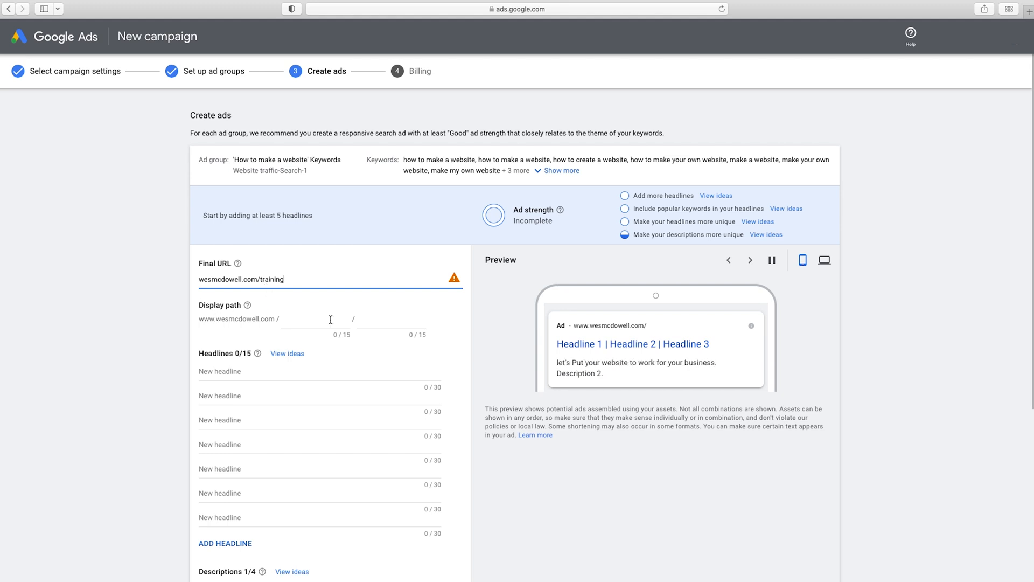
mouse_move(571, 330)
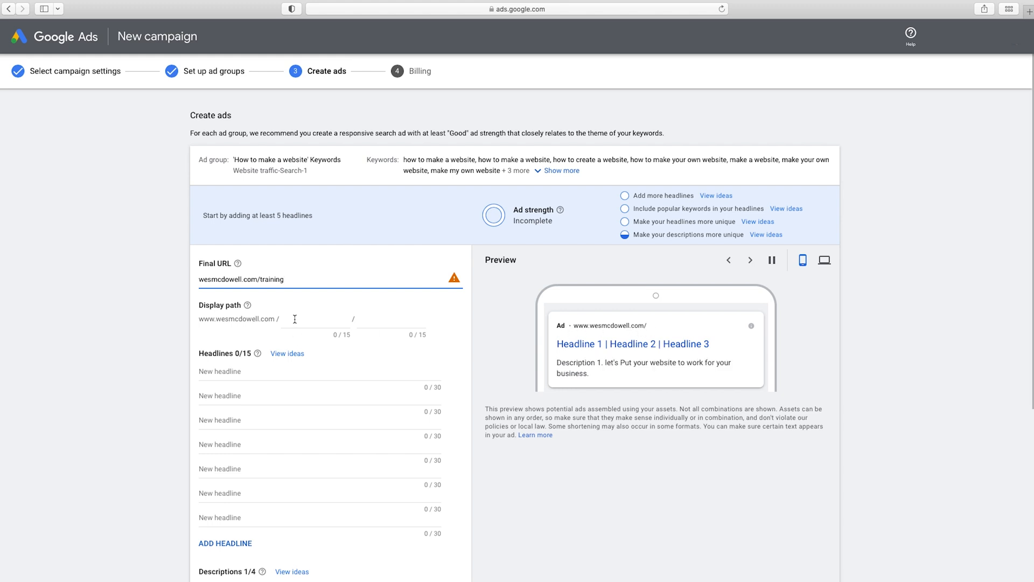
text(training)
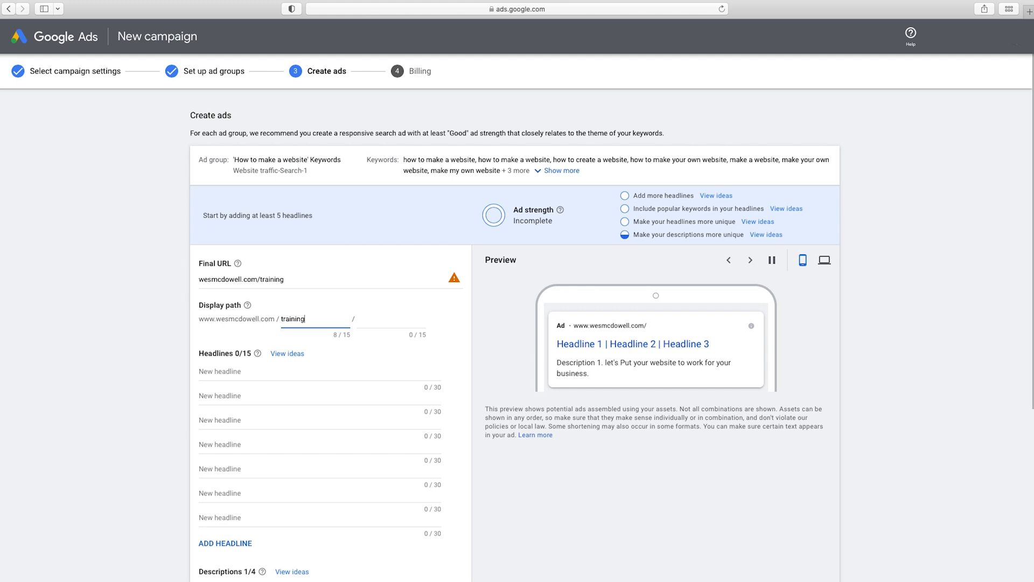
click(287, 353)
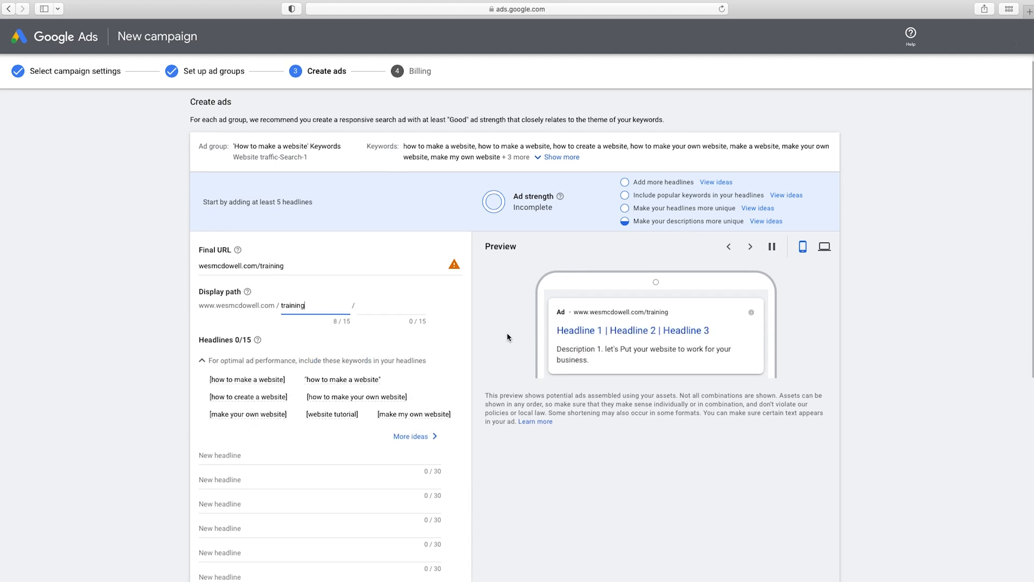
- Move down the Create ads form to the empty Headlines section
scroll(down, 3)
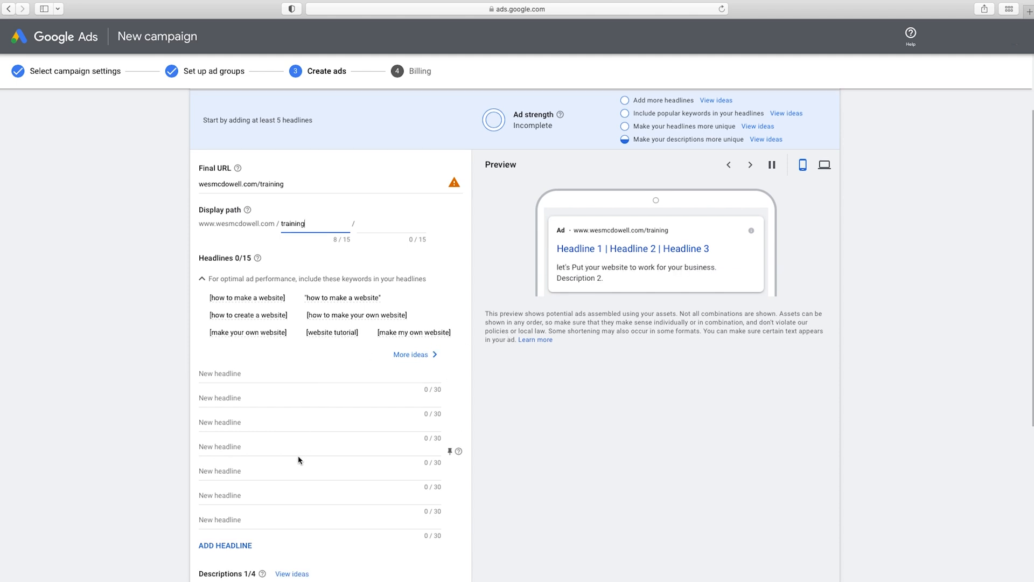
mouse_move(655, 294)
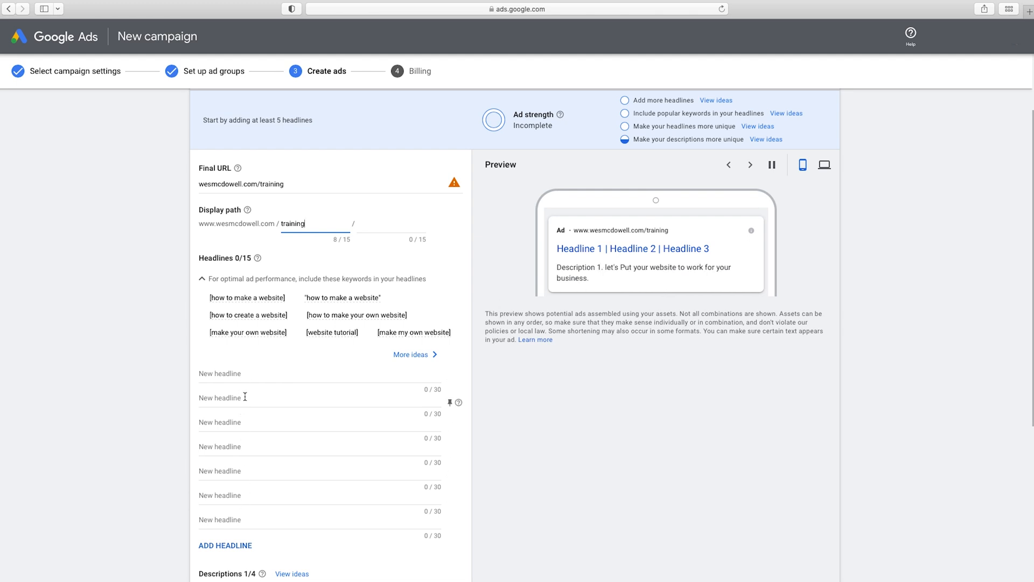
mouse_move(256, 513)
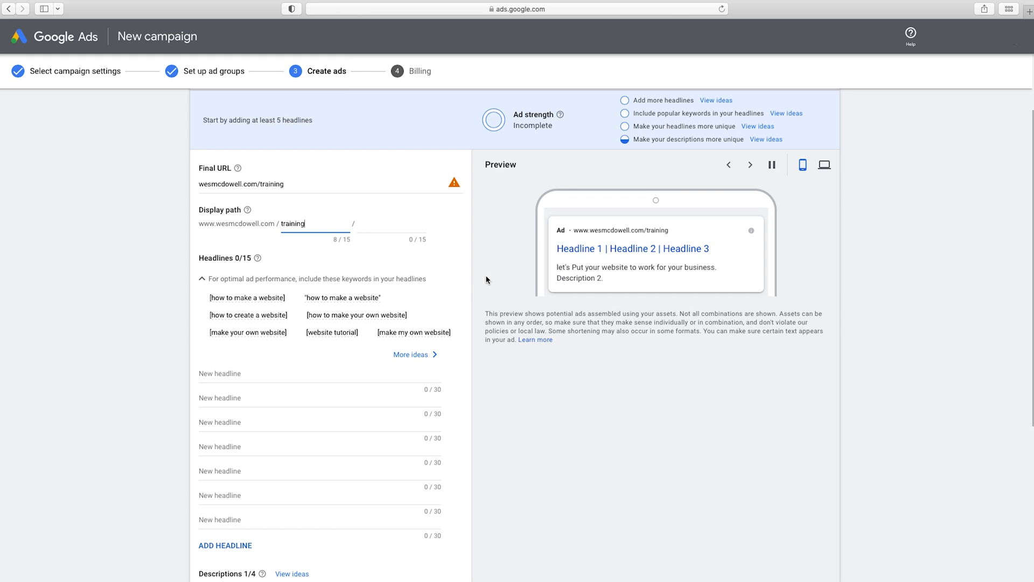
mouse_move(637, 256)
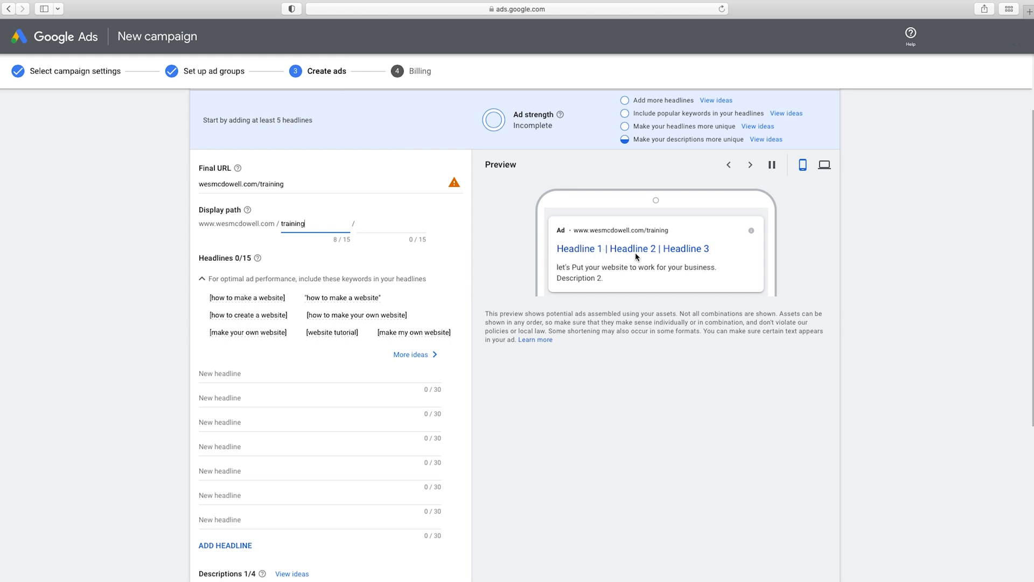
mouse_move(575, 252)
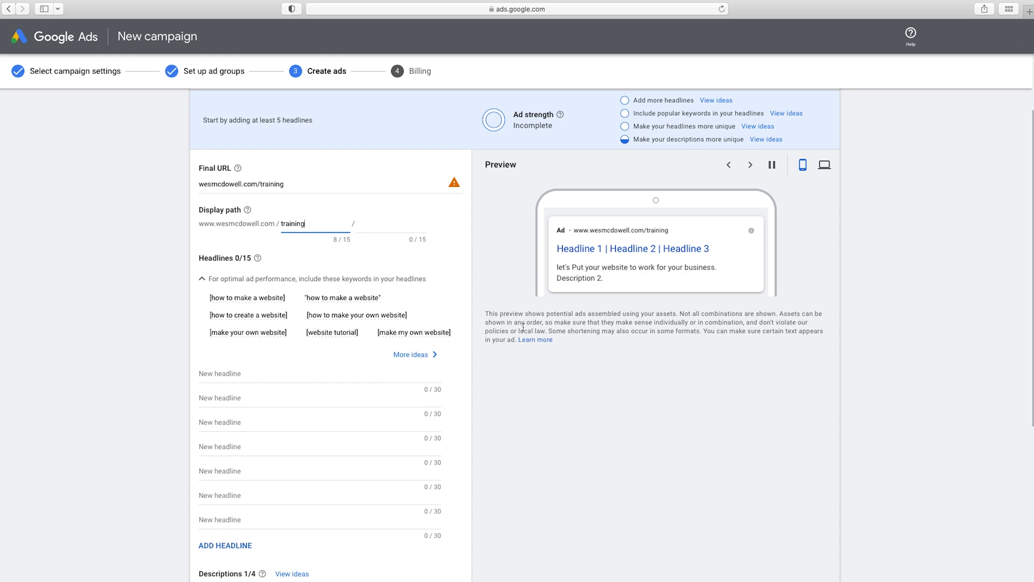
scroll(down, 3)
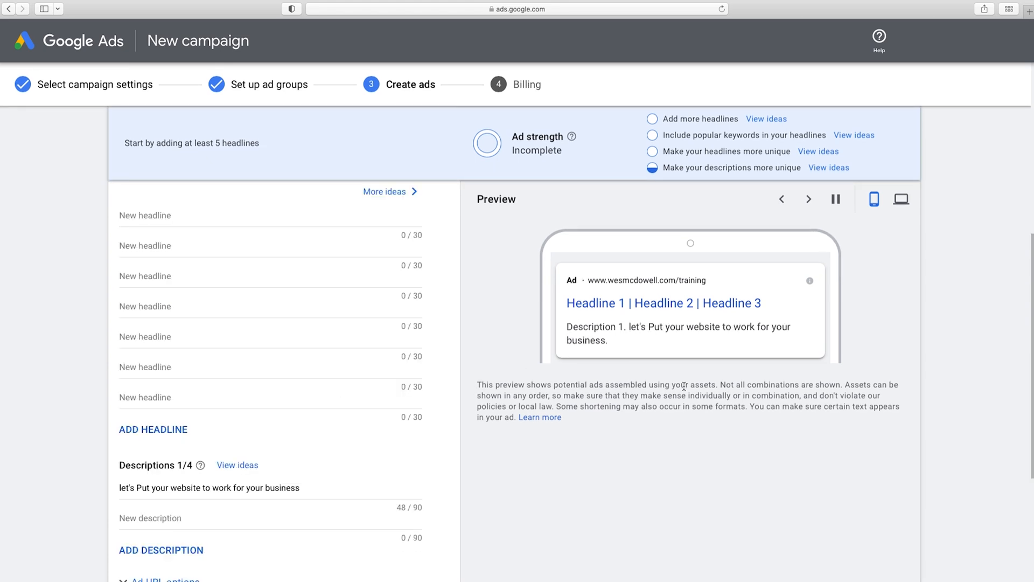
mouse_move(823, 385)
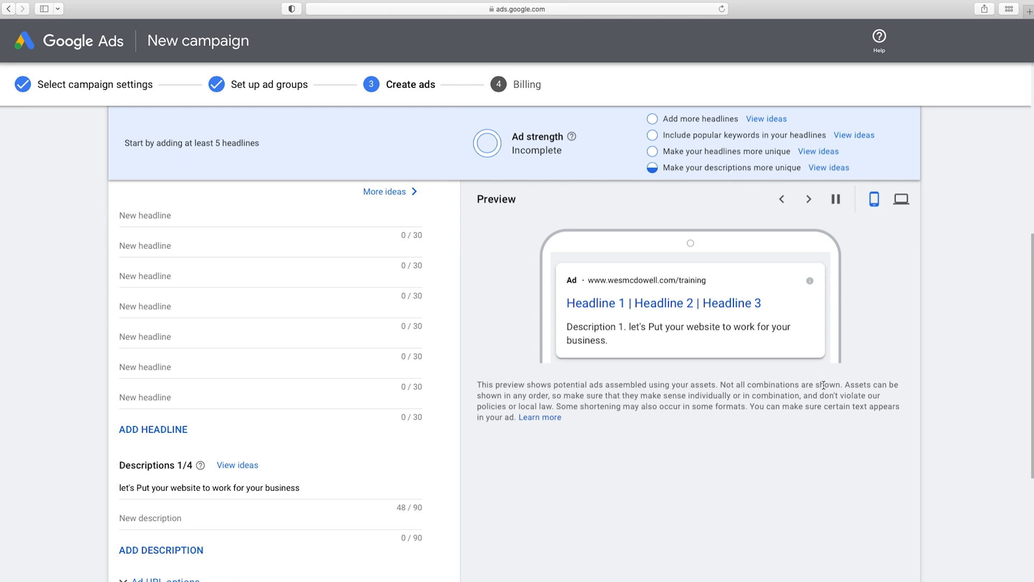
mouse_move(516, 395)
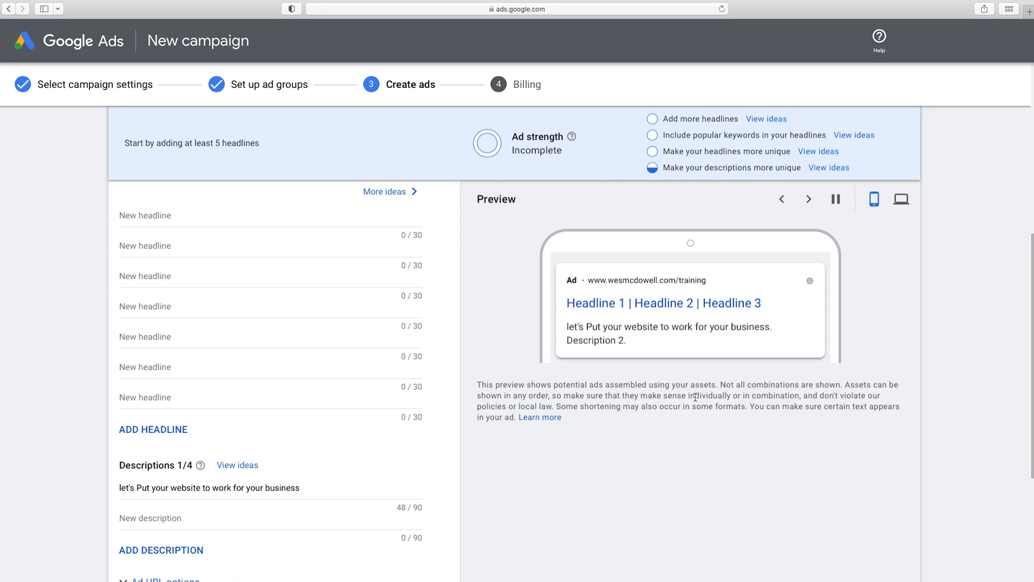
mouse_move(810, 400)
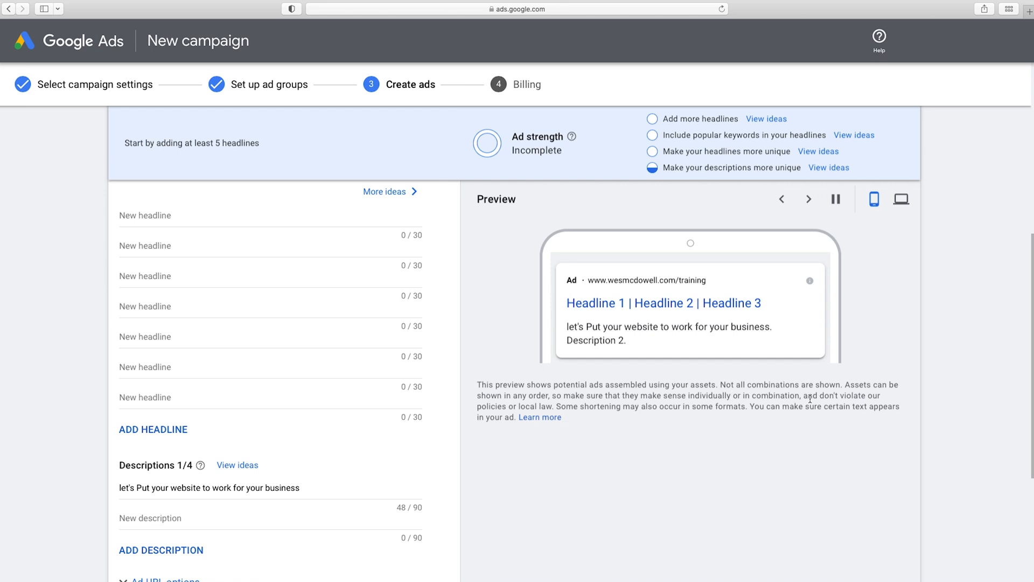
click(808, 199)
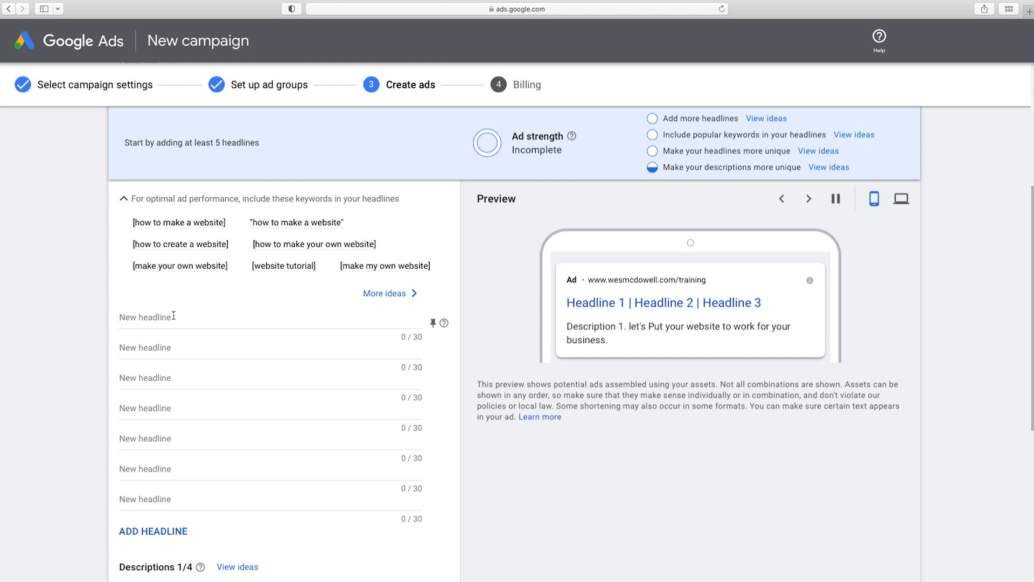
- Enter six headlines including 'How to Make Your Own Website', 'Incredibly Simple' and 'Automate Client-Generation'
click(160, 316)
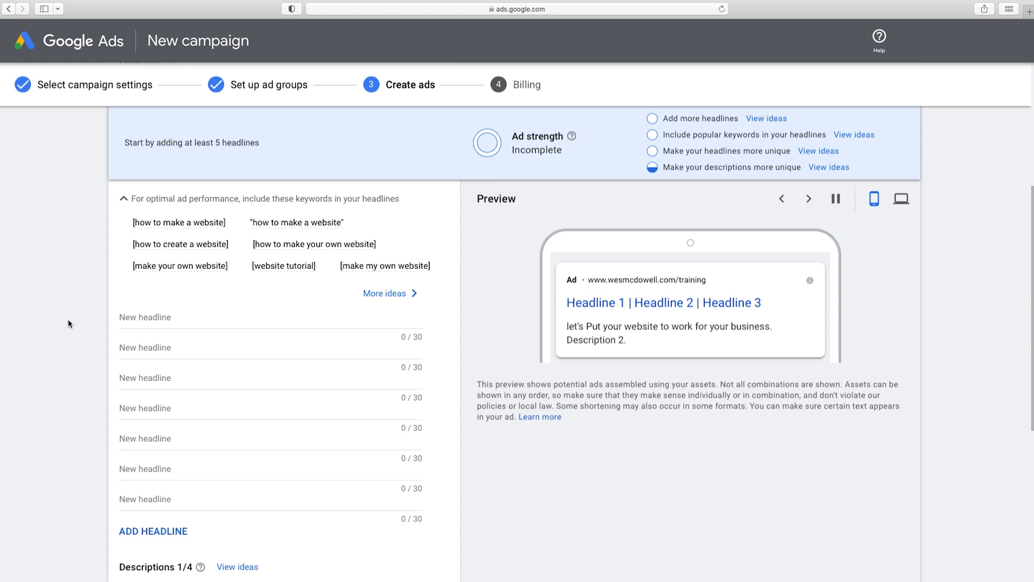
text(Incredibly Simple Web Traini)
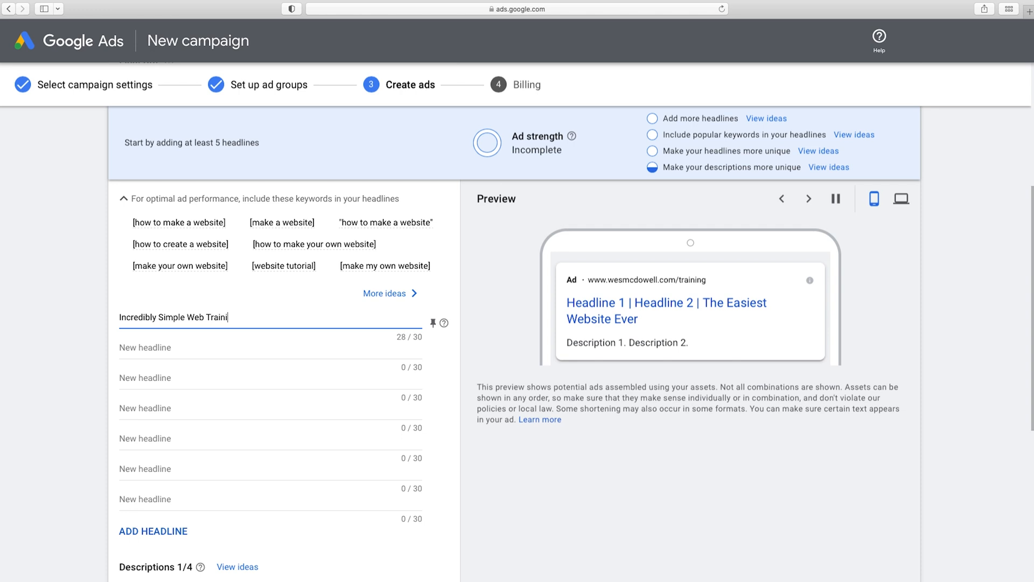
text(Automate Cl)
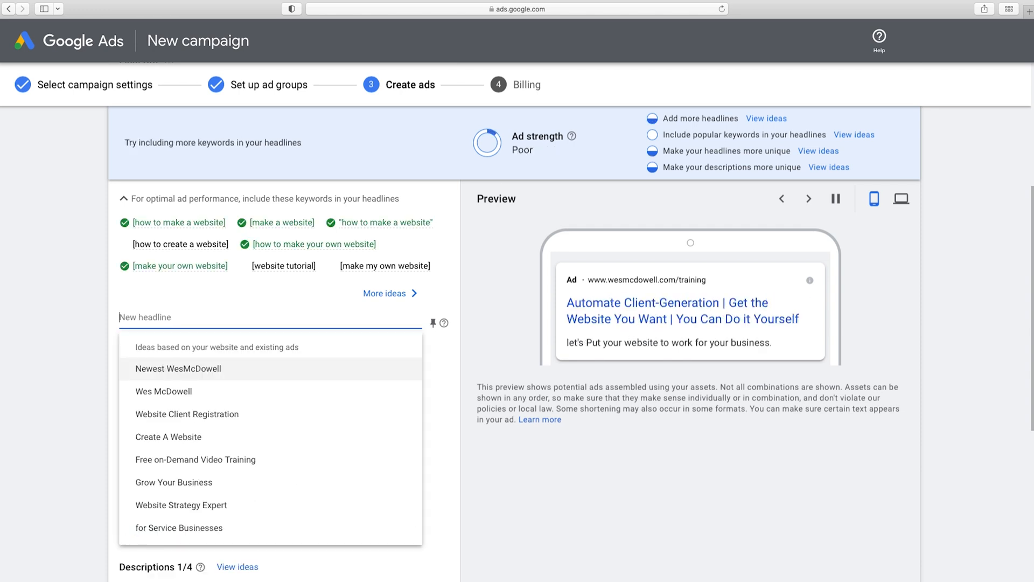
text(How to Make Your Own Website)
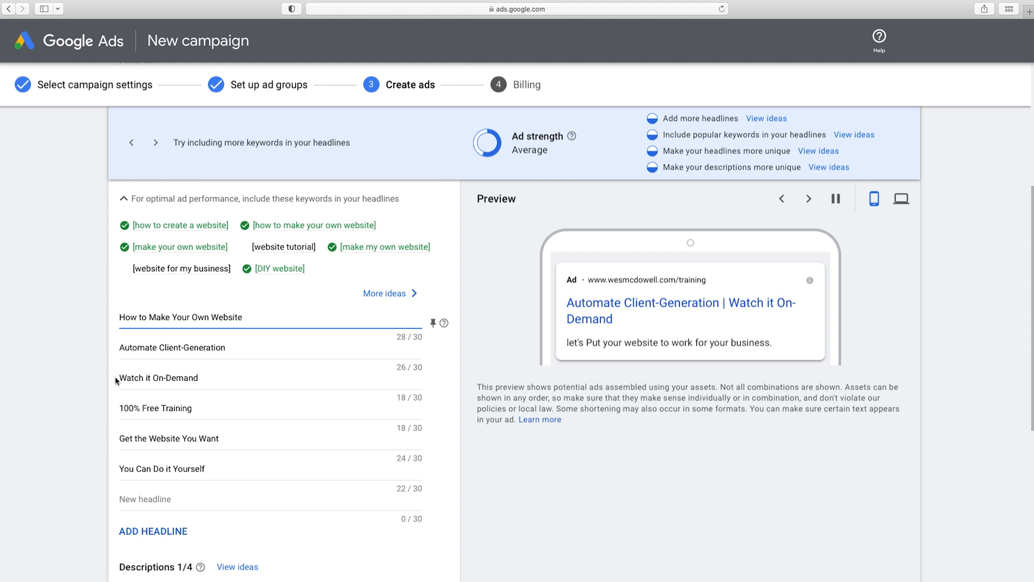
mouse_move(111, 463)
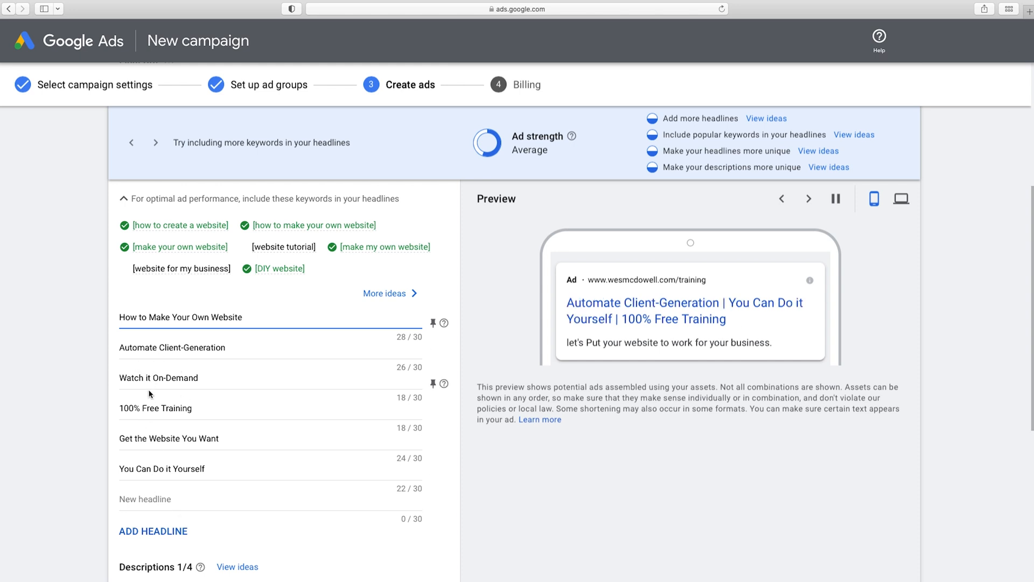
- Write the first description: the ultimate free plan to create and launch your own website
scroll(down, 3)
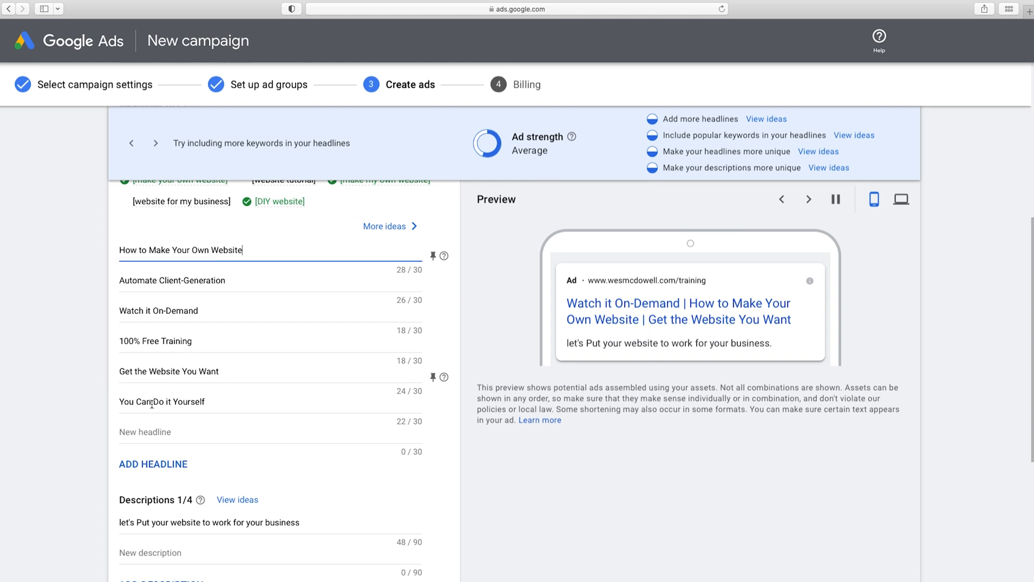
scroll(down, 3)
text(The ultimate free plan to flawlessly)
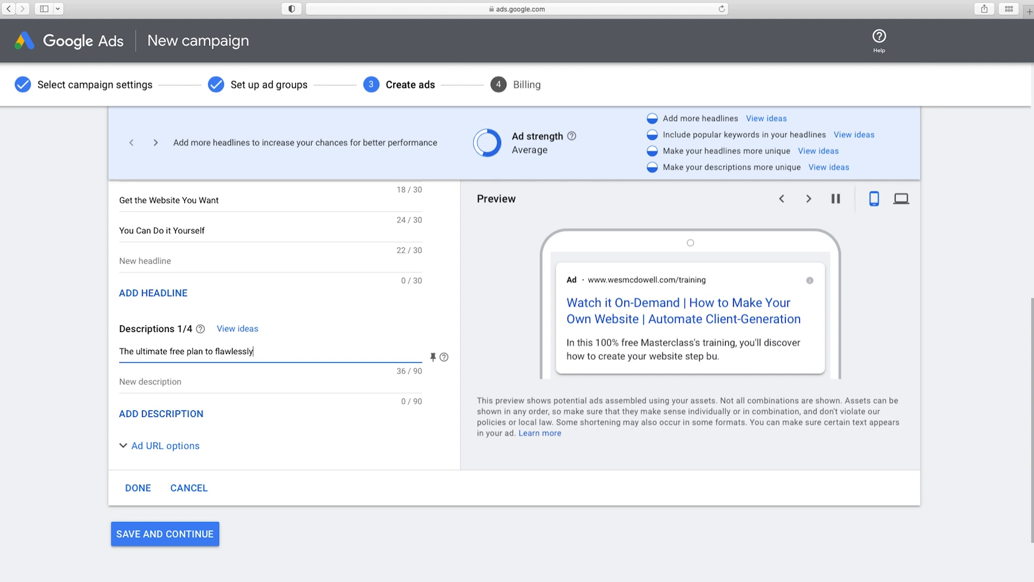
text(create a)
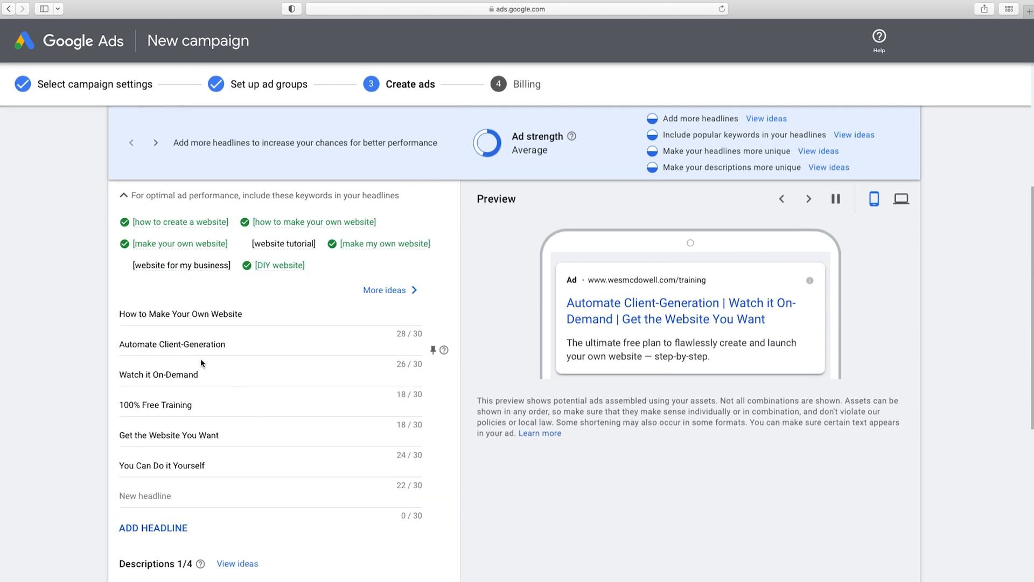
scroll(down, 3)
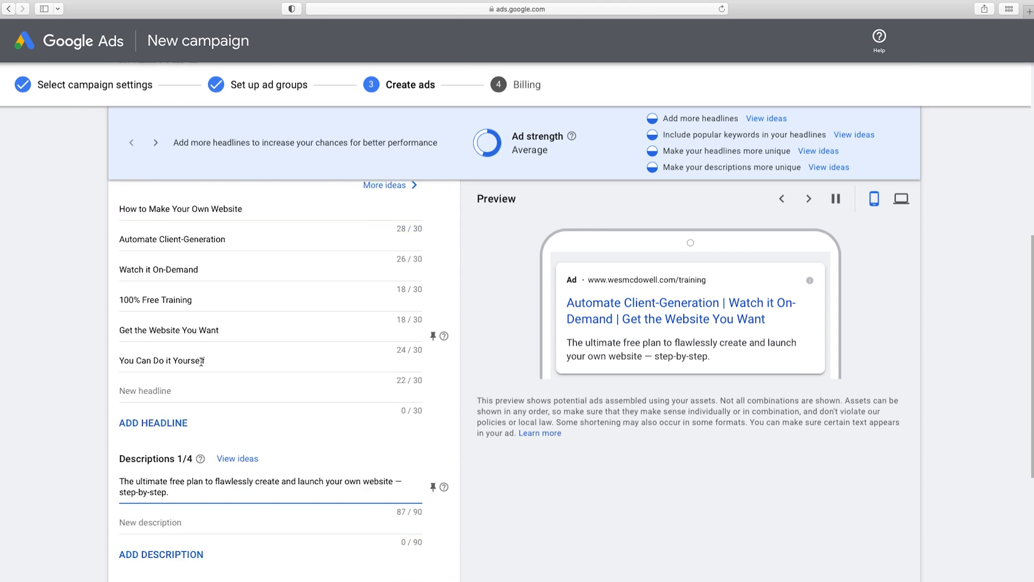
scroll(down, 3)
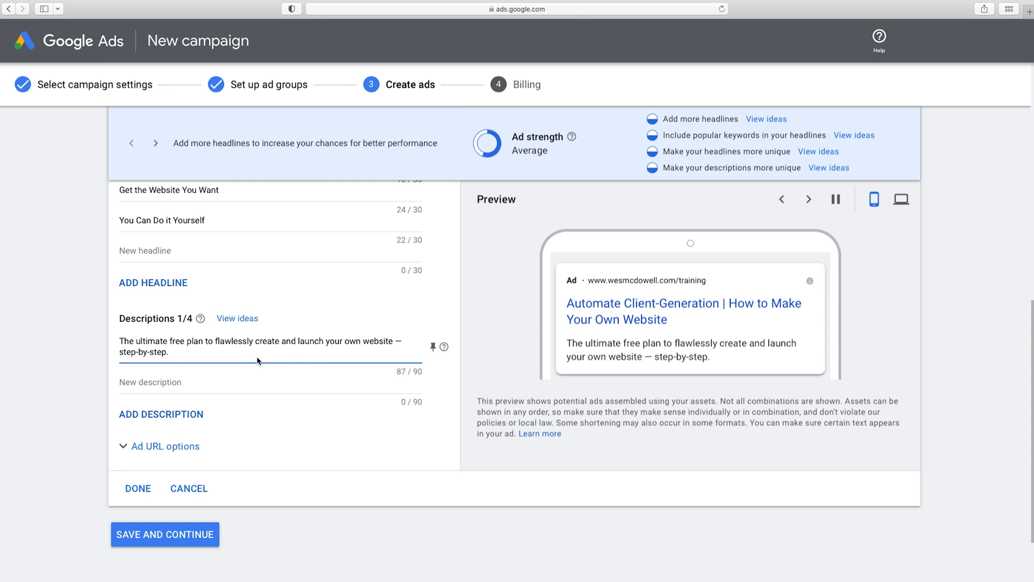
click(171, 352)
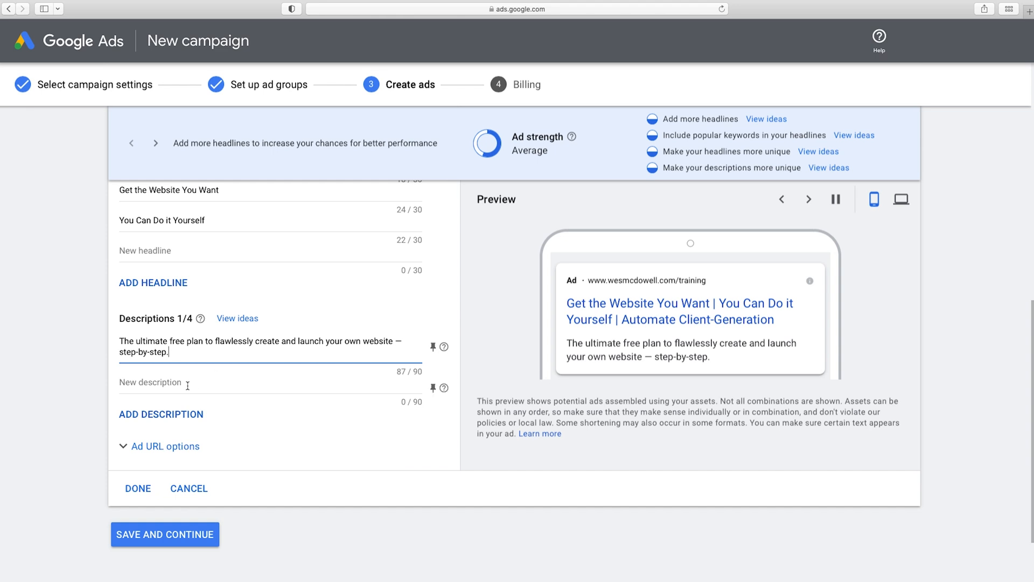
- Add a second description: You'll walk away with a $10K client-generating website
click(187, 382)
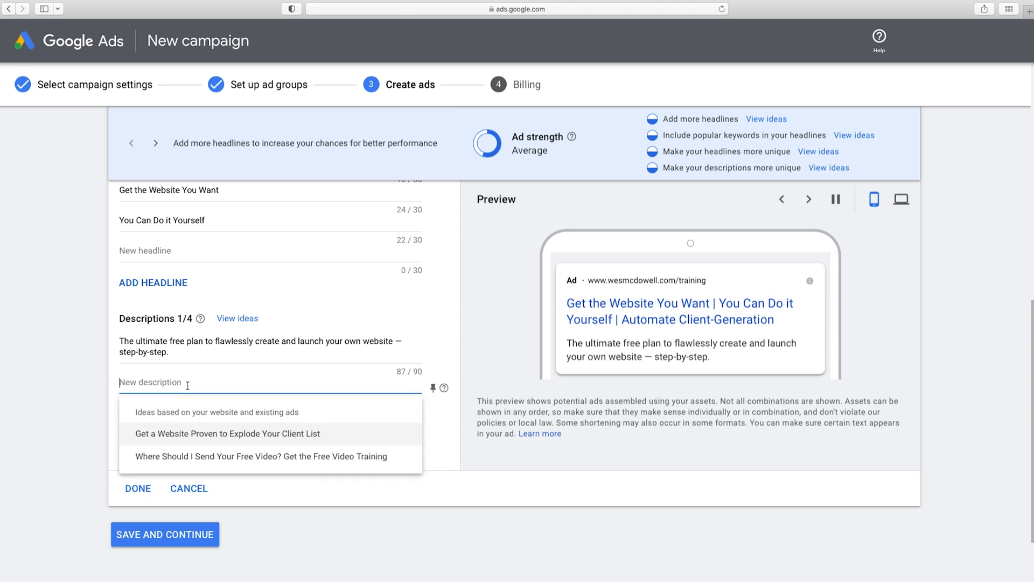
text(You'll walk away with a website easily worth $10K in client-generation to your business.)
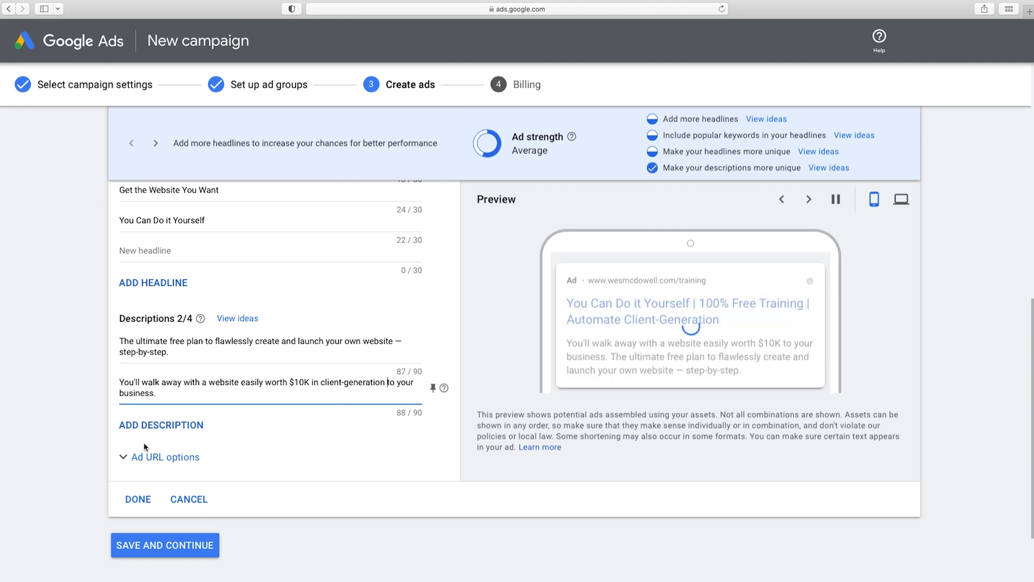
- Add a third description: Automatically attract and convert 2-3x more visitors into paying clients
click(175, 422)
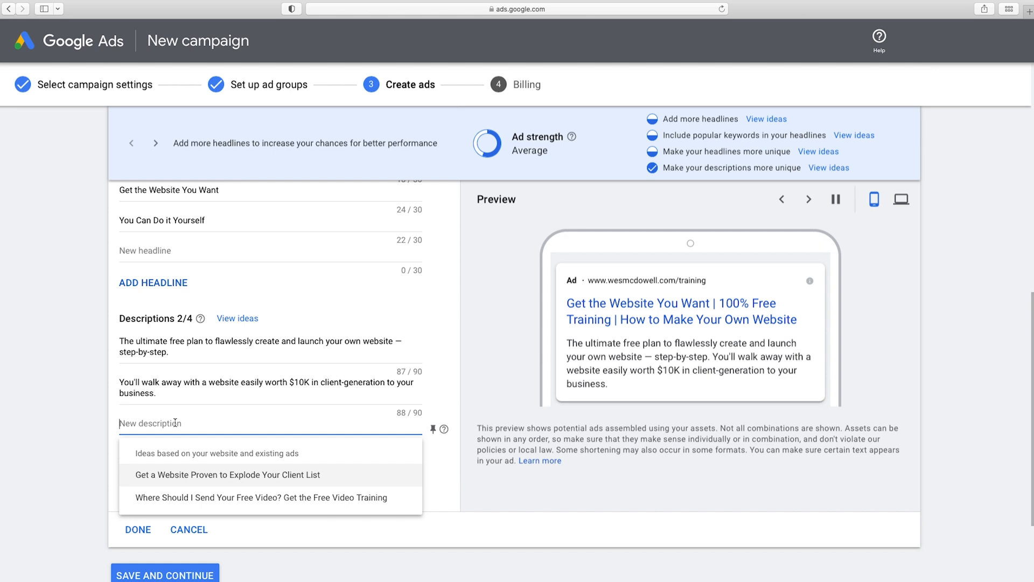
text(Automatically a)
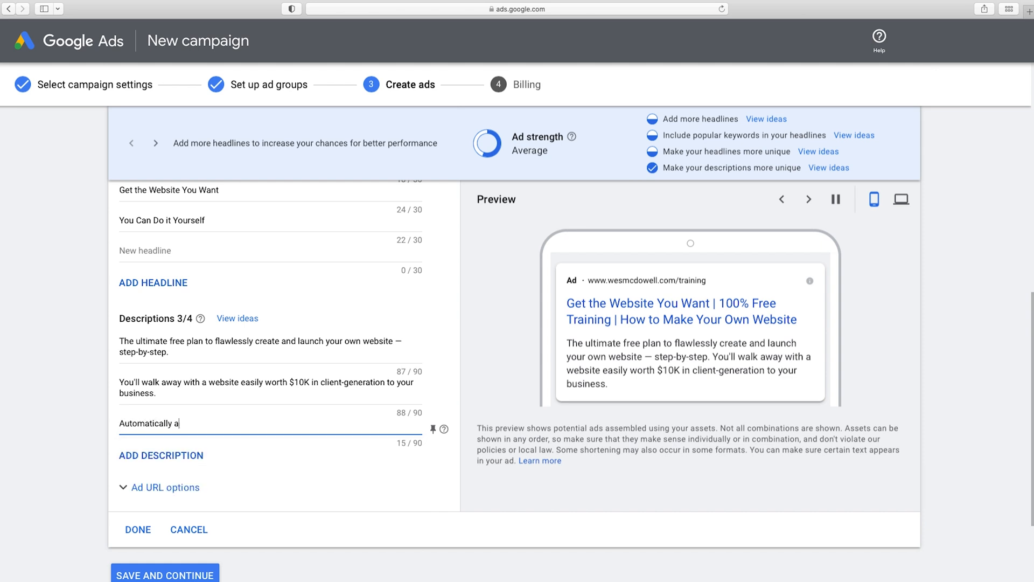
text(ttract and)
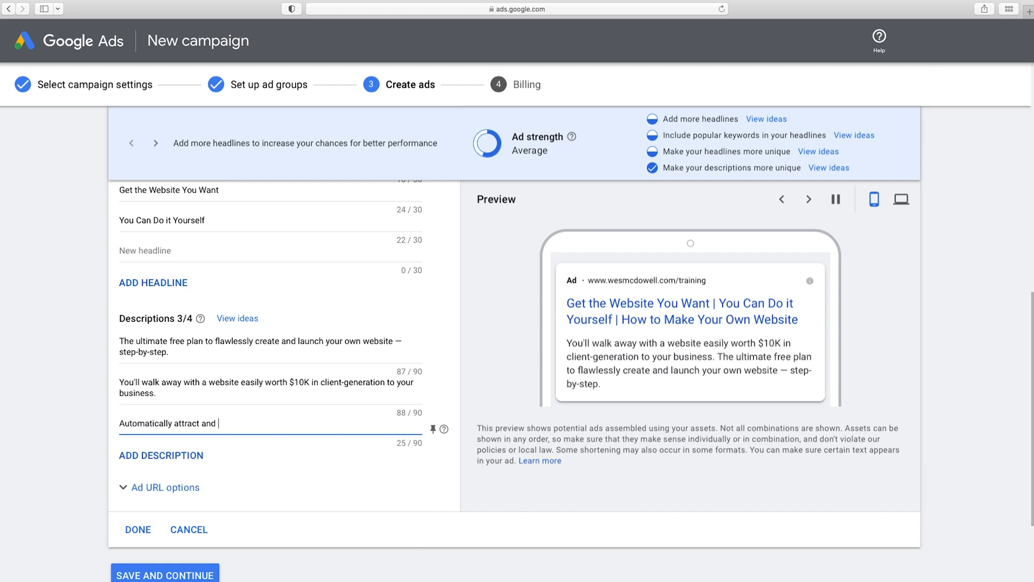
text(convert 2-3x)
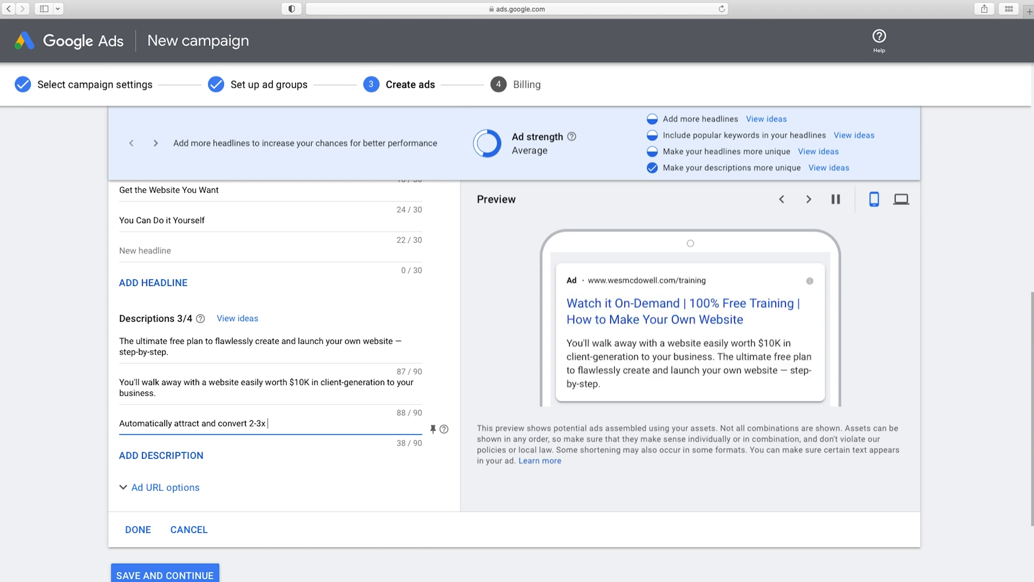
text(more visitors into paying clients.)
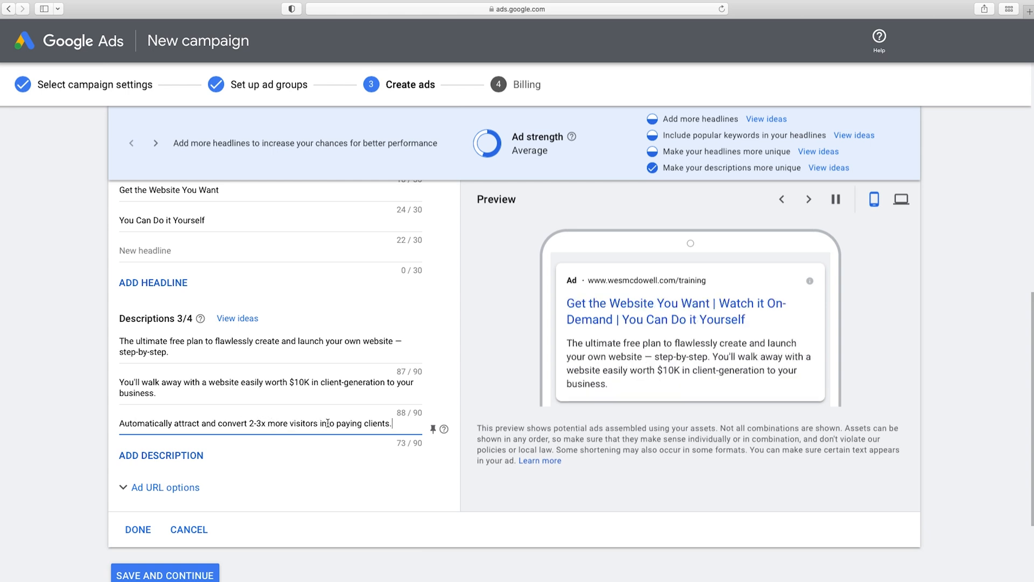
mouse_move(294, 348)
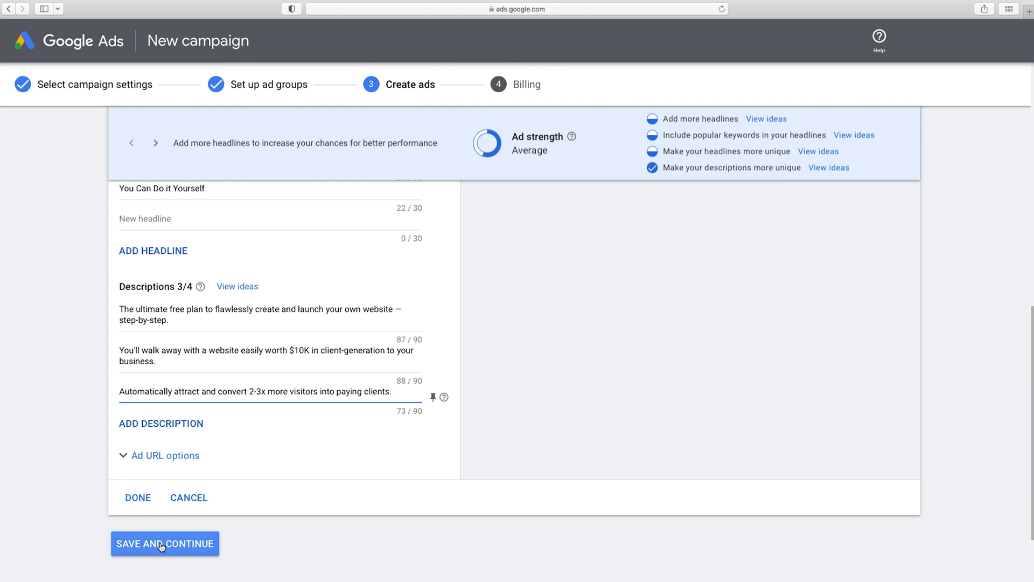
- Save the finished ad and reach the Confirm payment info form with its Submit button
click(166, 543)
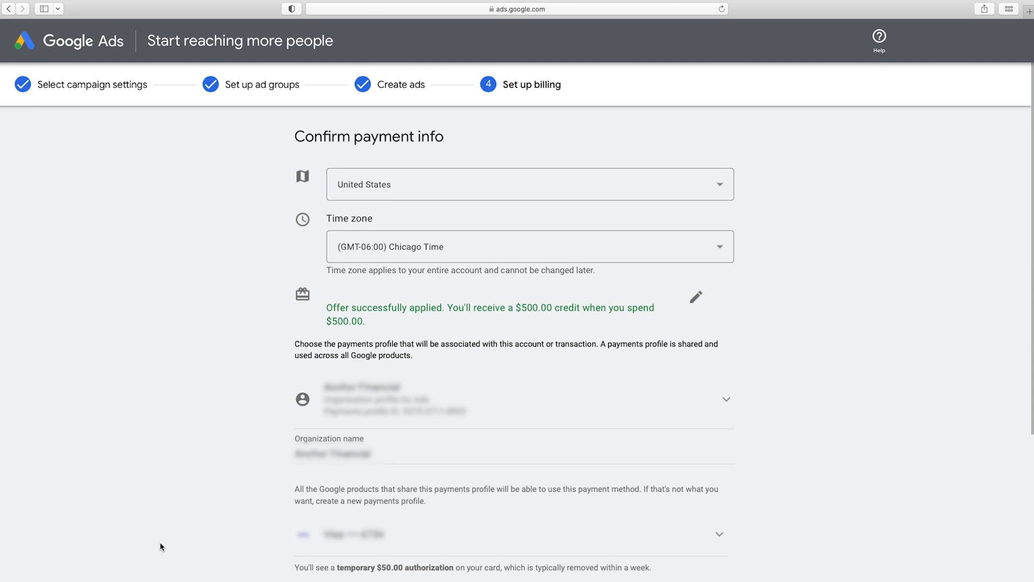
mouse_move(309, 319)
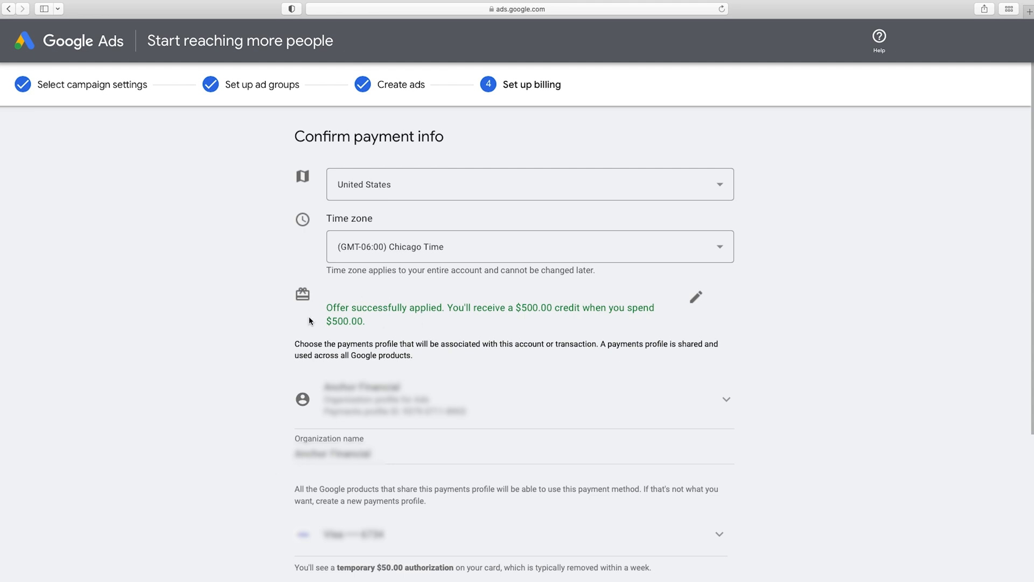
mouse_move(569, 335)
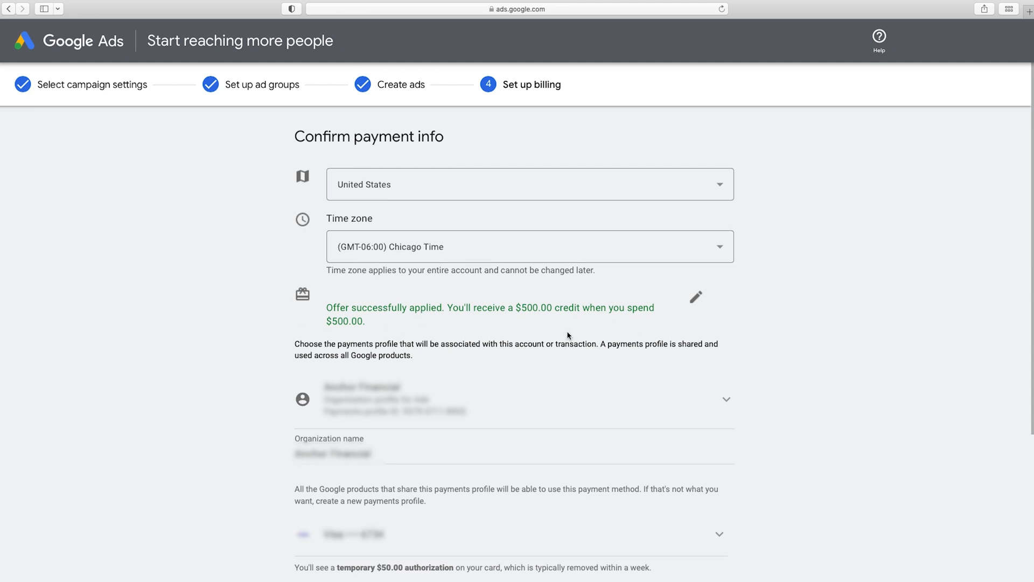
mouse_move(613, 295)
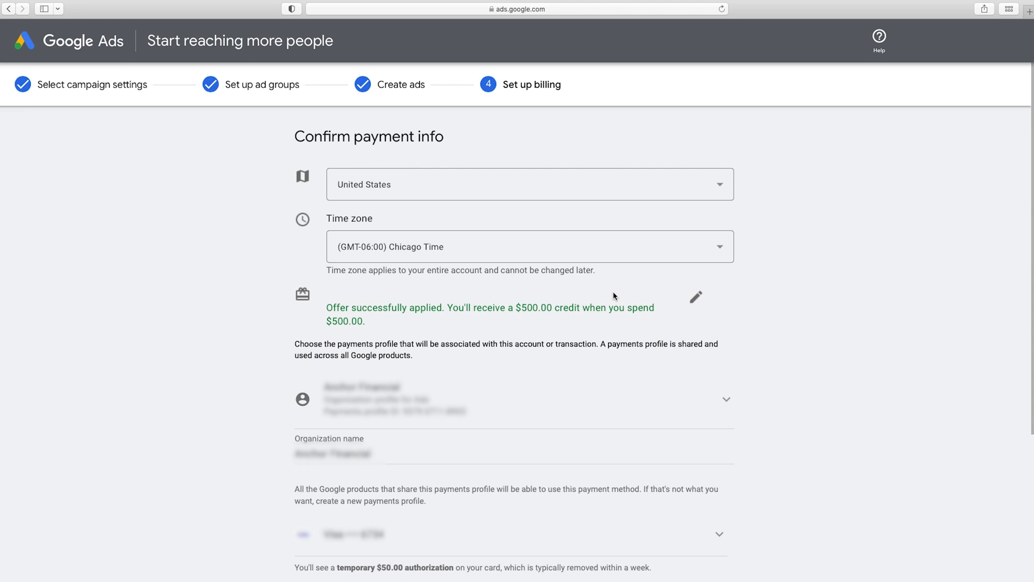
mouse_move(608, 294)
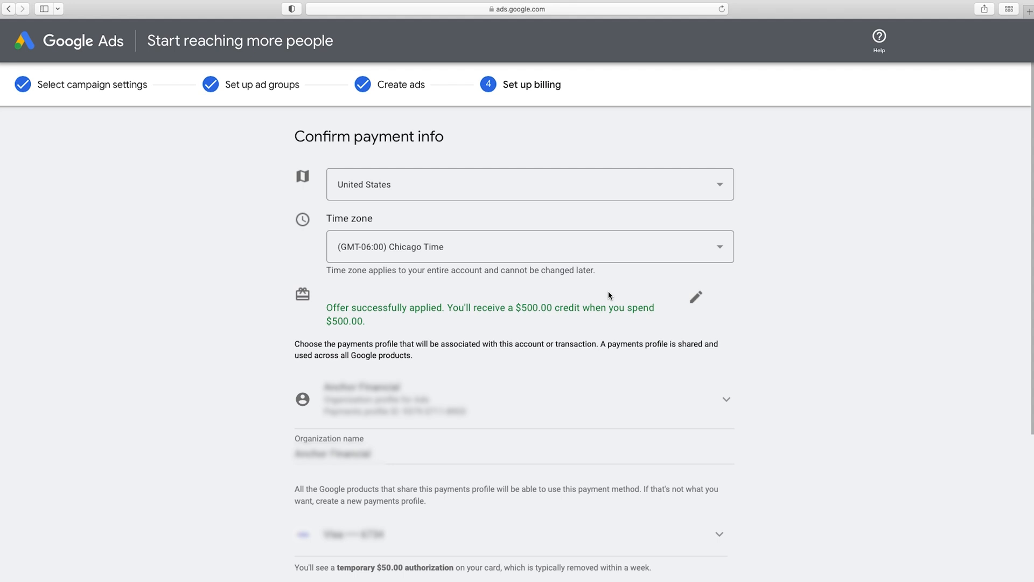
mouse_move(606, 297)
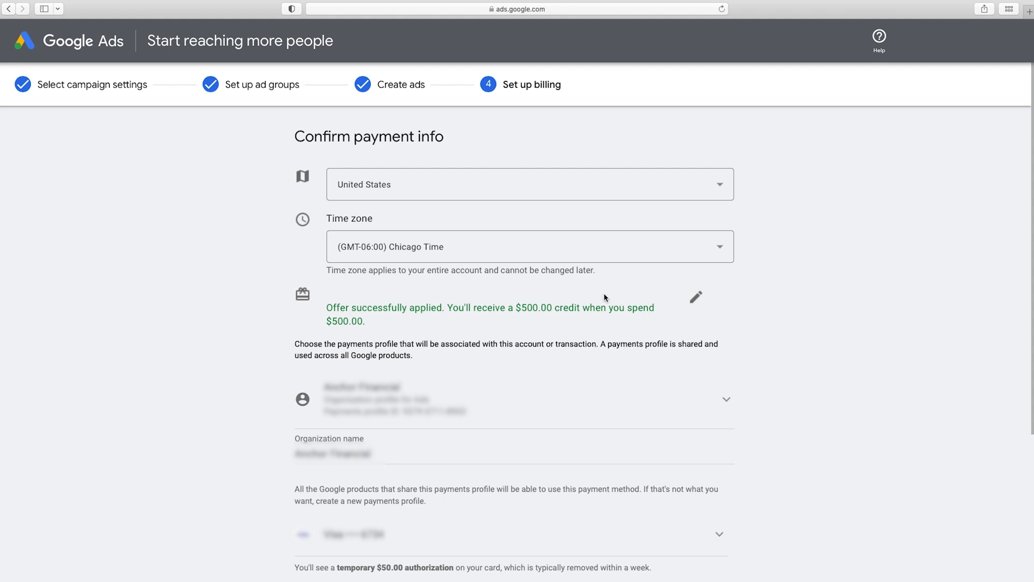
scroll(down, 3)
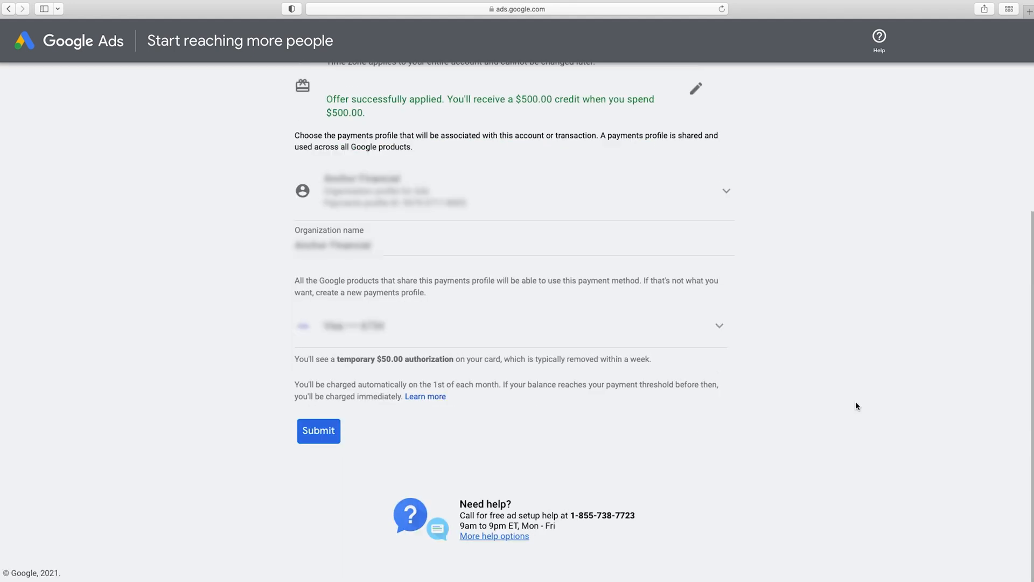